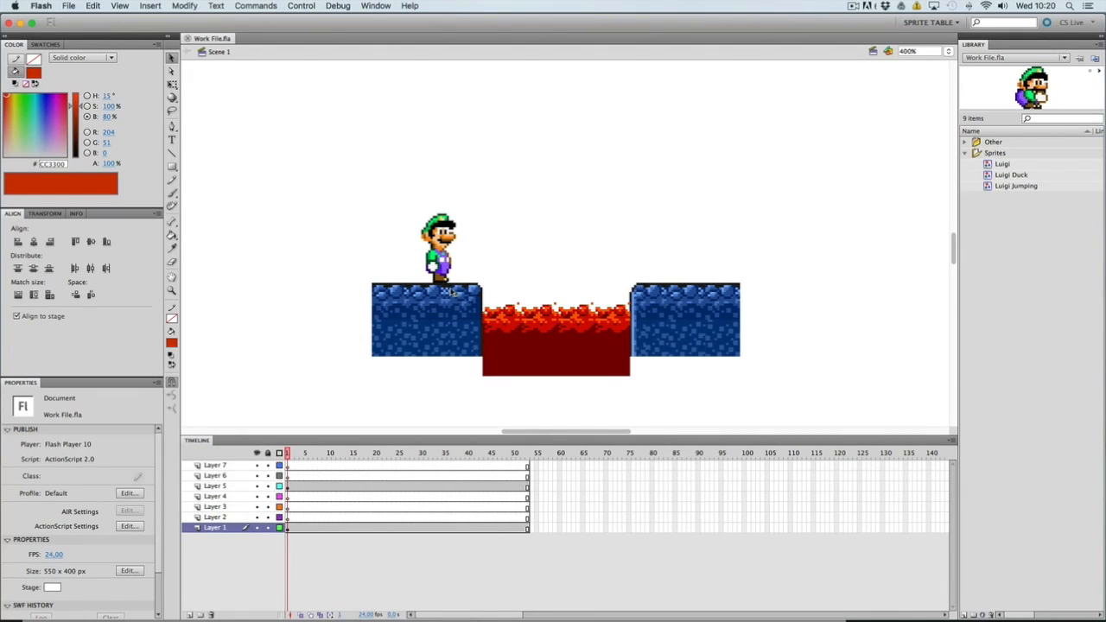
mouse_move(526, 330)
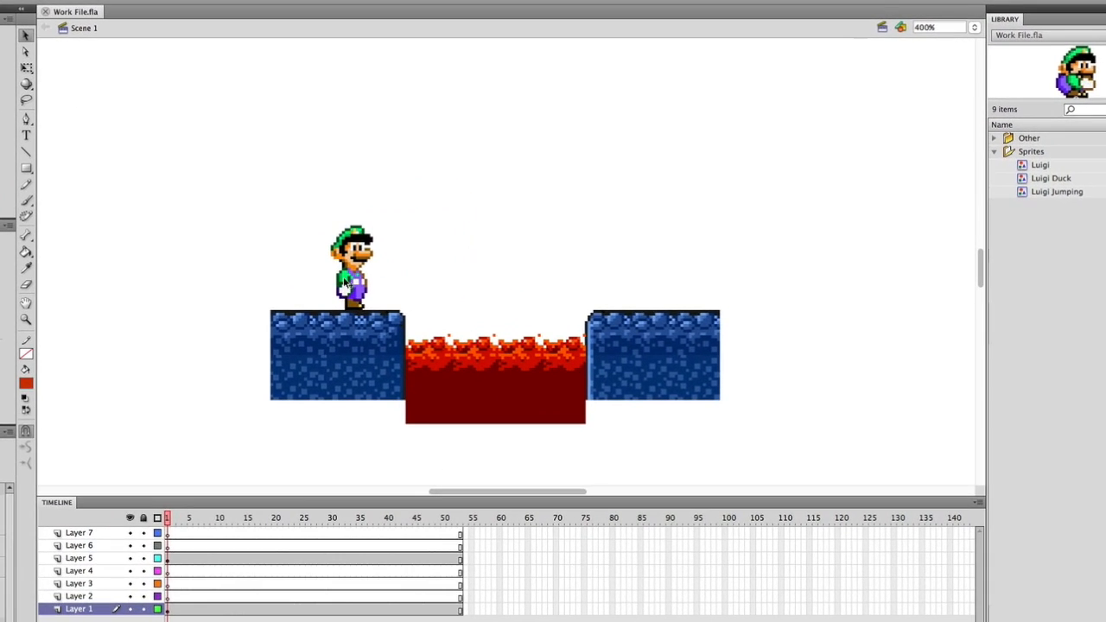
mouse_move(665, 307)
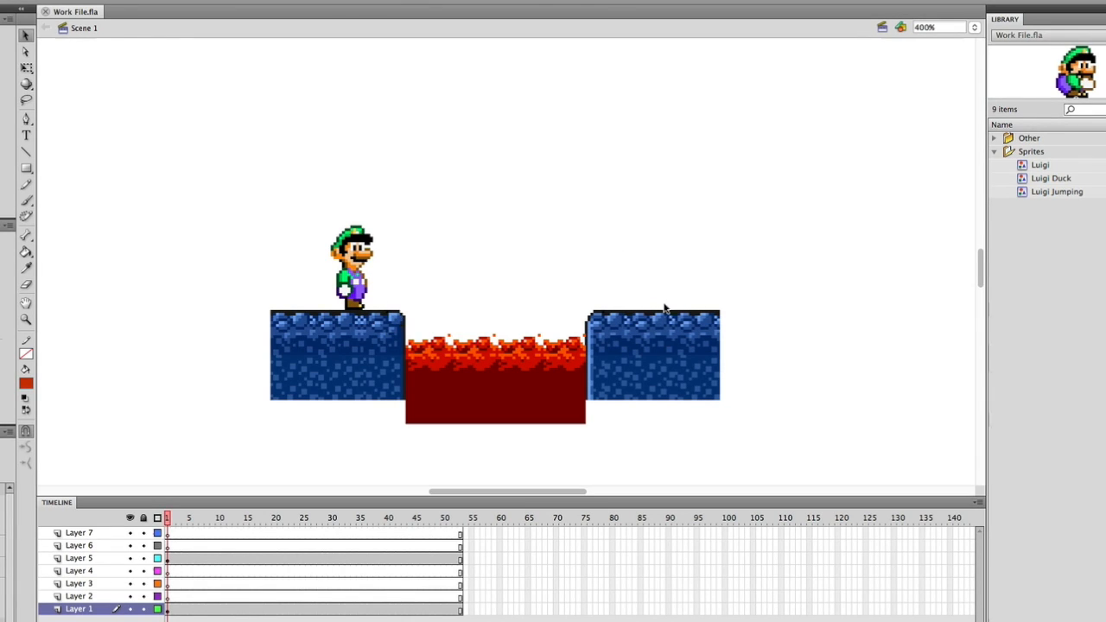
mouse_move(325, 307)
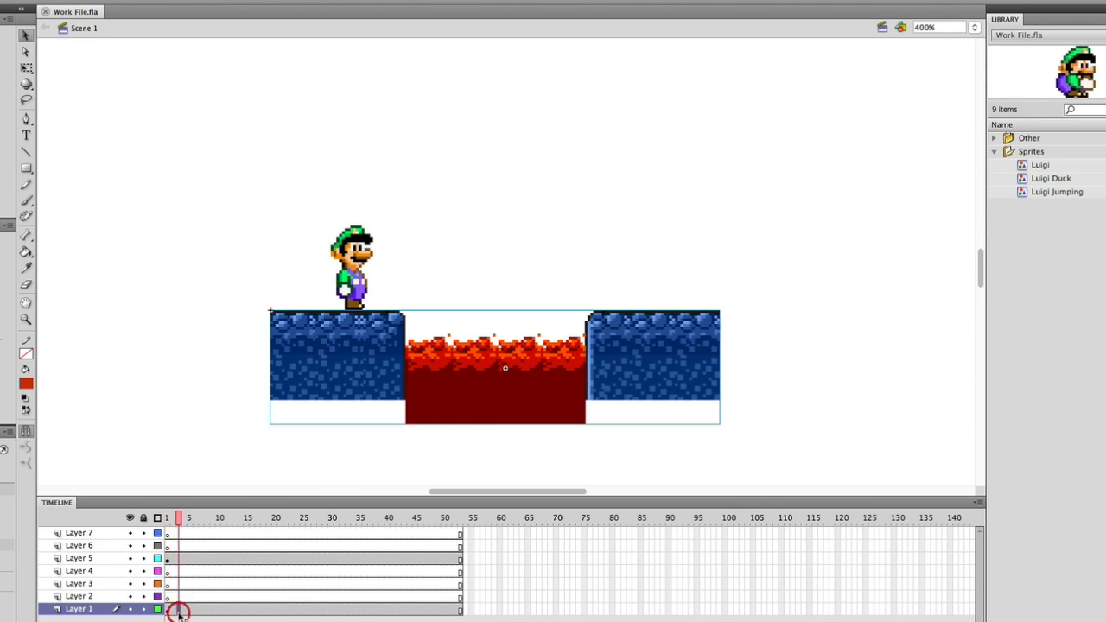
mouse_move(560, 387)
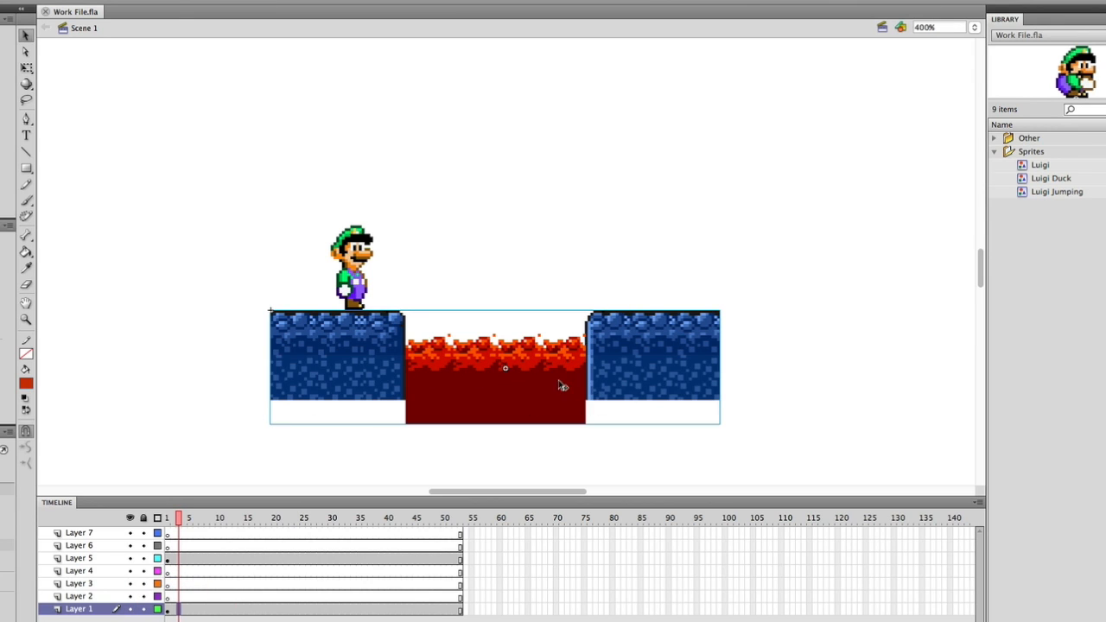
mouse_move(556, 383)
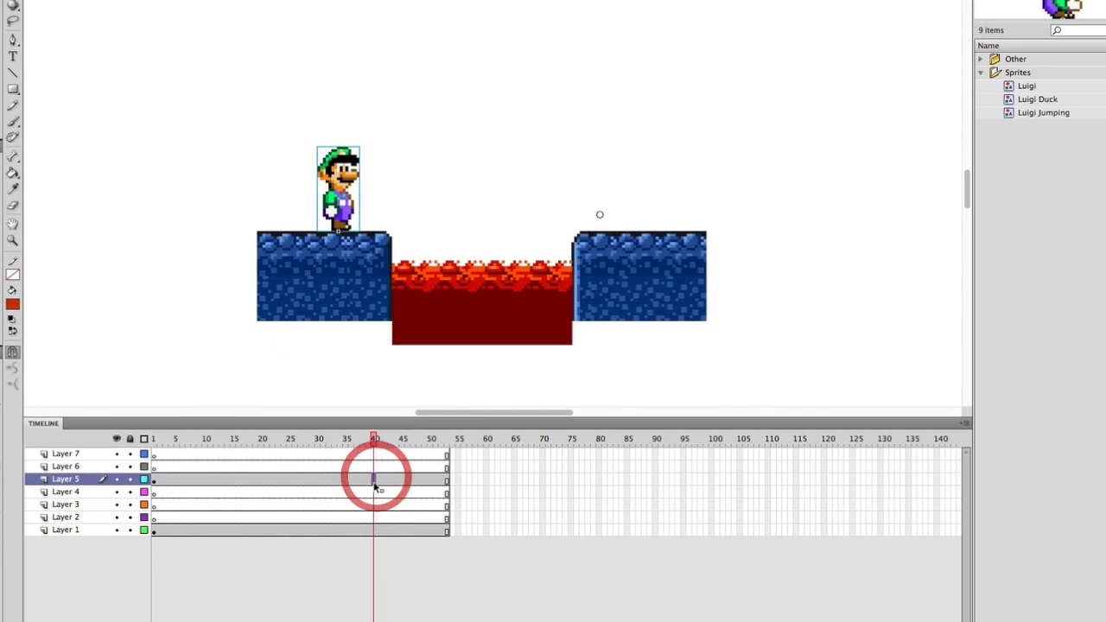
Add a keyframe at frame 40 on Luigi's layer and create a classic tween across the span
right_click(371, 481)
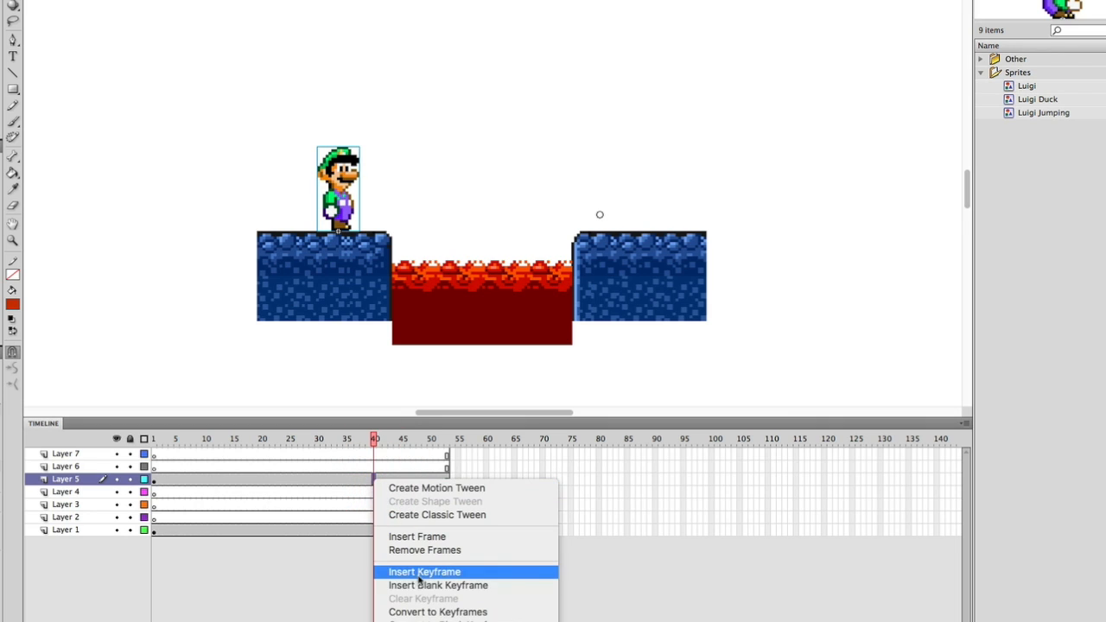
click(422, 572)
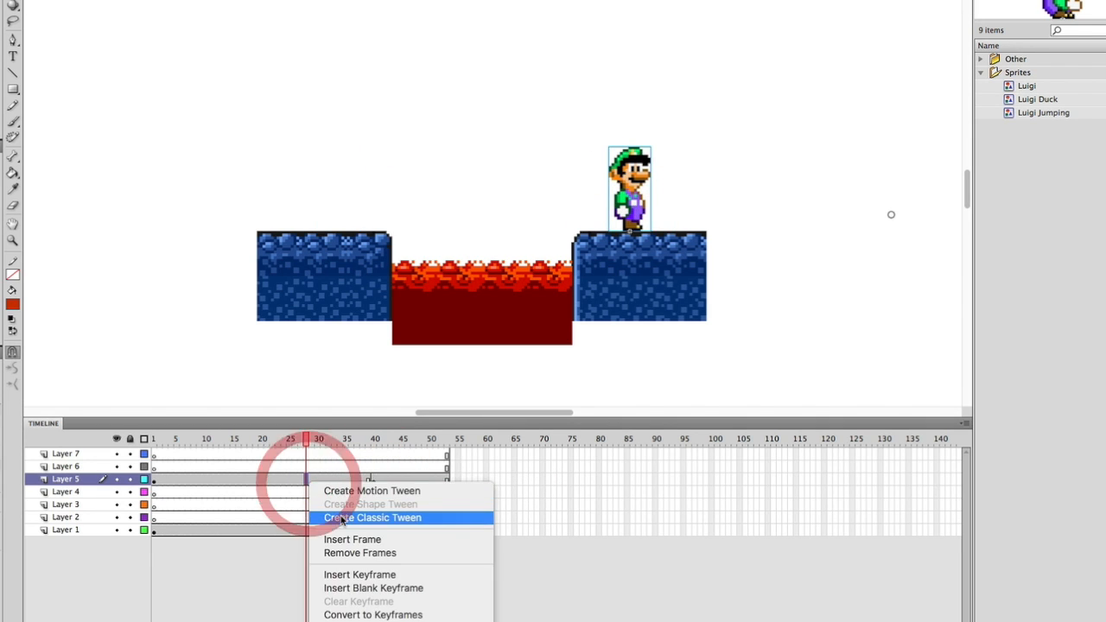
click(373, 519)
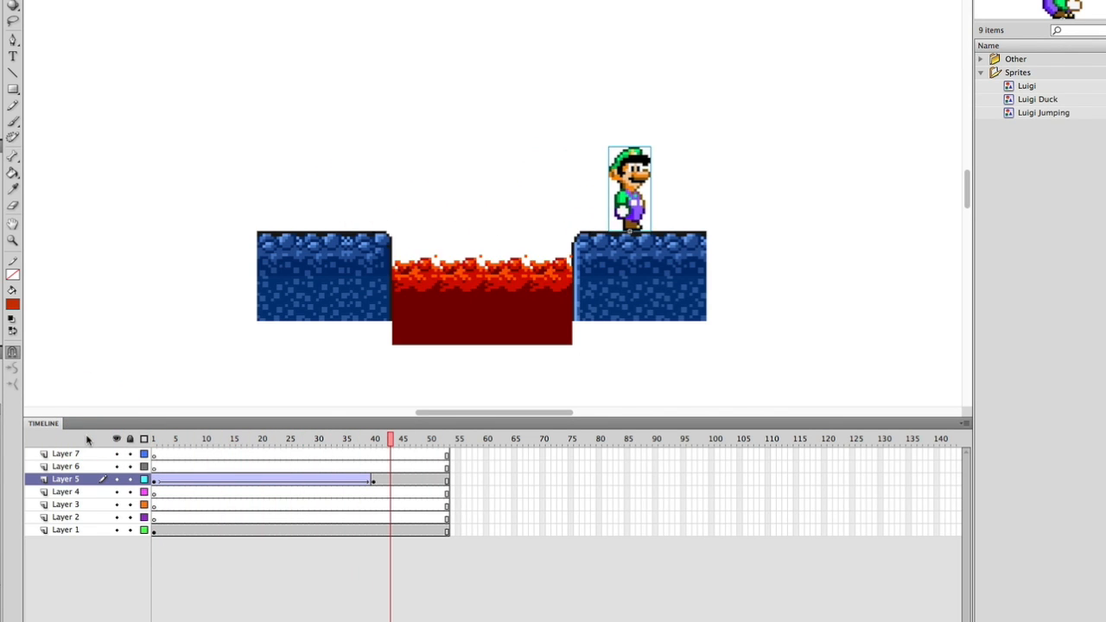
right_click(242, 467)
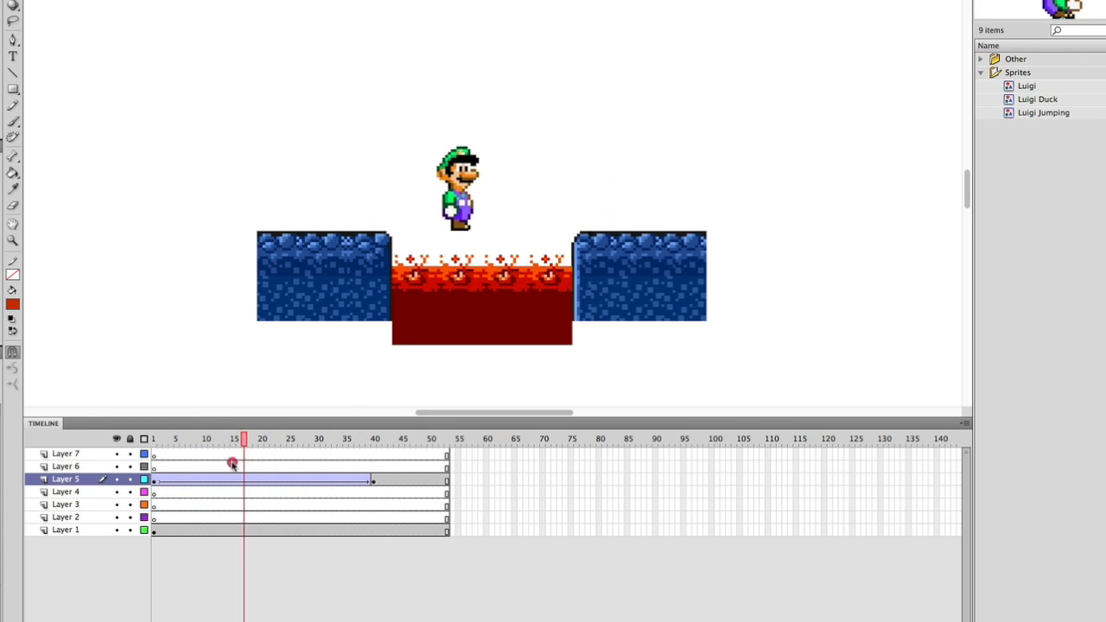
Convert Luigi's frame span into a motion tween and scrub to check his position
right_click(262, 479)
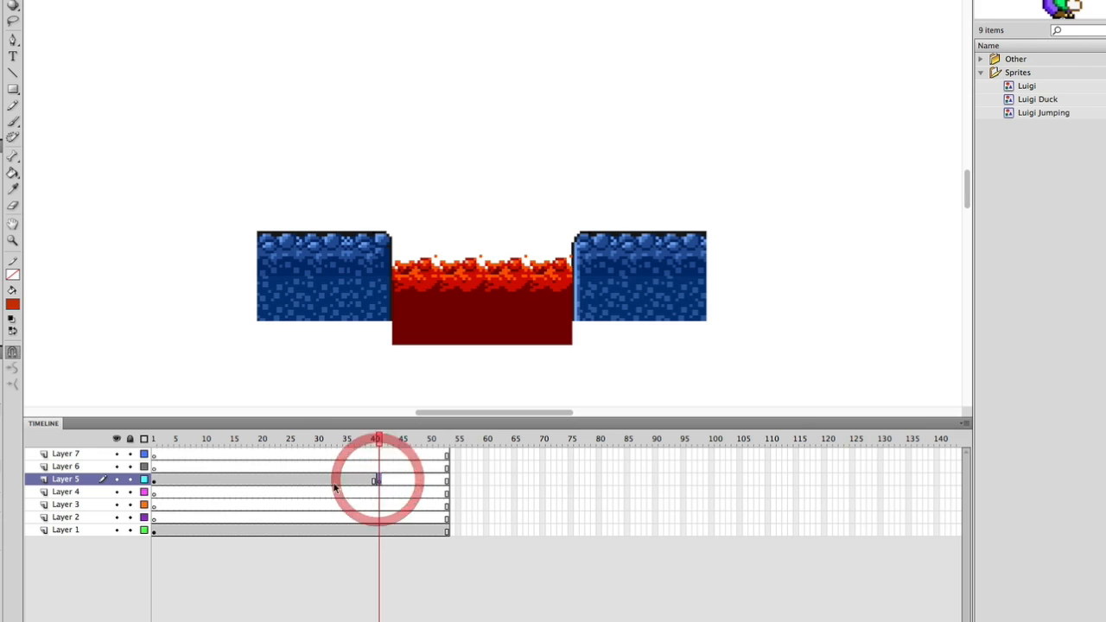
right_click(373, 477)
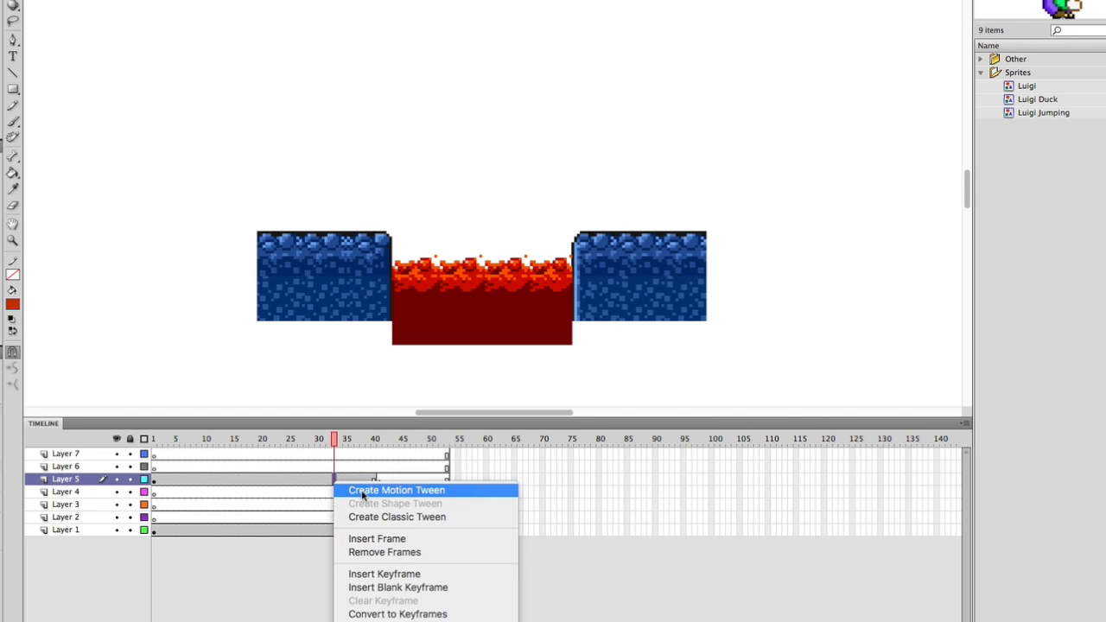
click(394, 489)
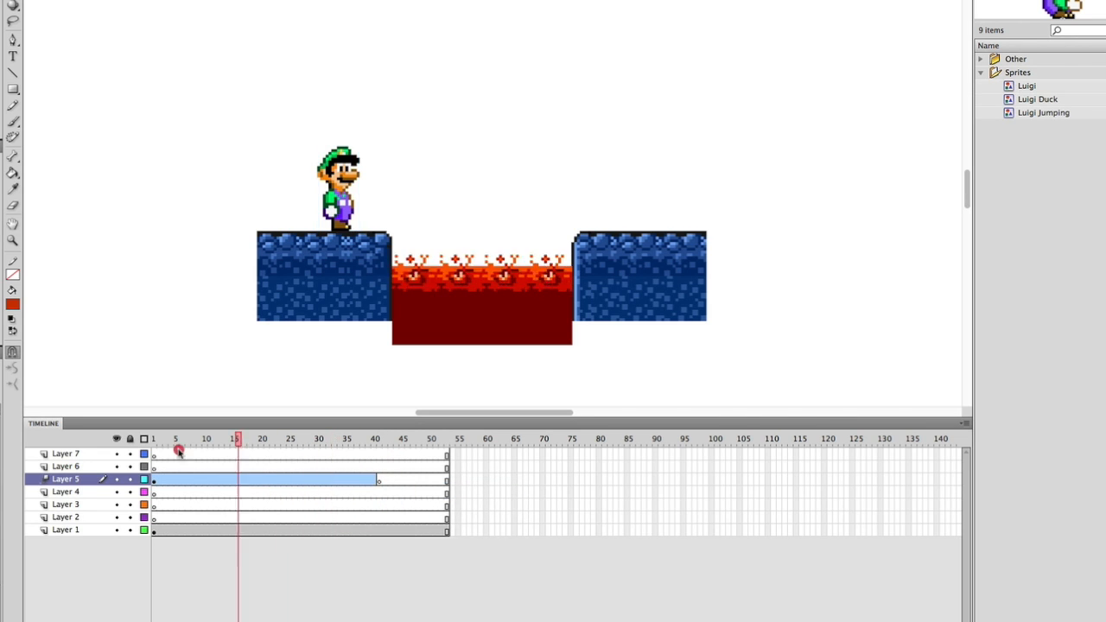
click(194, 439)
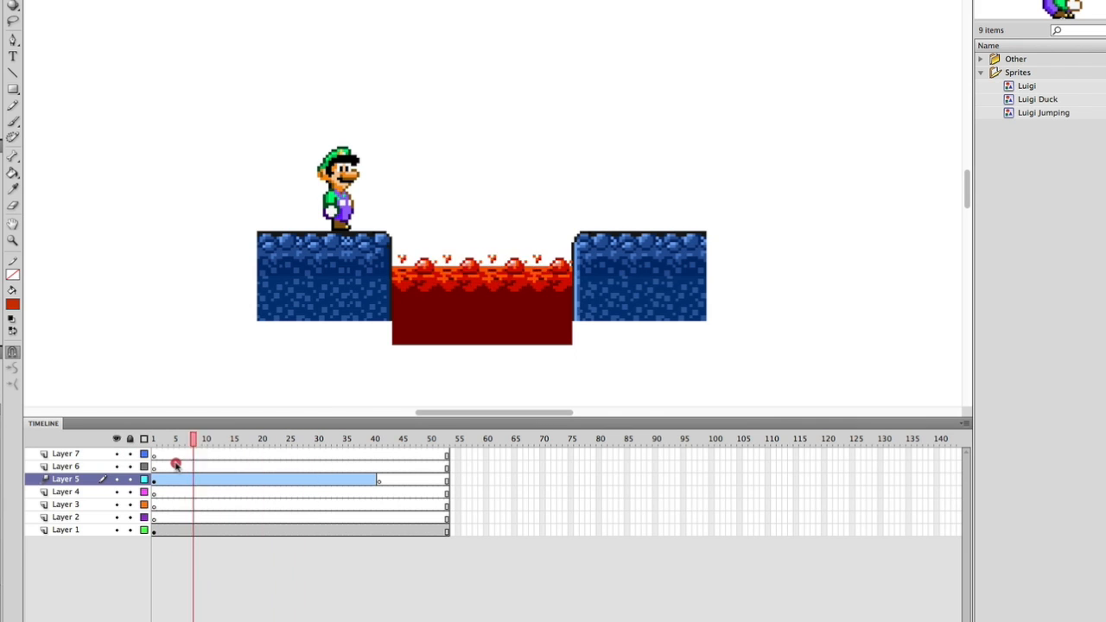
click(228, 439)
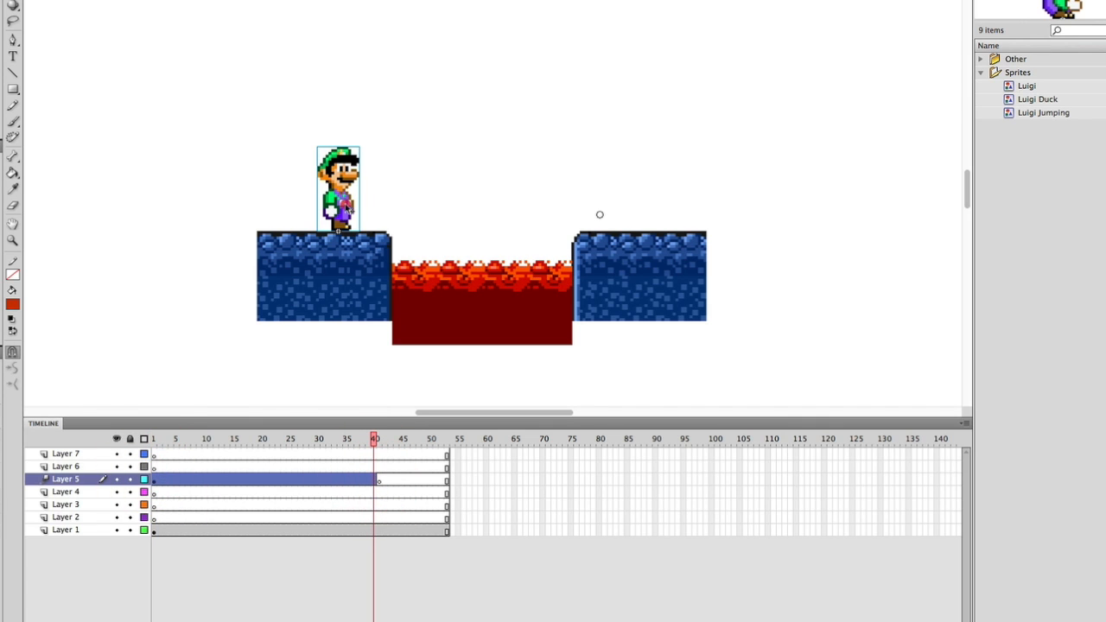
Move Luigi onto the right platform at frame 40, creating a straight motion path
drag(337, 190, 635, 191)
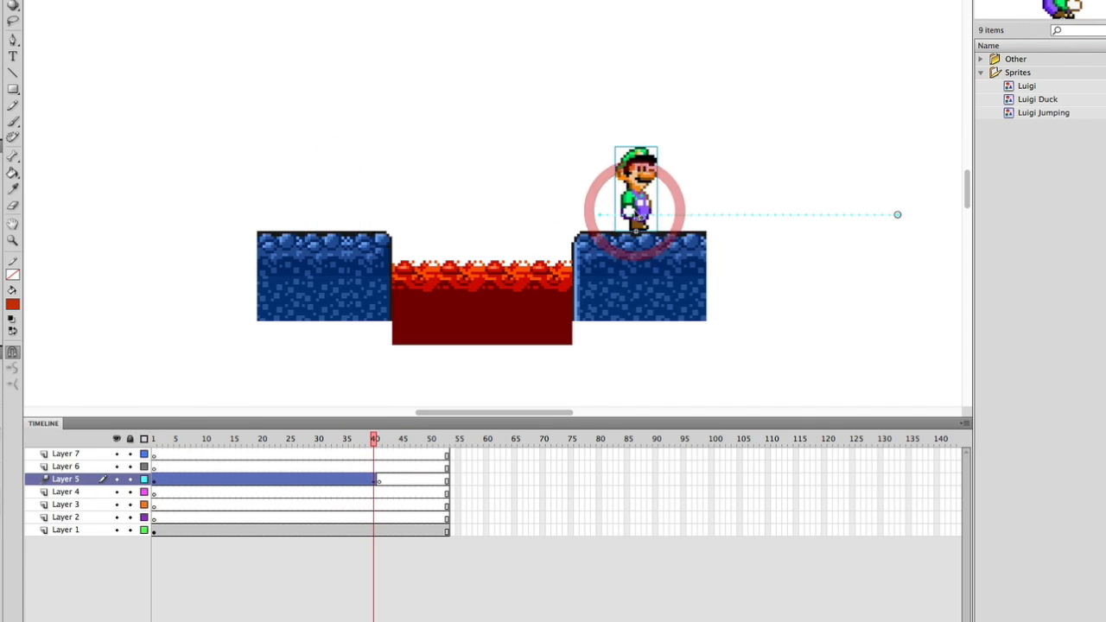
click(795, 218)
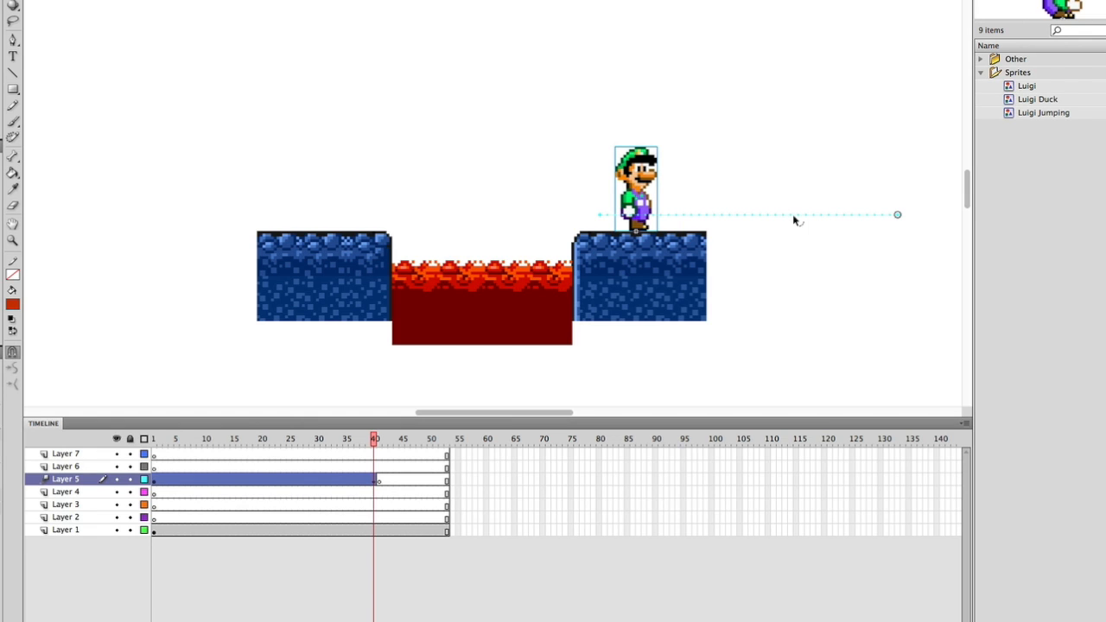
mouse_move(954, 185)
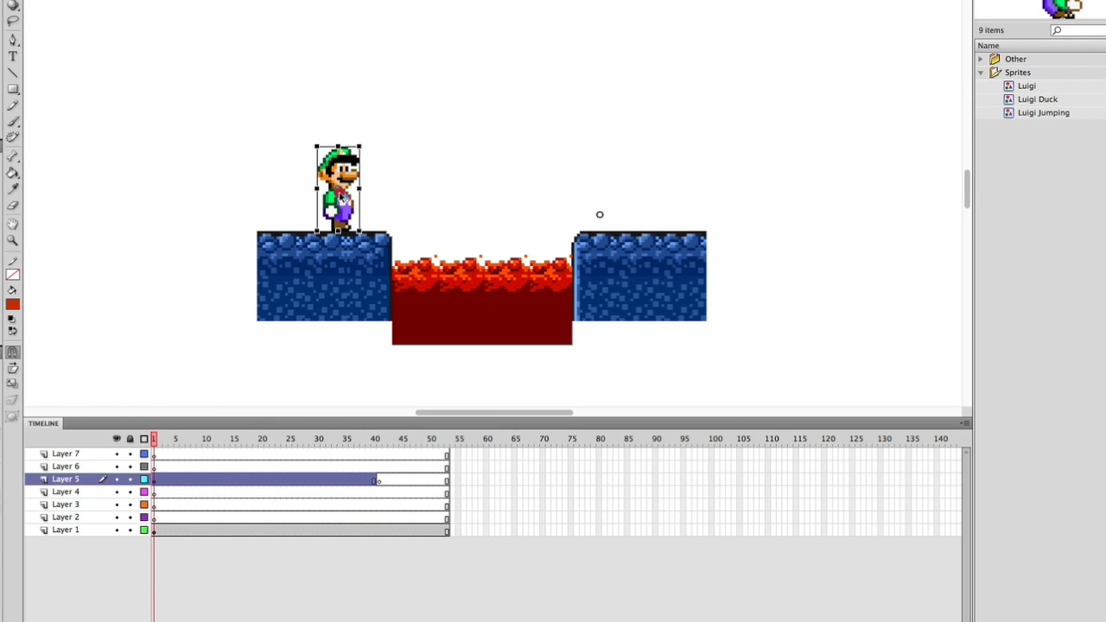
Select Luigi's motion path and curve it upward into a jump arc
click(363, 479)
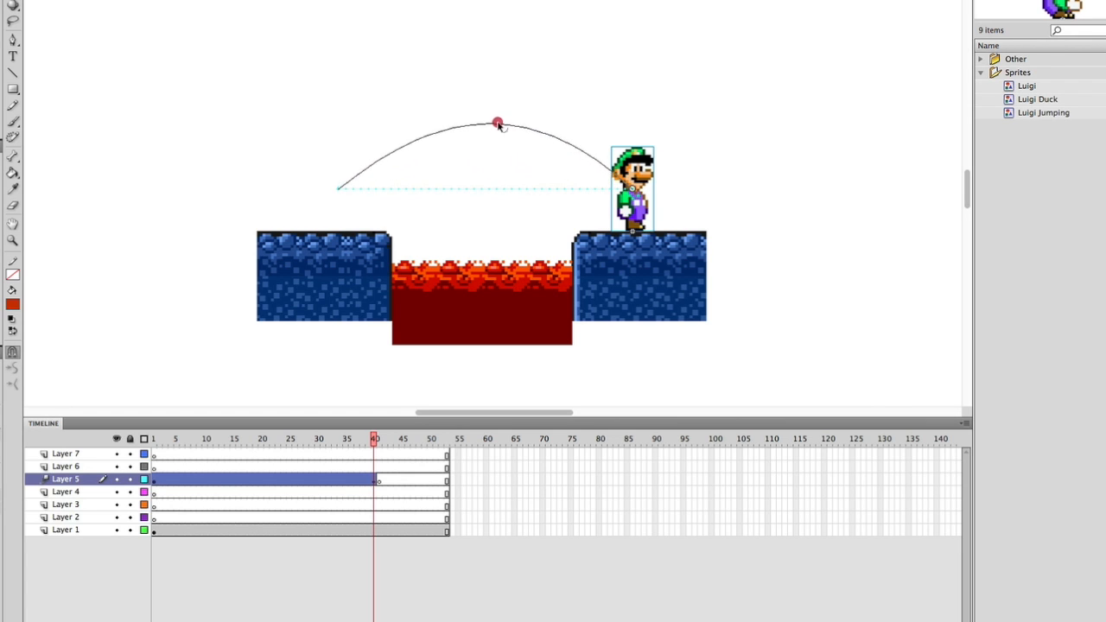
click(154, 438)
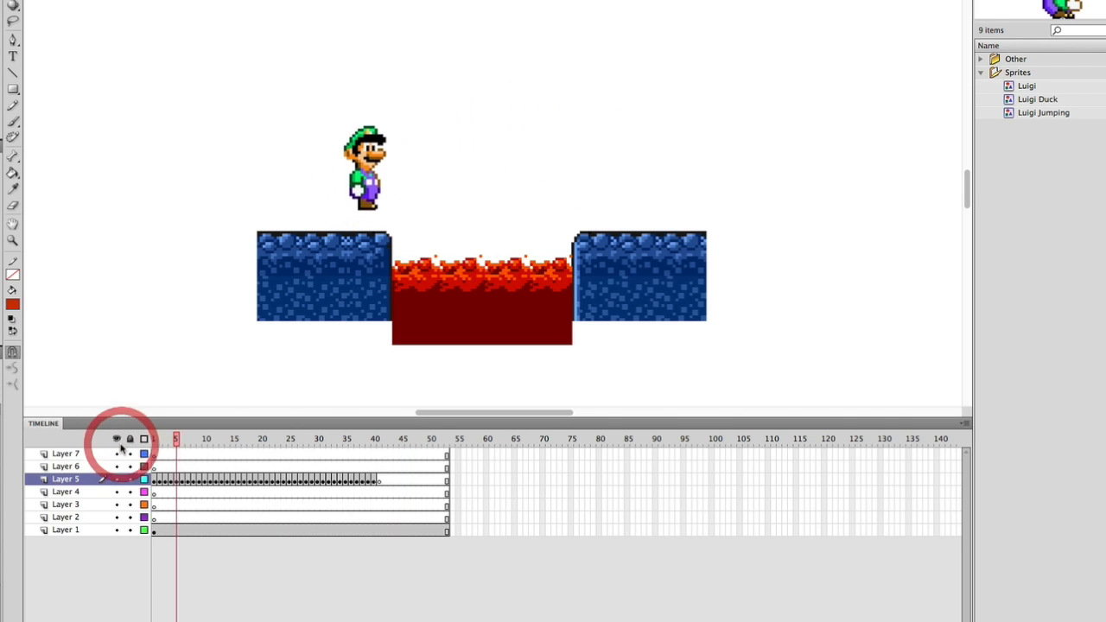
Insert a blank keyframe so Luigi stands still before the tween starts around frame 10
click(361, 478)
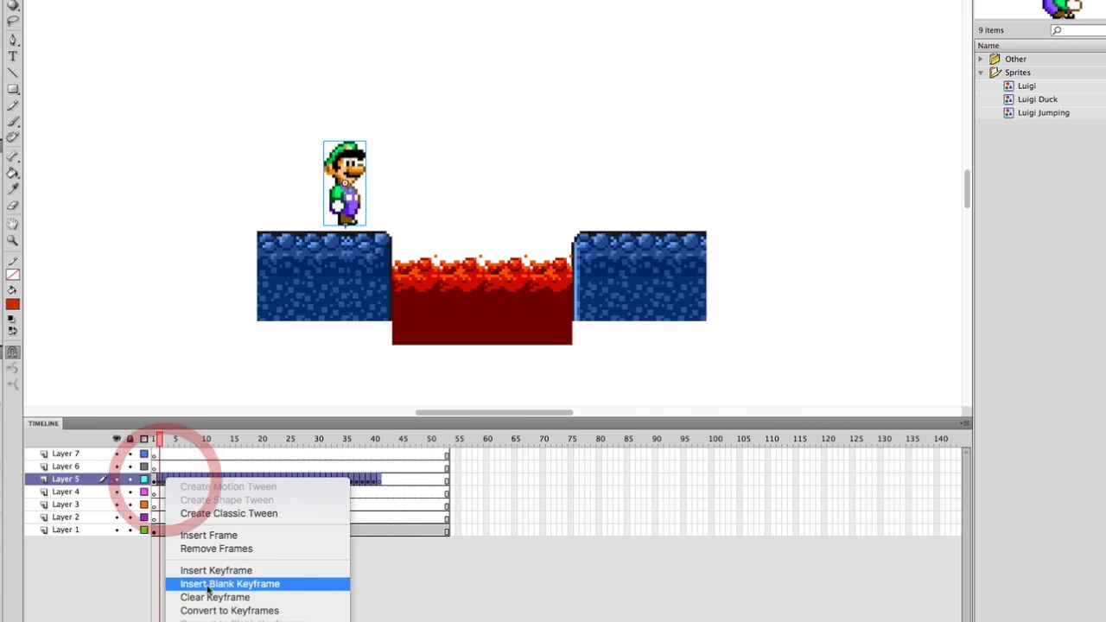
click(238, 584)
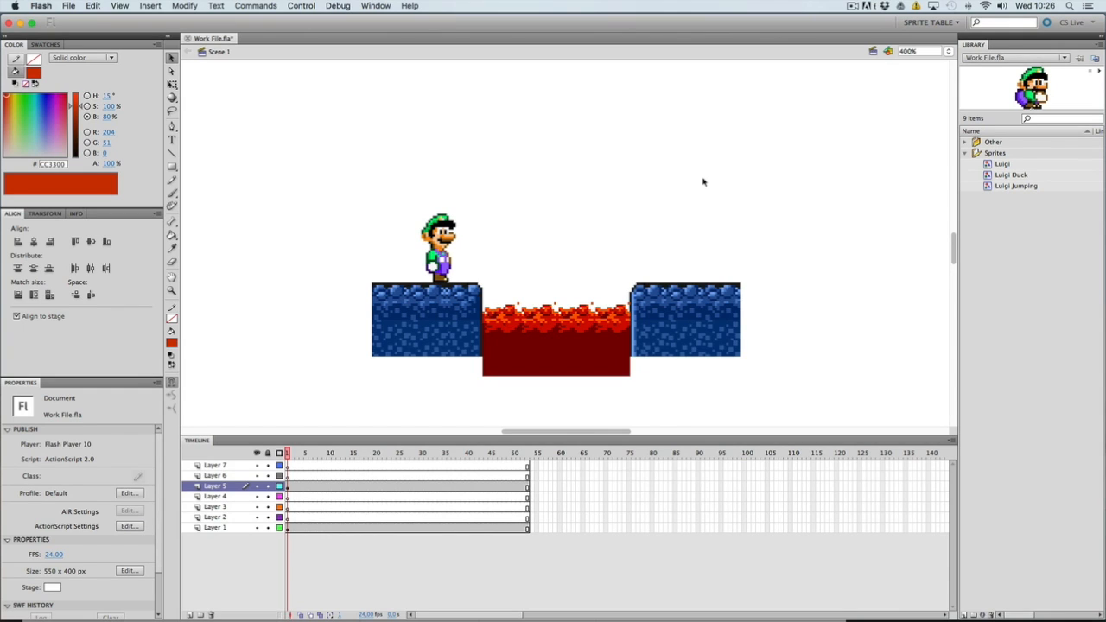
mouse_move(609, 297)
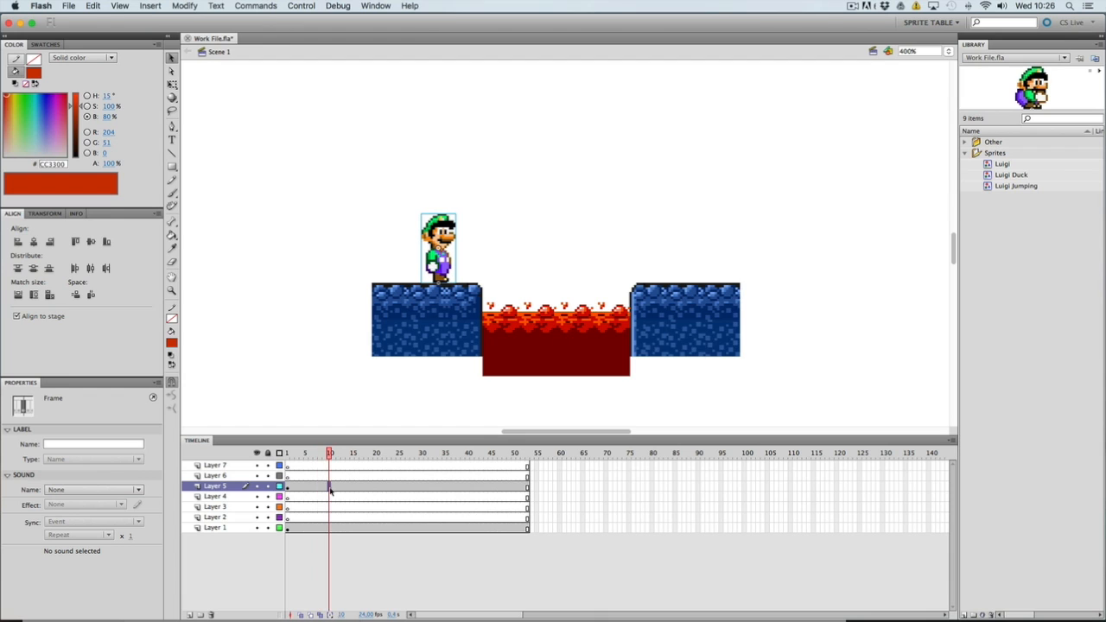
right_click(330, 488)
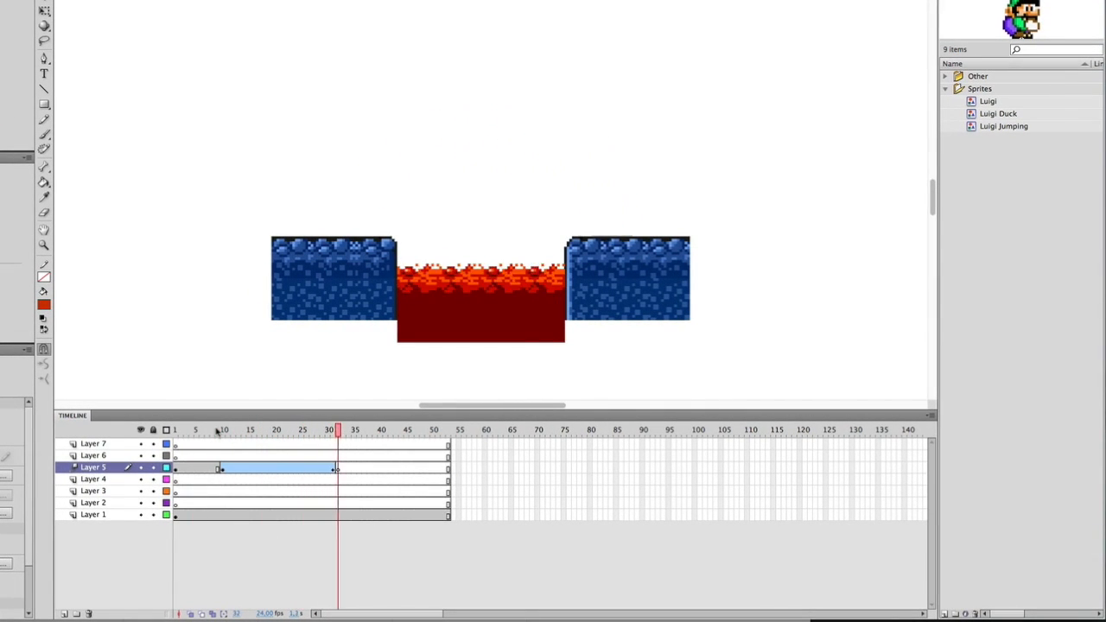
click(356, 429)
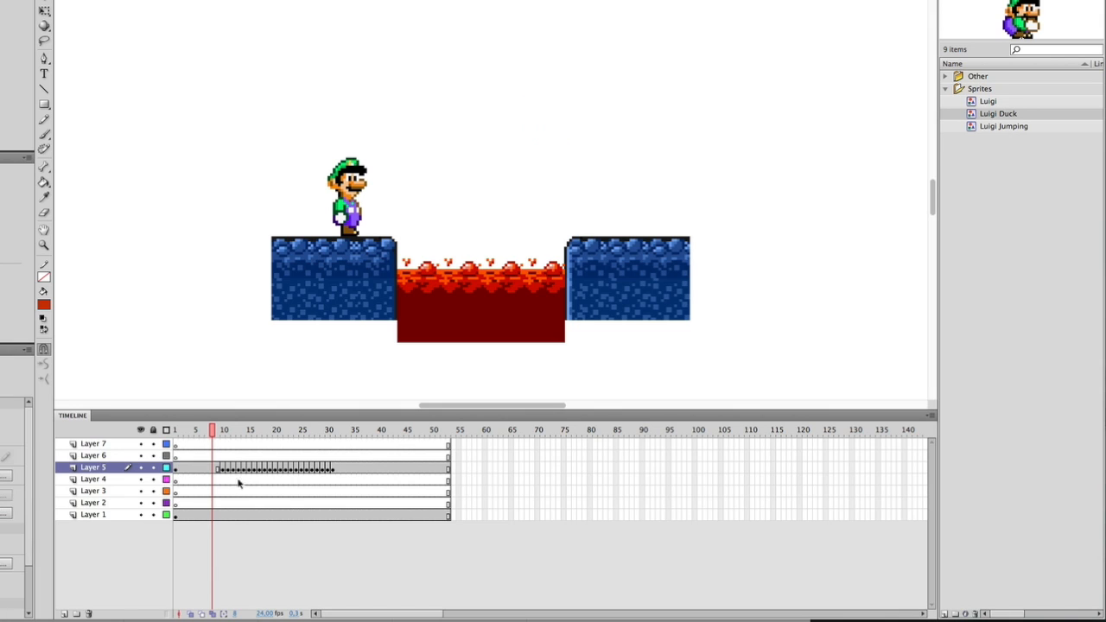
Insert keyframes at an early frame on the layer above and on Luigi's layer before the jump
click(214, 467)
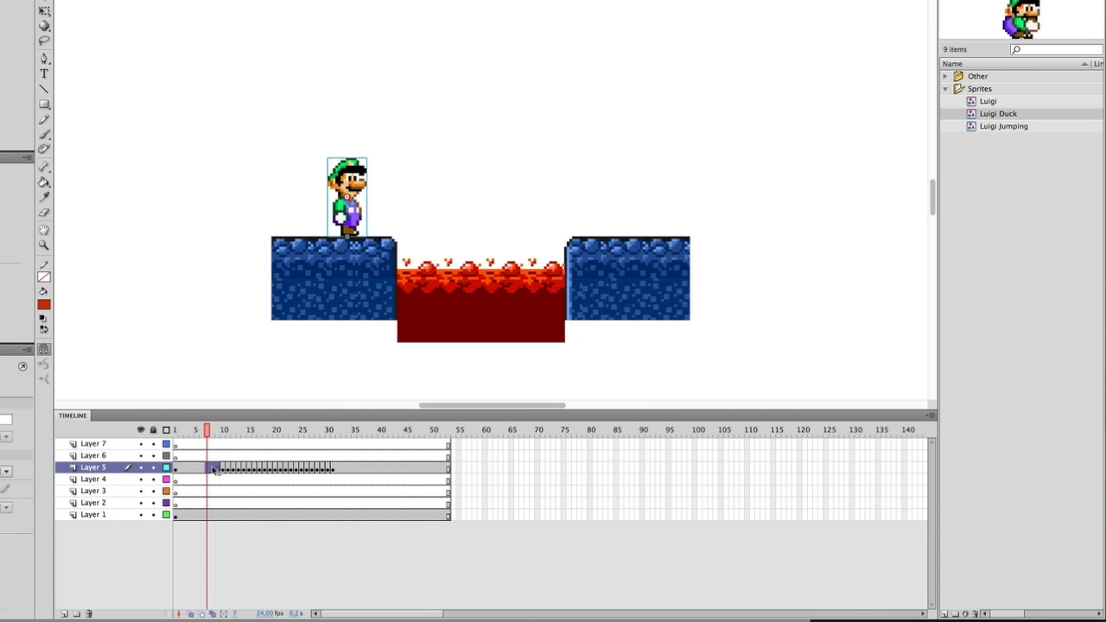
right_click(216, 456)
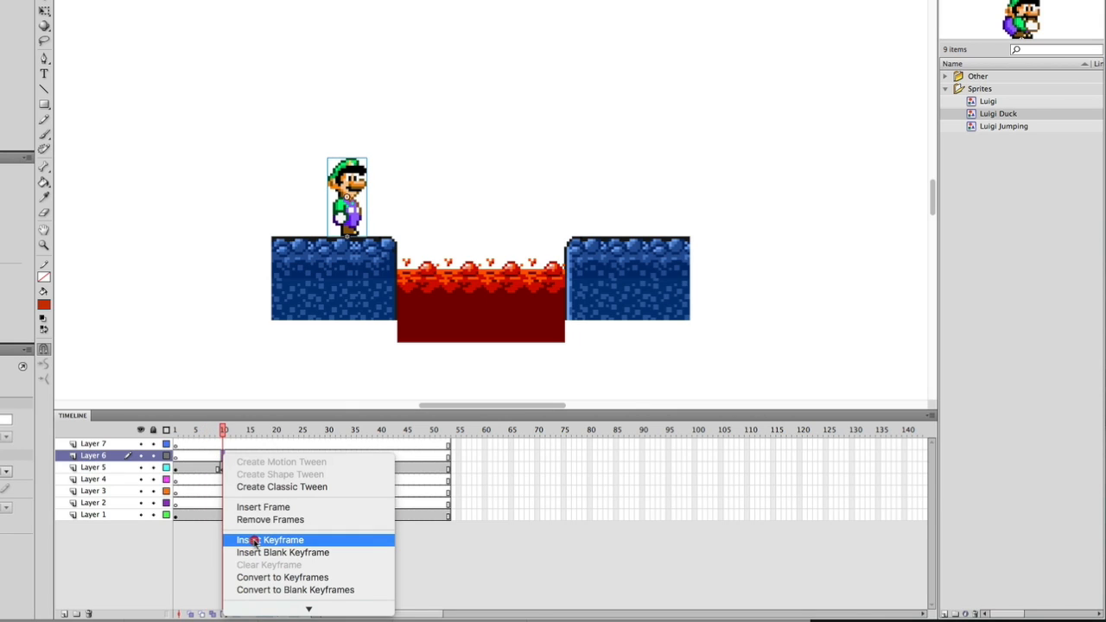
click(266, 539)
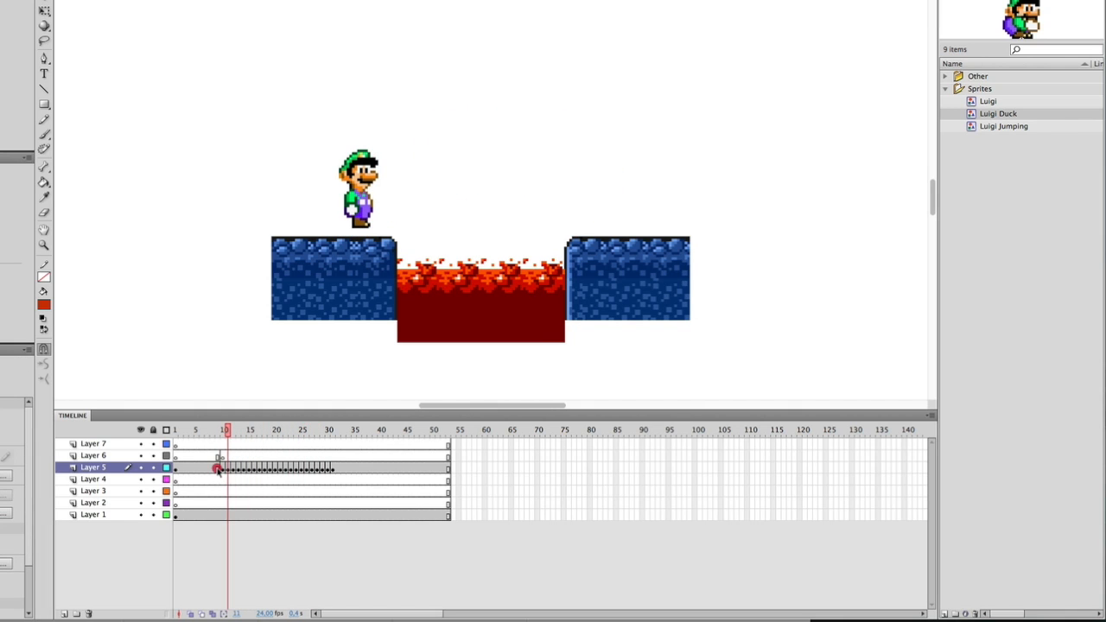
right_click(218, 467)
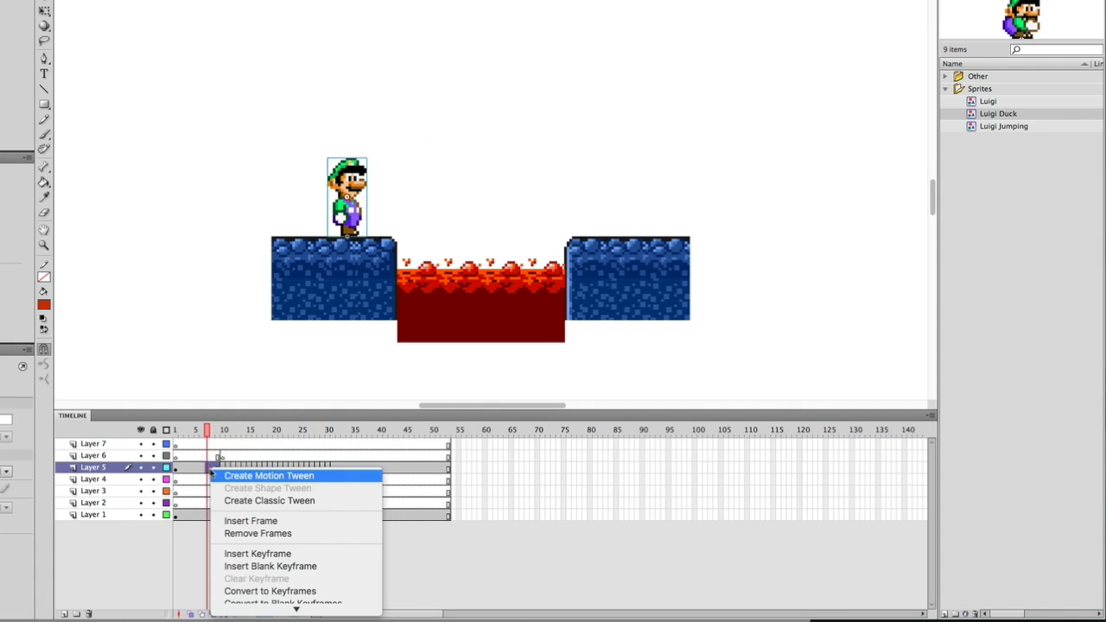
click(269, 477)
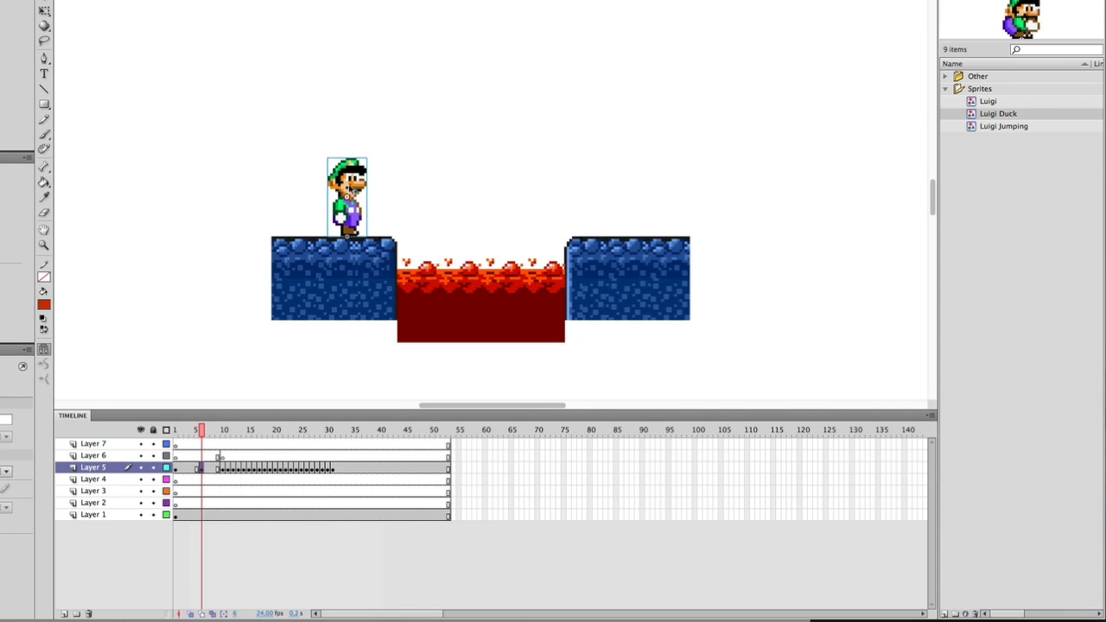
Swap the standing Luigi symbol for the Luigi Duck sprite
right_click(342, 198)
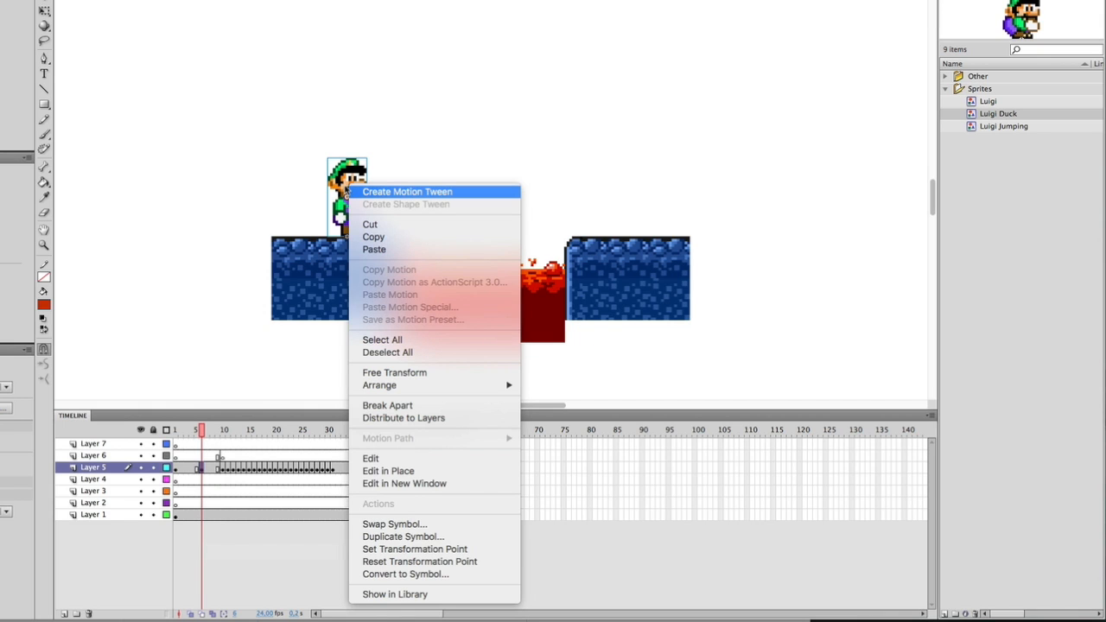
mouse_move(394, 525)
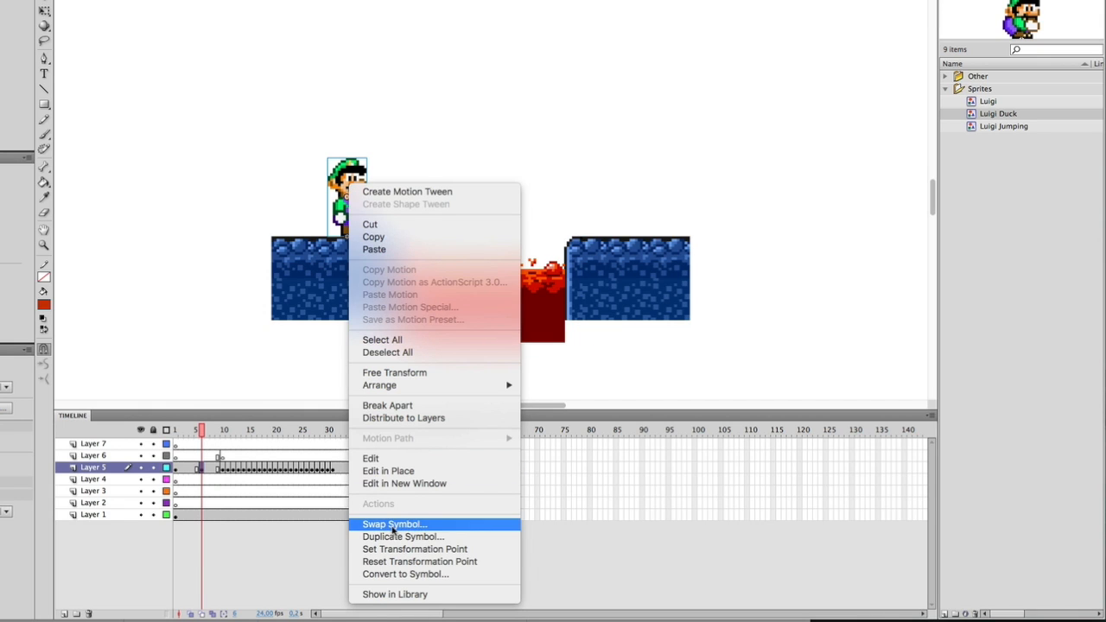
click(394, 524)
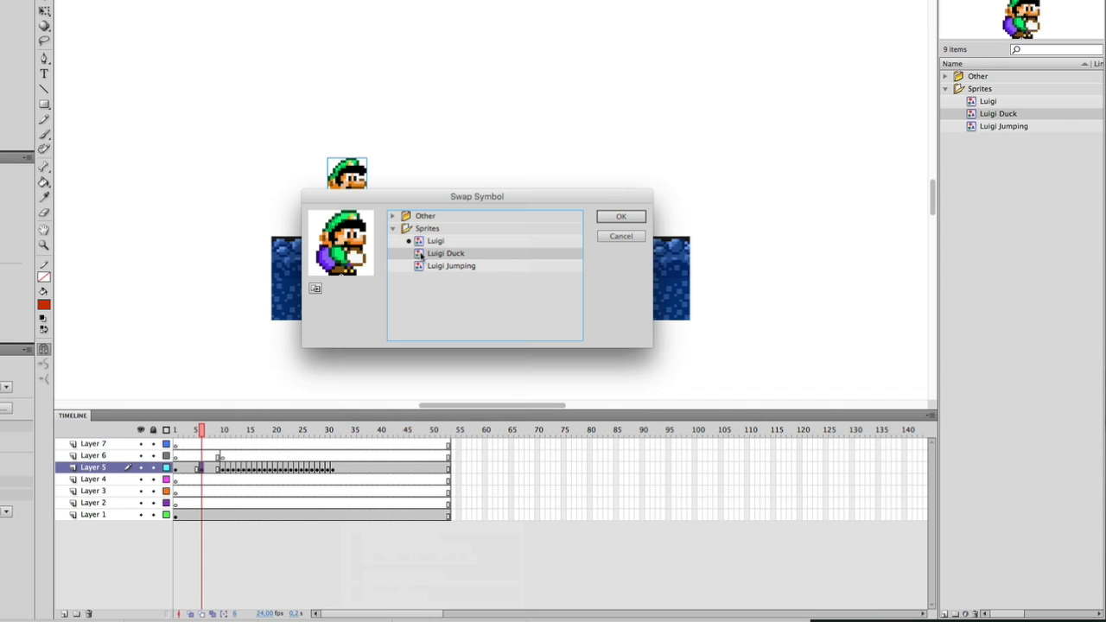
click(620, 216)
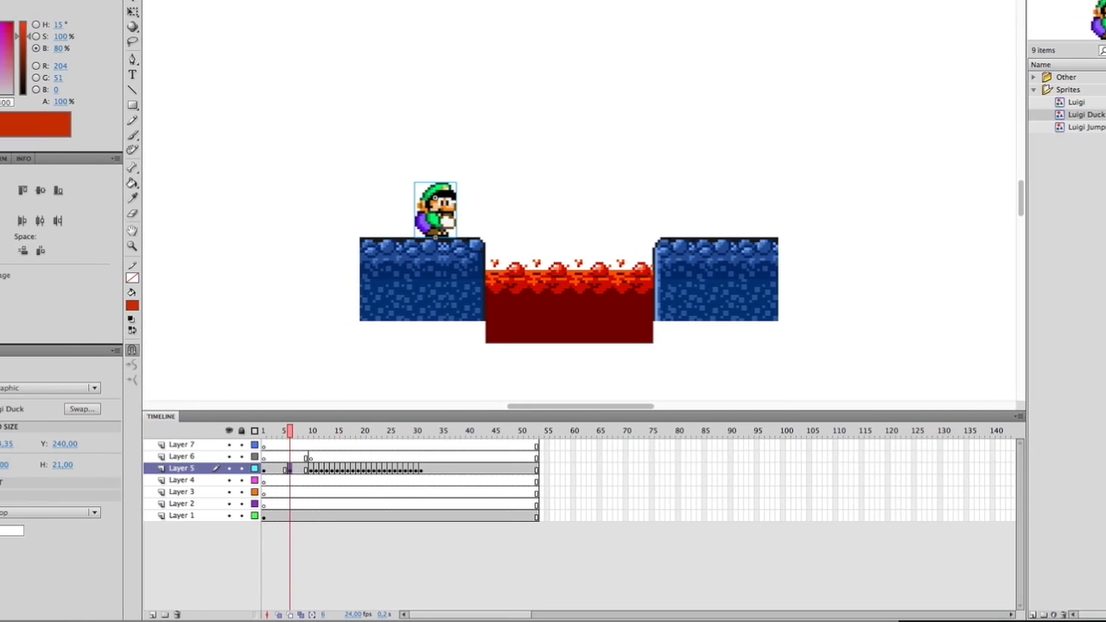
Set the duck sprite's looping to Single Frame and insert a keyframe after the duck
click(104, 510)
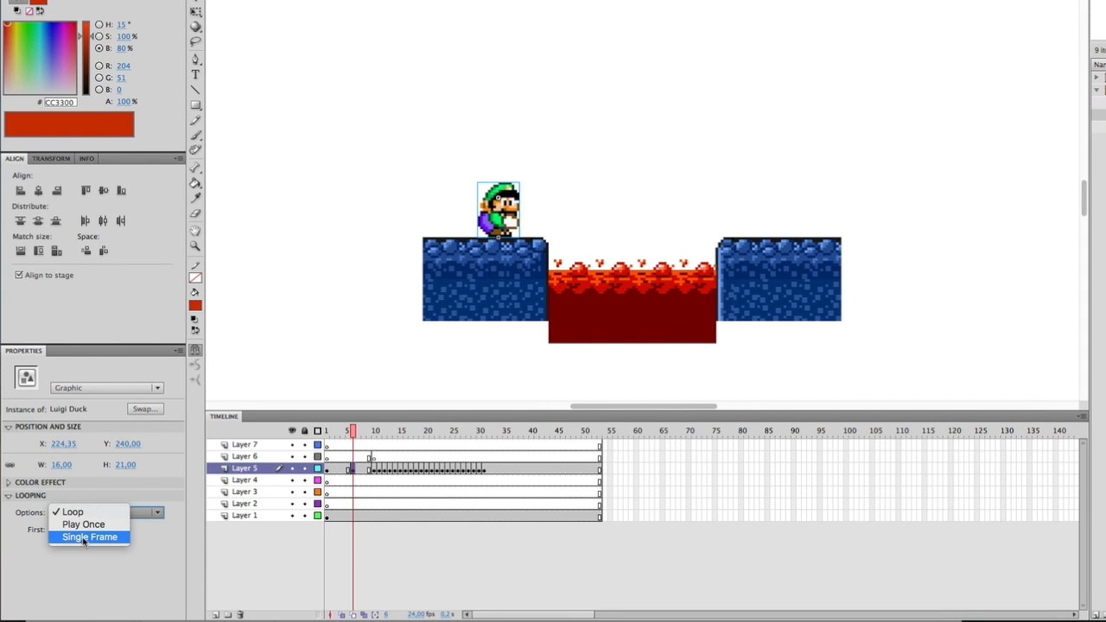
click(90, 535)
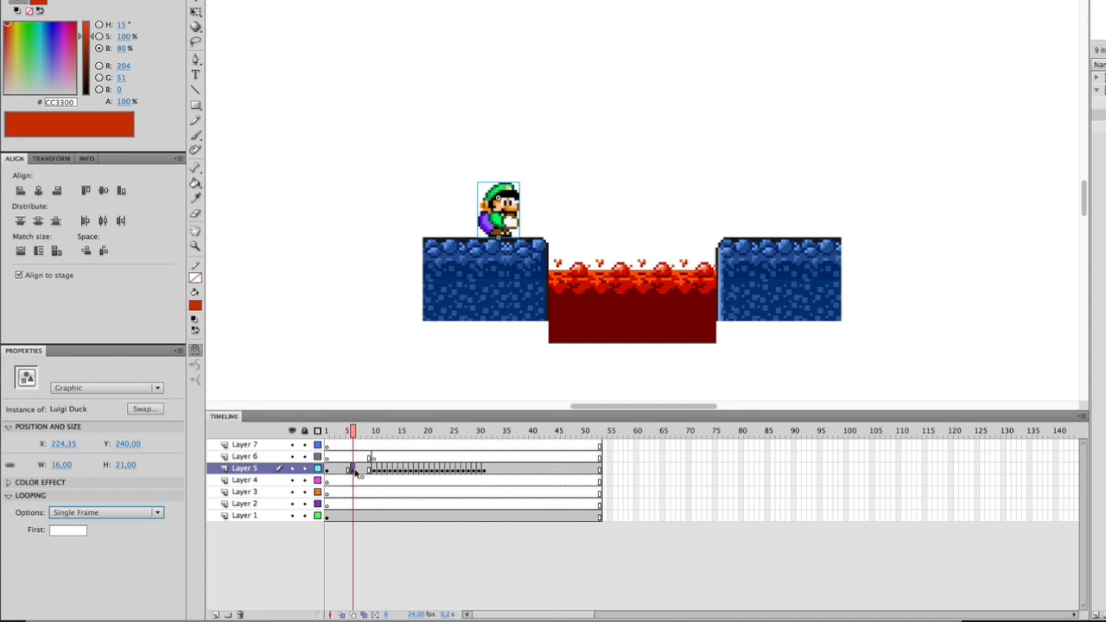
right_click(352, 468)
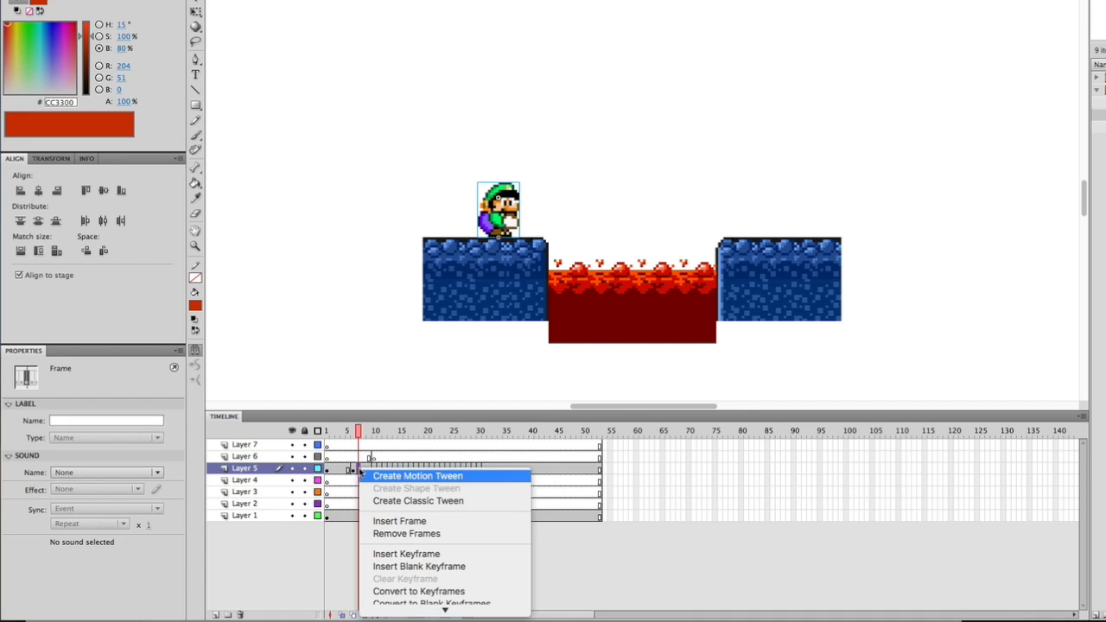
click(421, 475)
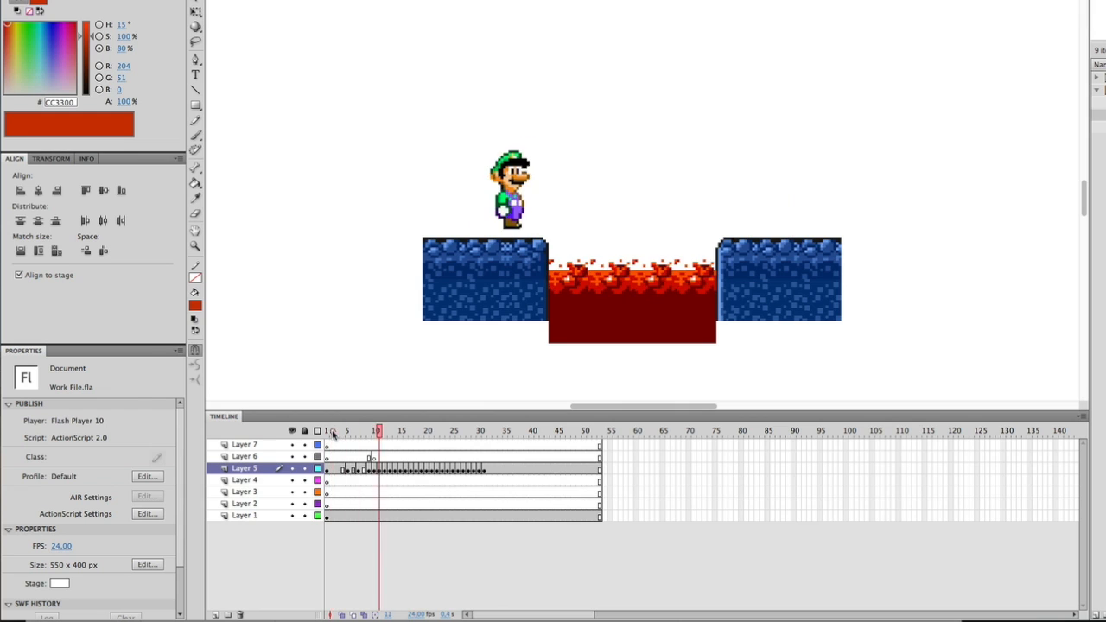
click(456, 432)
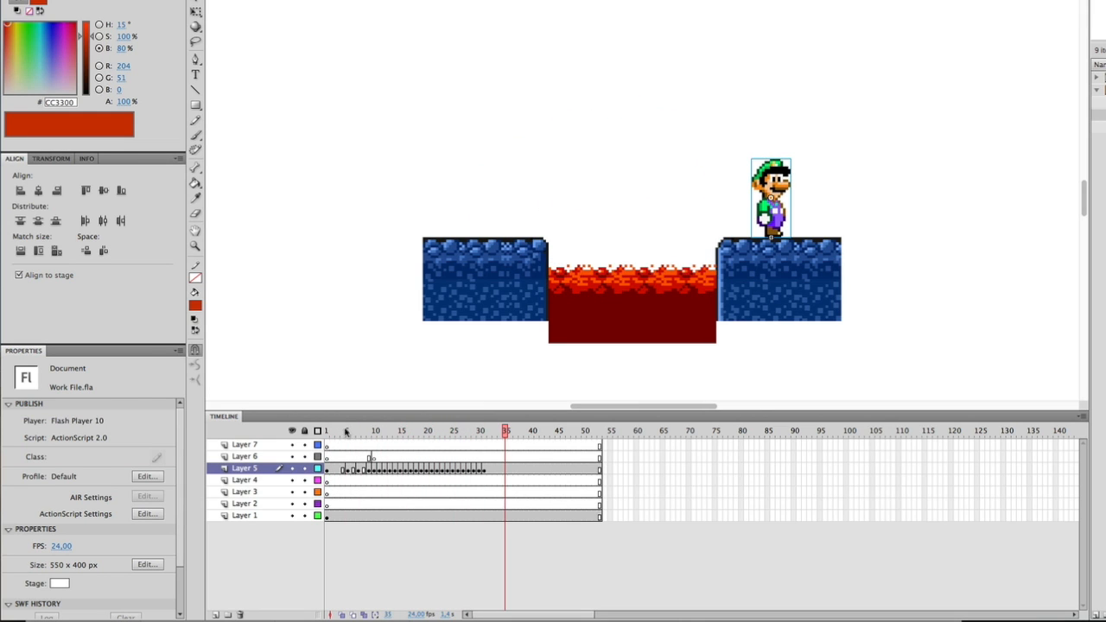
Insert a keyframe at Luigi's landing frame and move to the frame just after it
click(505, 430)
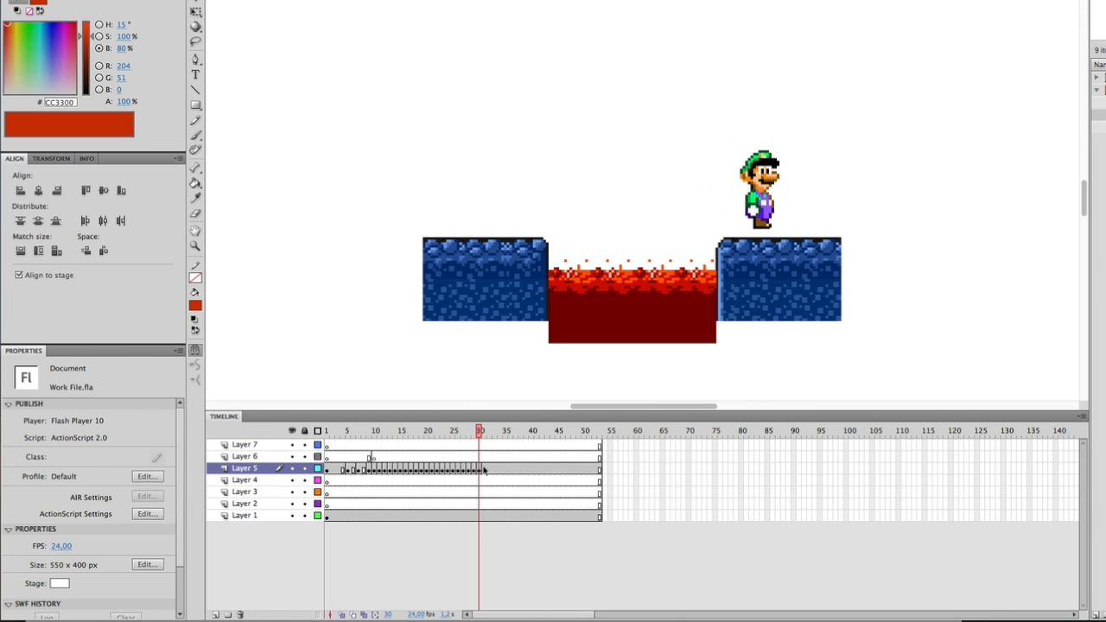
right_click(487, 466)
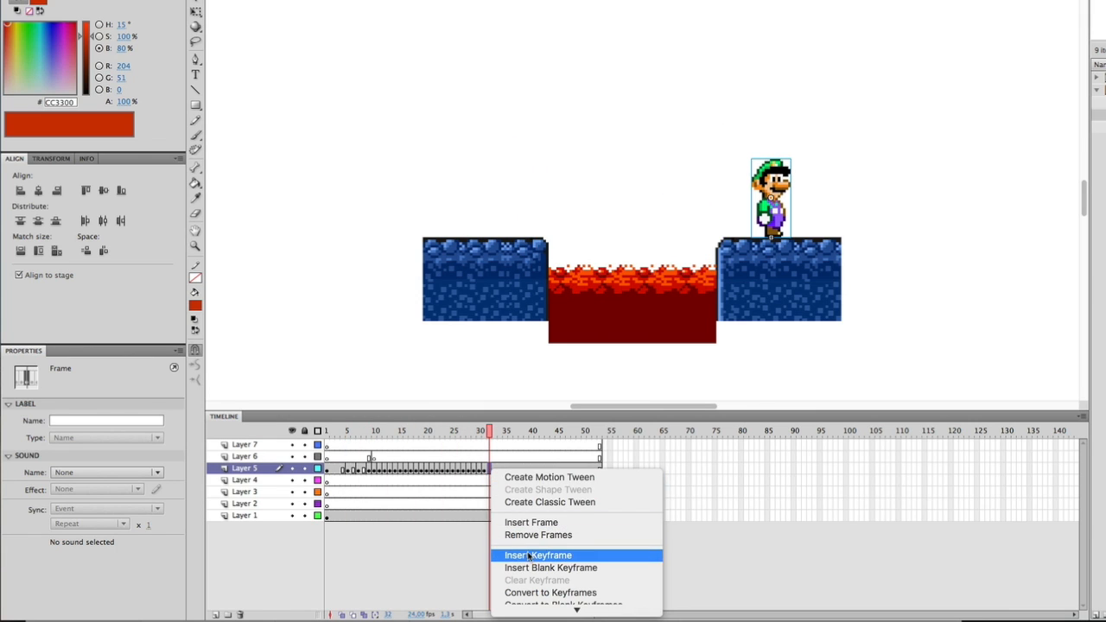
click(526, 555)
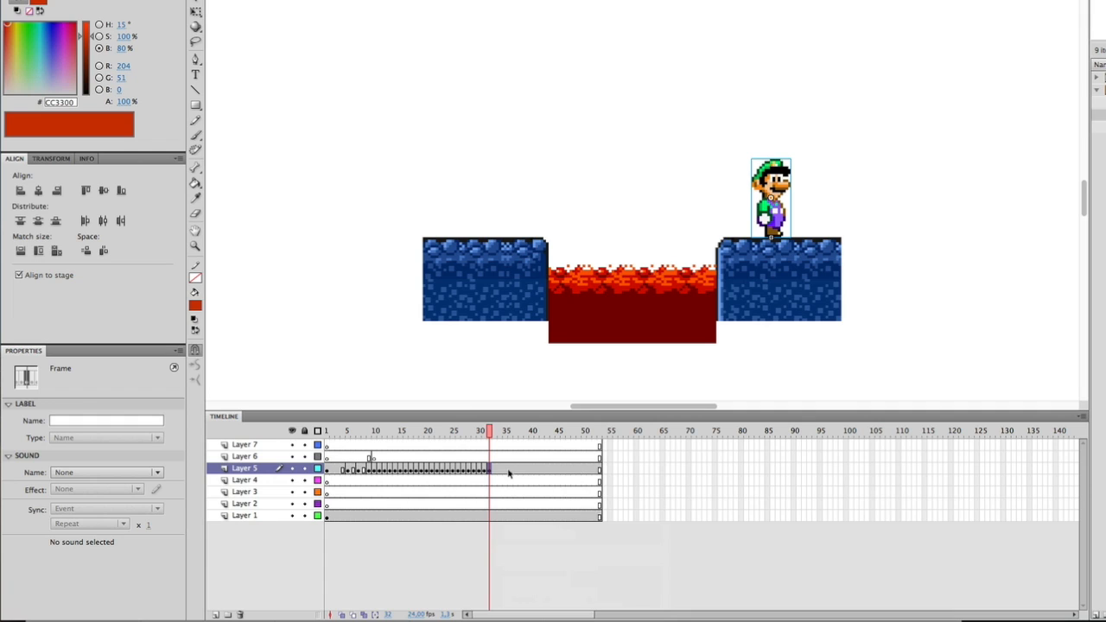
mouse_move(515, 472)
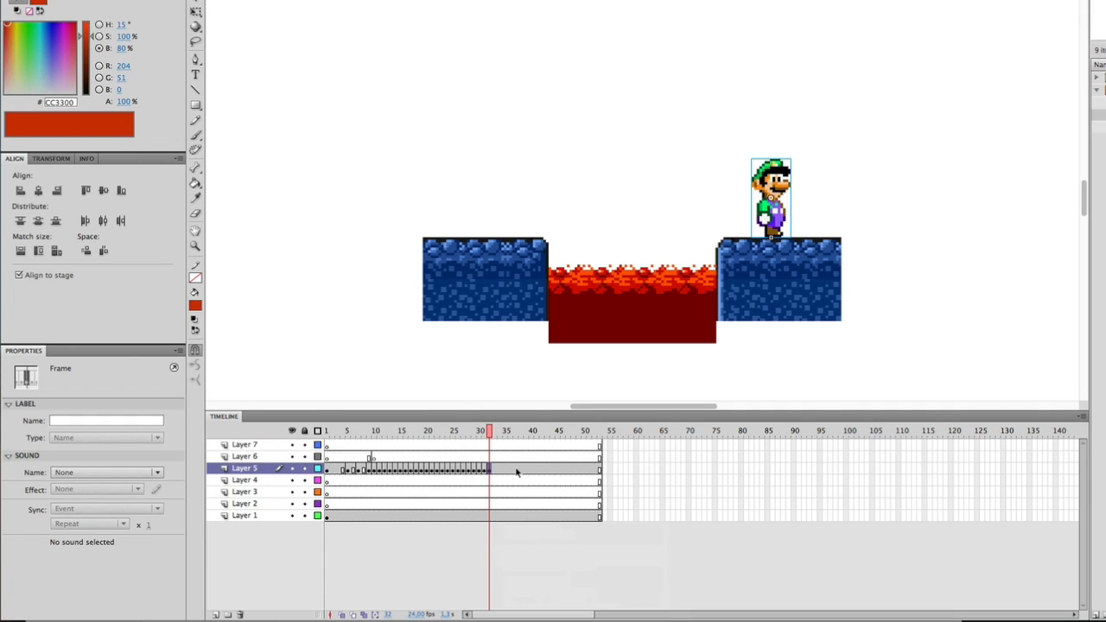
click(515, 432)
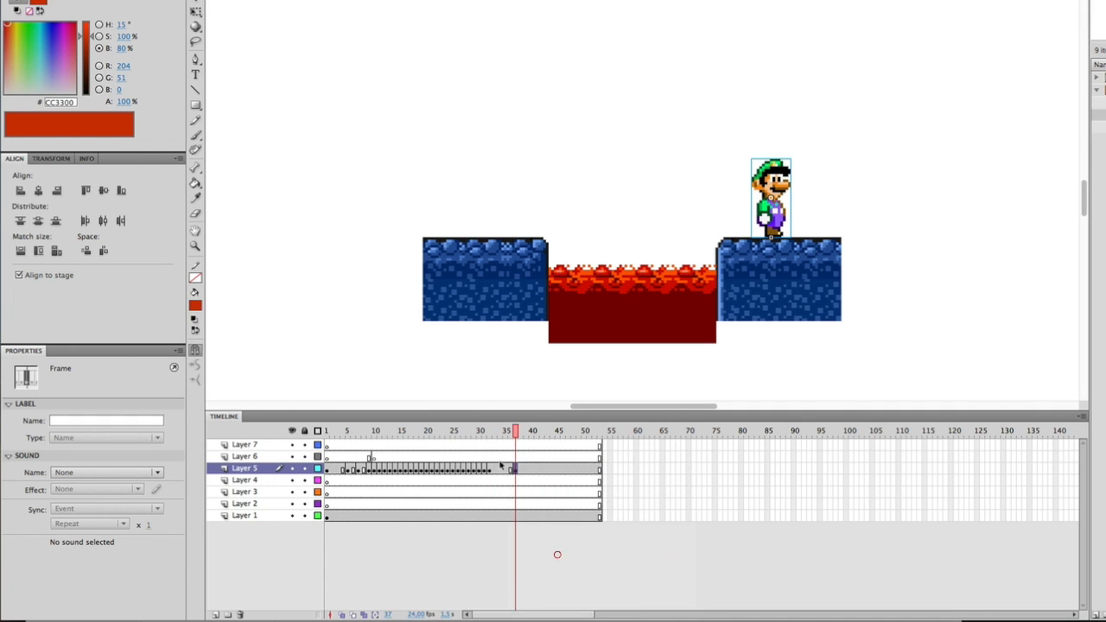
Swap Luigi for the Luigi Duck sprite after landing and set its looping option
right_click(771, 194)
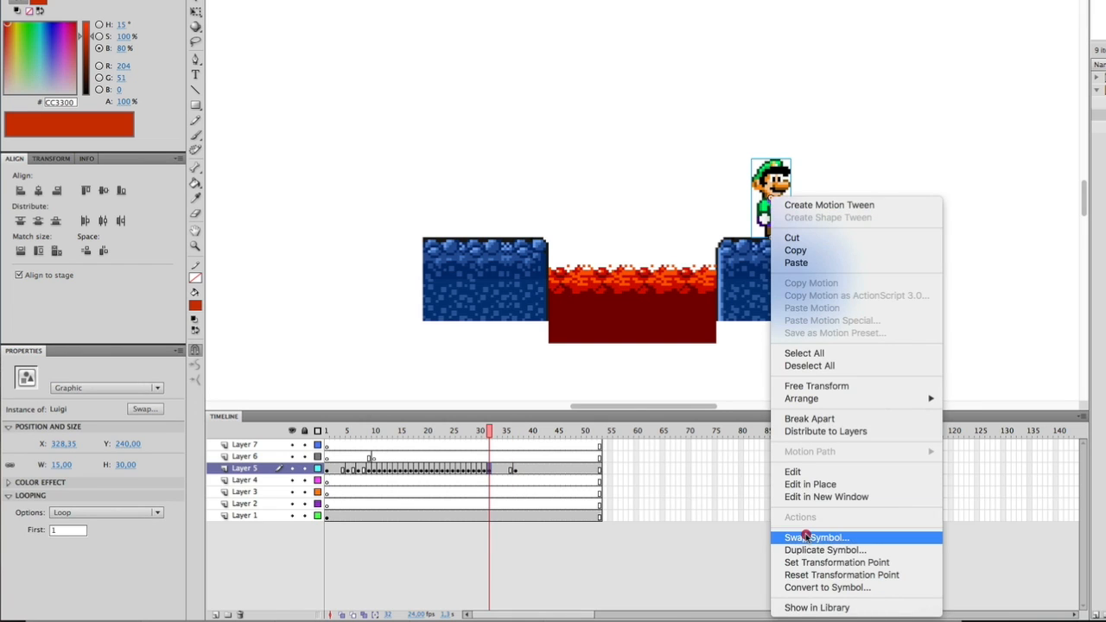
click(809, 538)
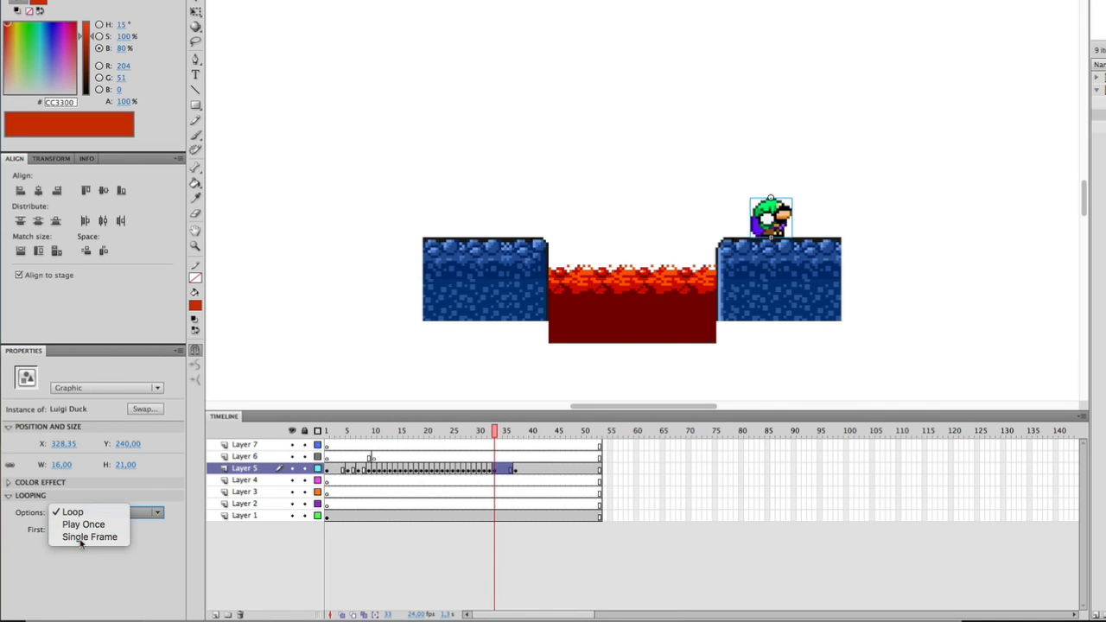
click(83, 535)
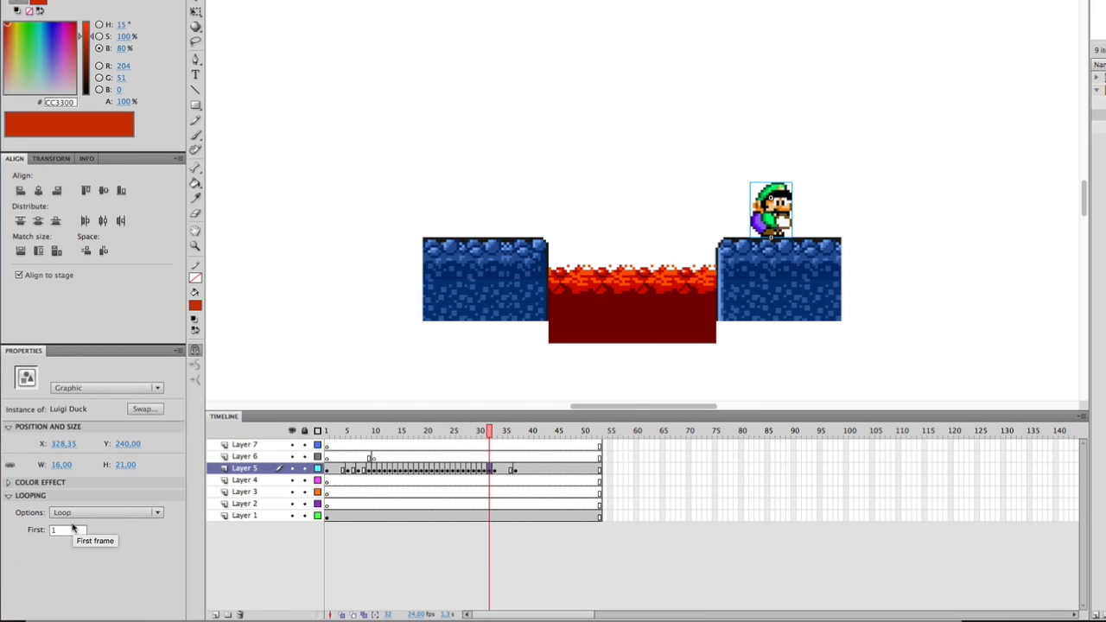
click(505, 452)
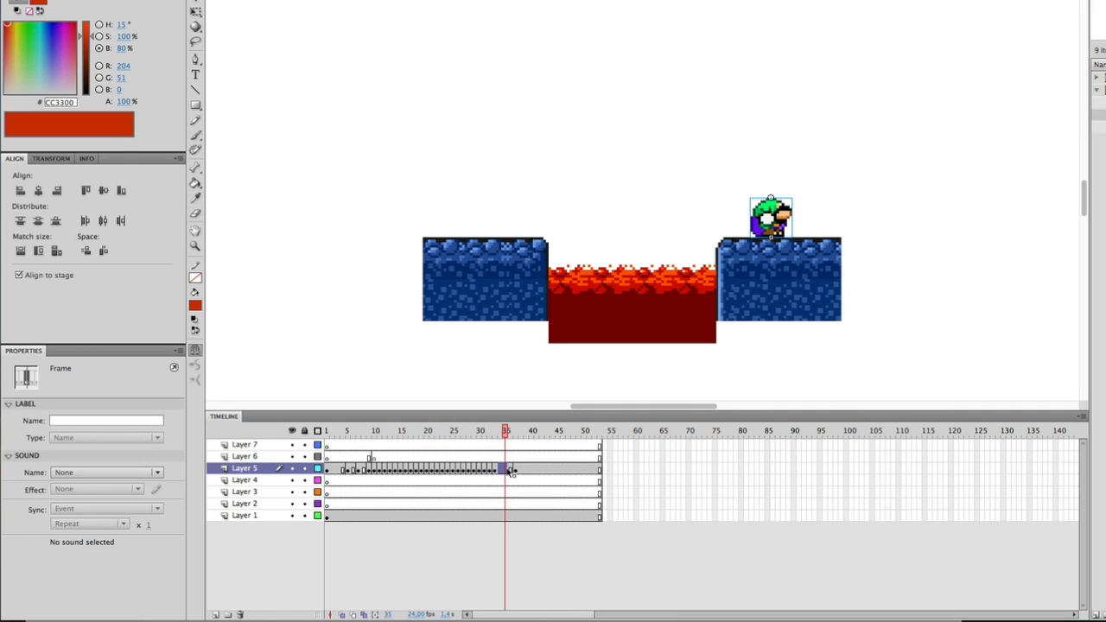
click(768, 211)
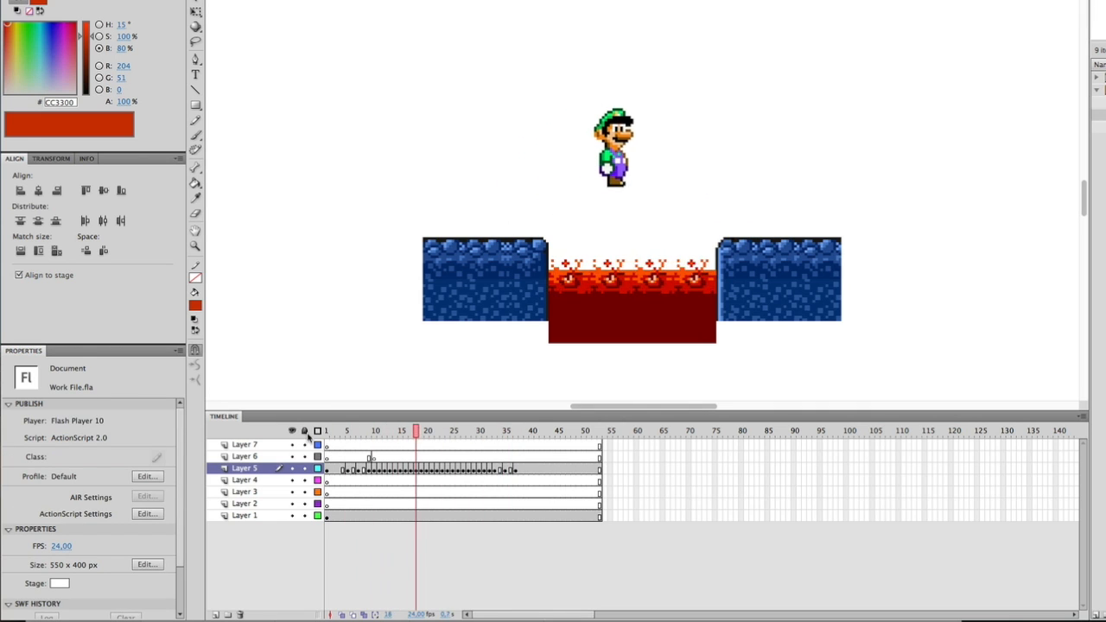
Scrub through the jump and clear the unwanted keyframe at frame 32 on Luigi's layer
click(359, 432)
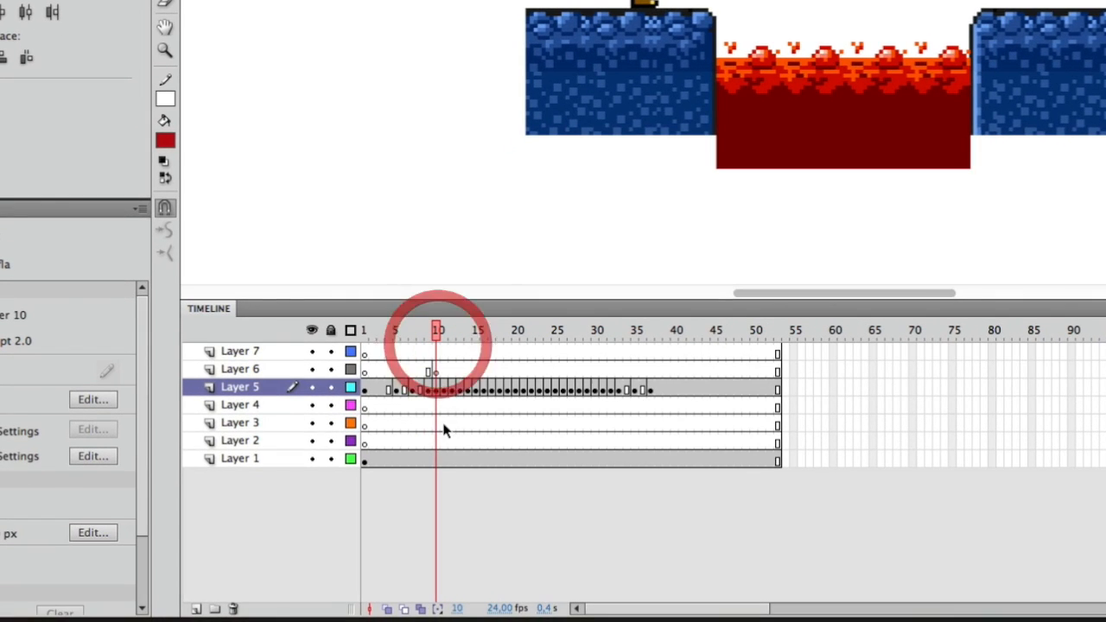
click(594, 330)
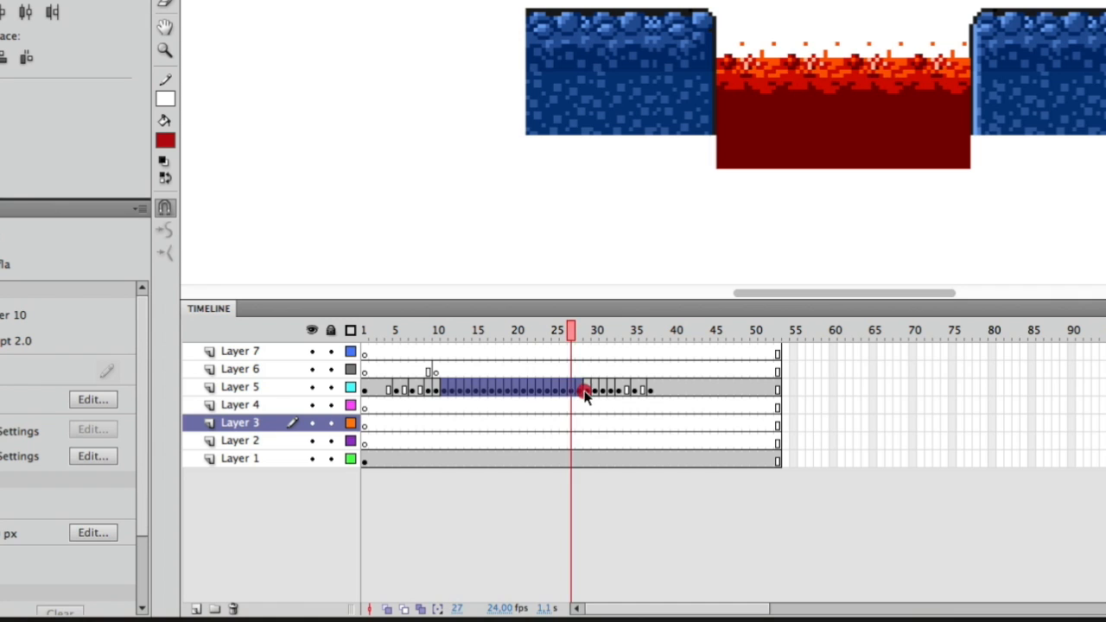
right_click(587, 391)
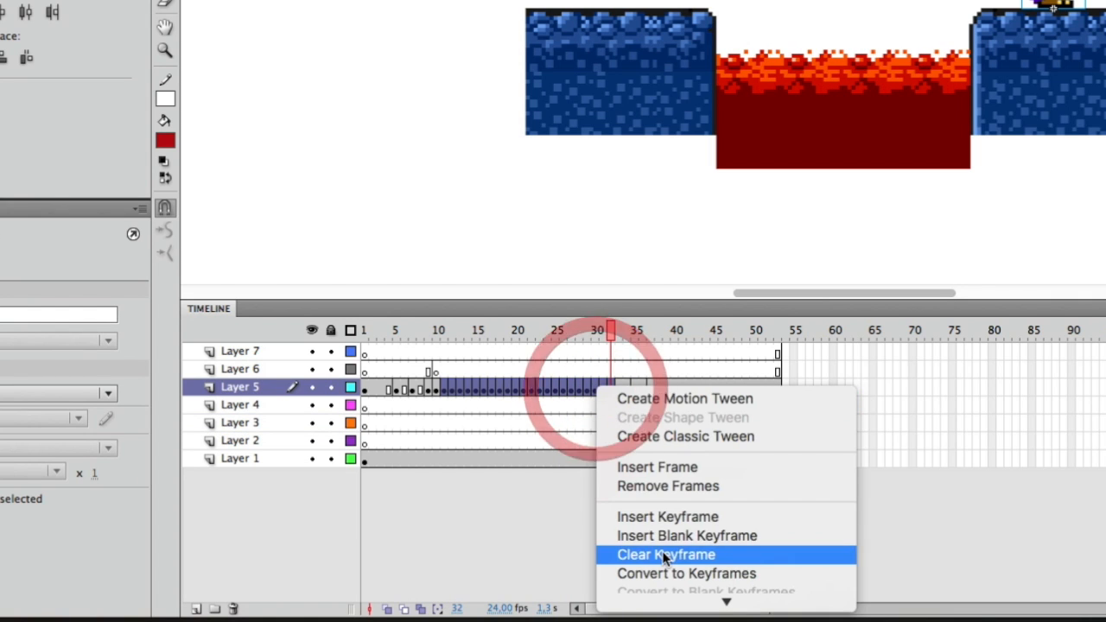
click(666, 553)
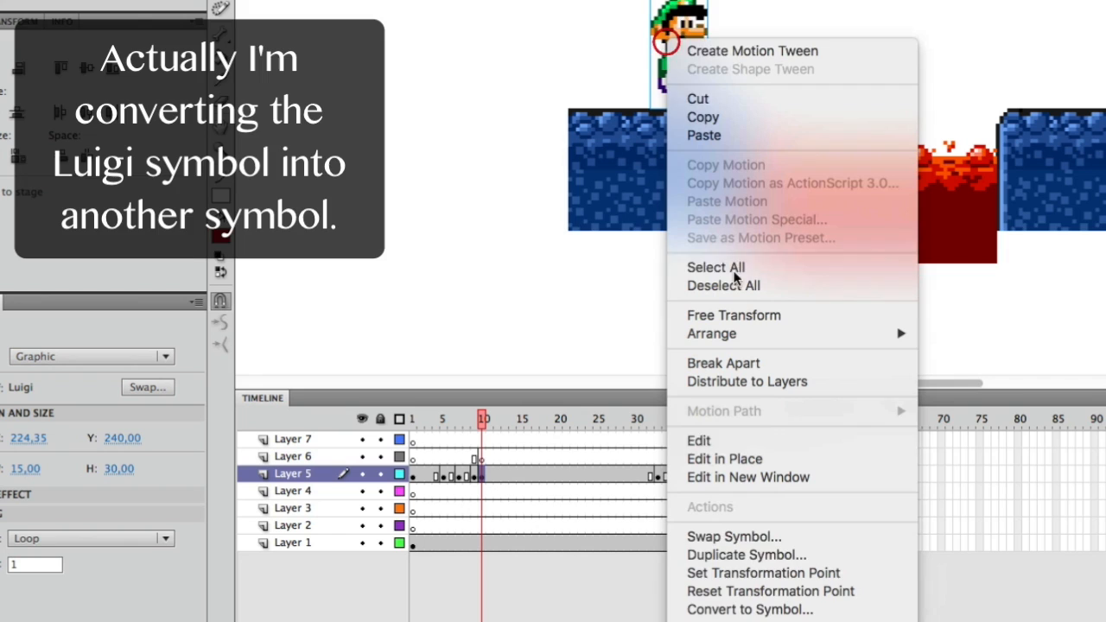
Convert Luigi to a Graphic symbol named 'Luigi Jumping'
click(750, 608)
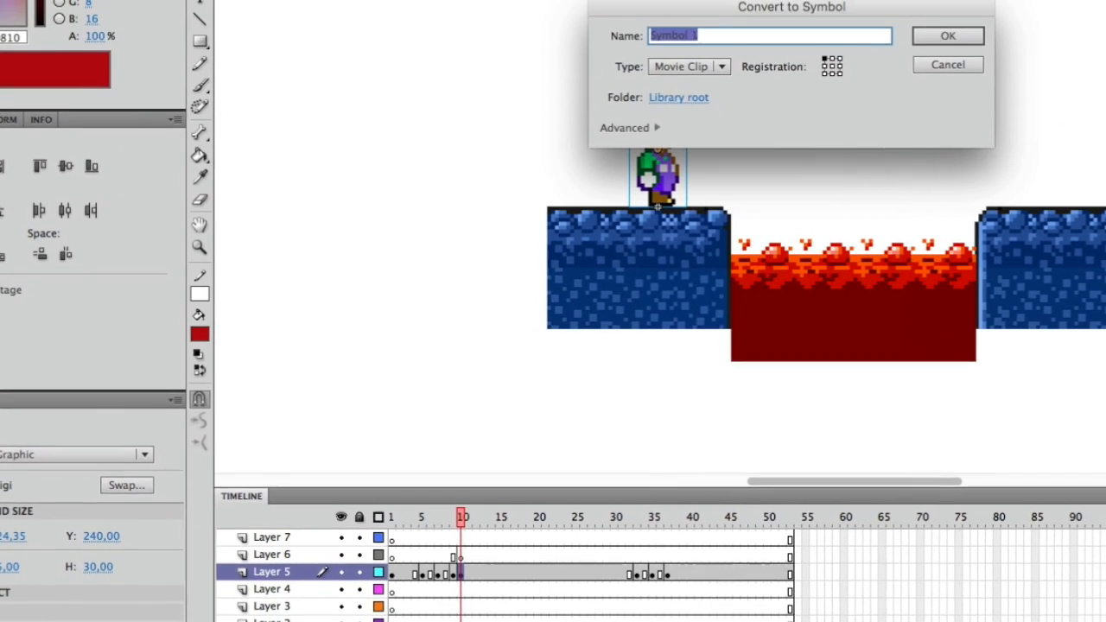
text(Luigi)
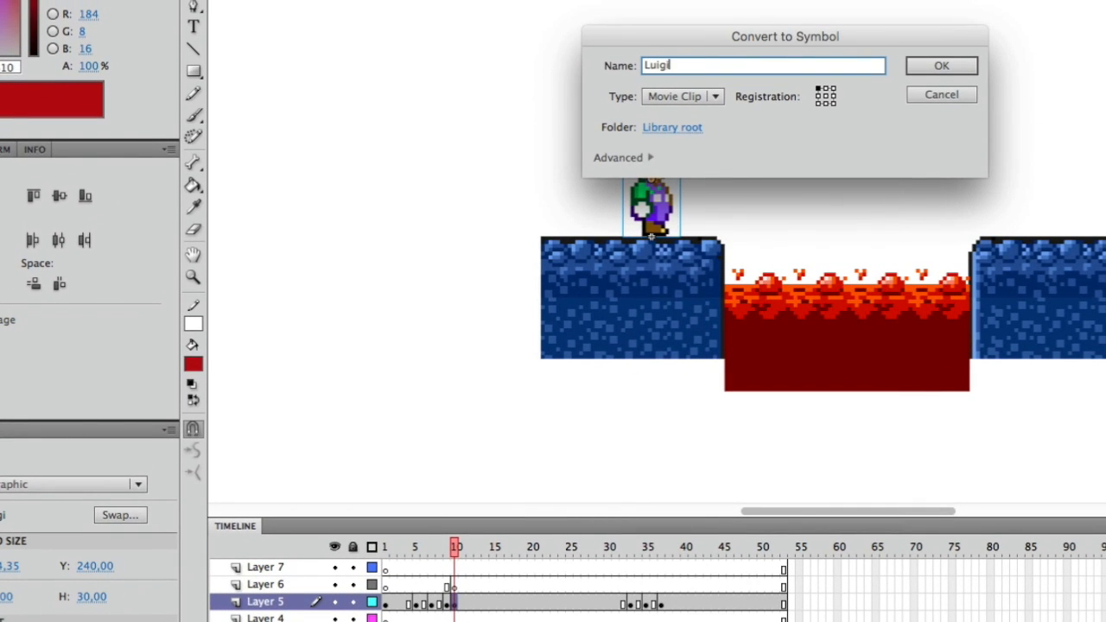
text(Jumping)
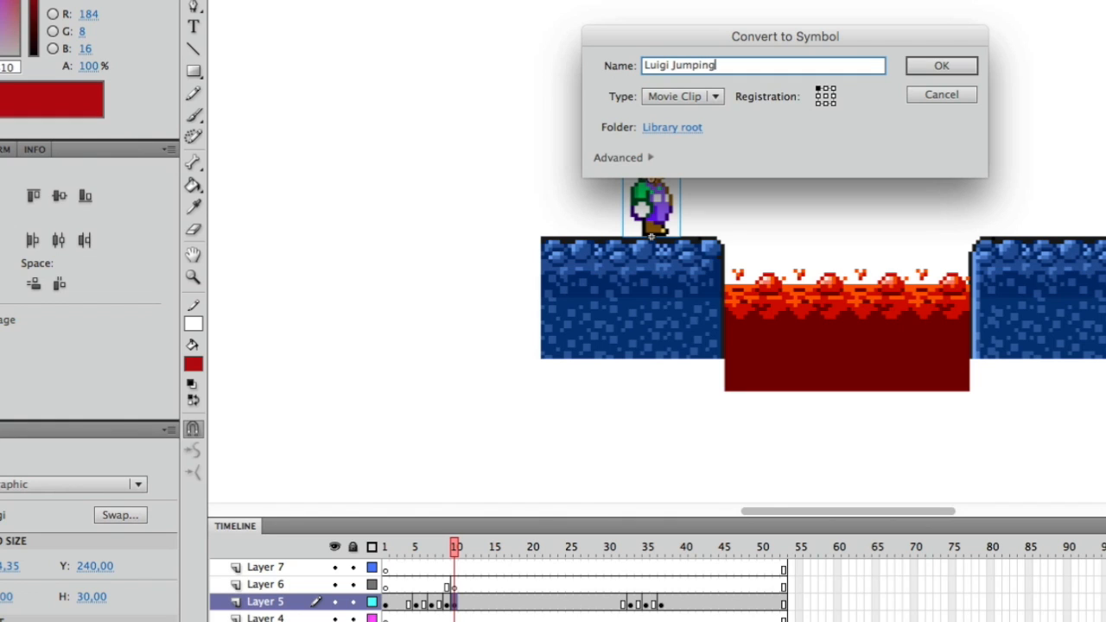
click(680, 97)
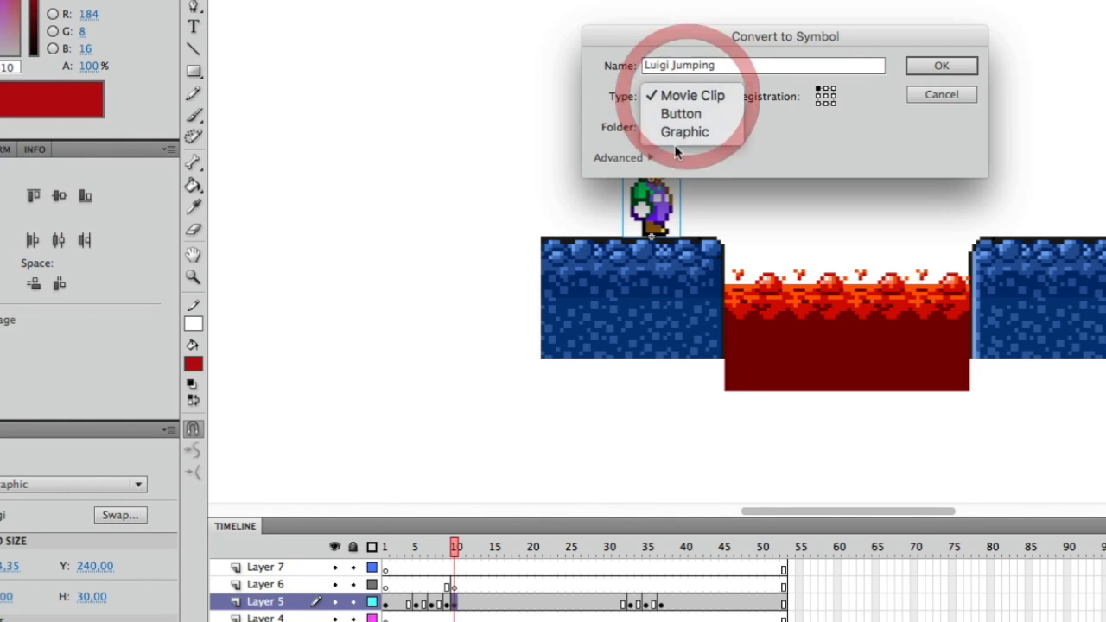
click(940, 66)
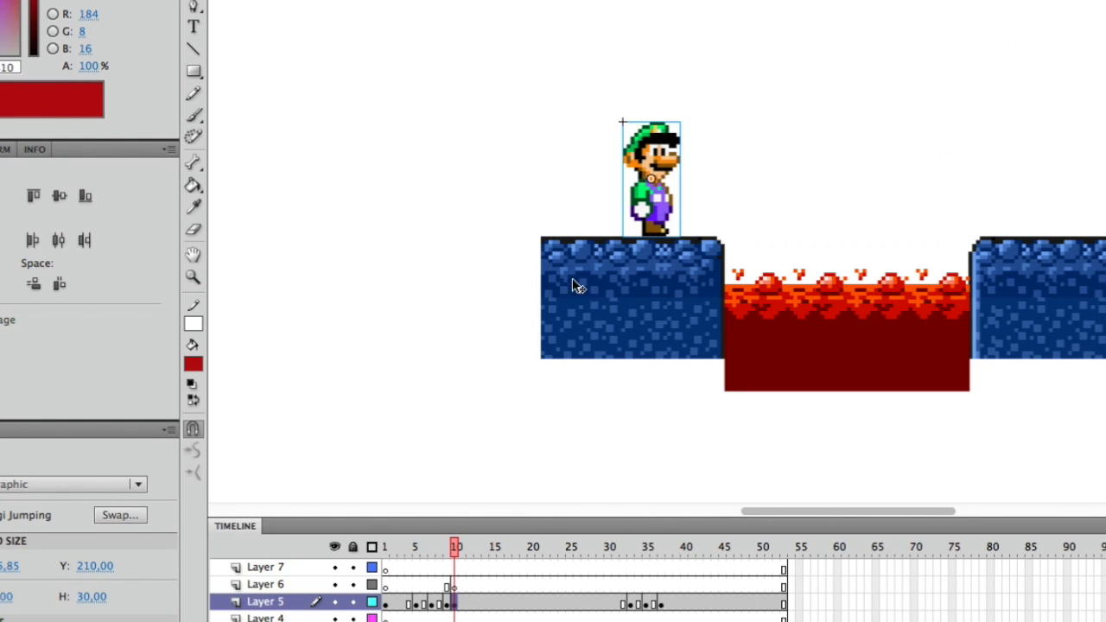
mouse_move(646, 192)
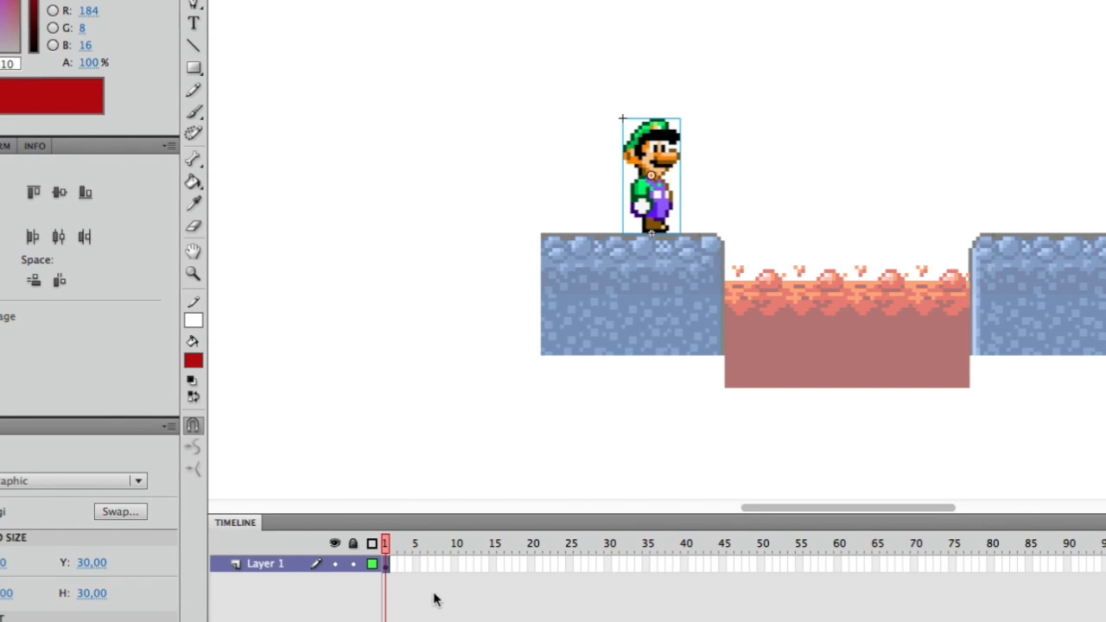
Extend the jump symbol's frames and add a motion tween to Luigi's layer
right_click(456, 363)
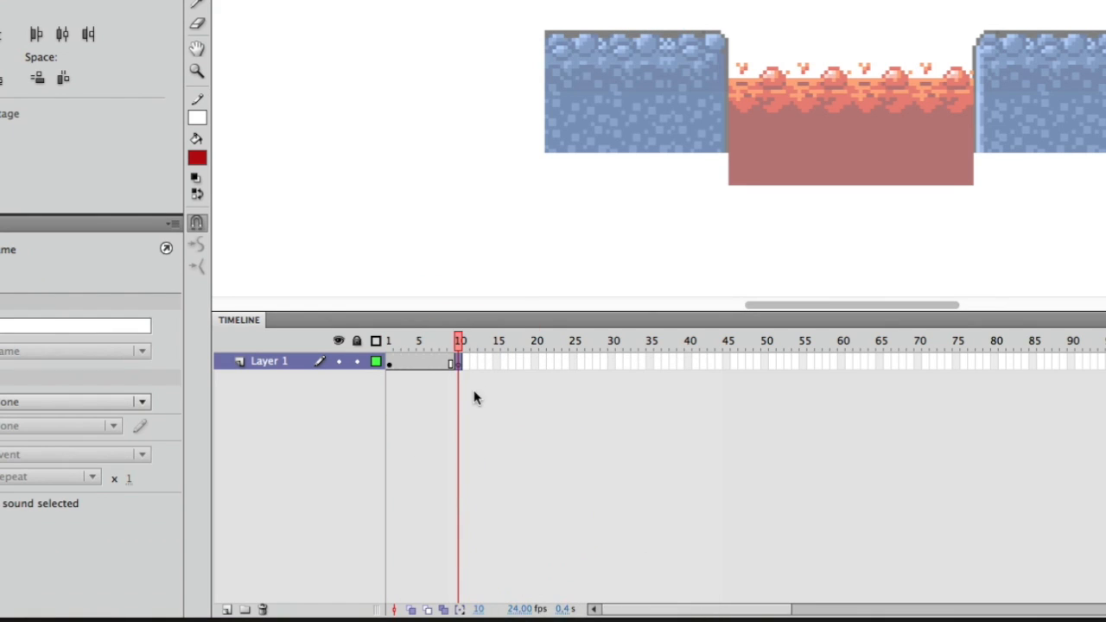
right_click(414, 363)
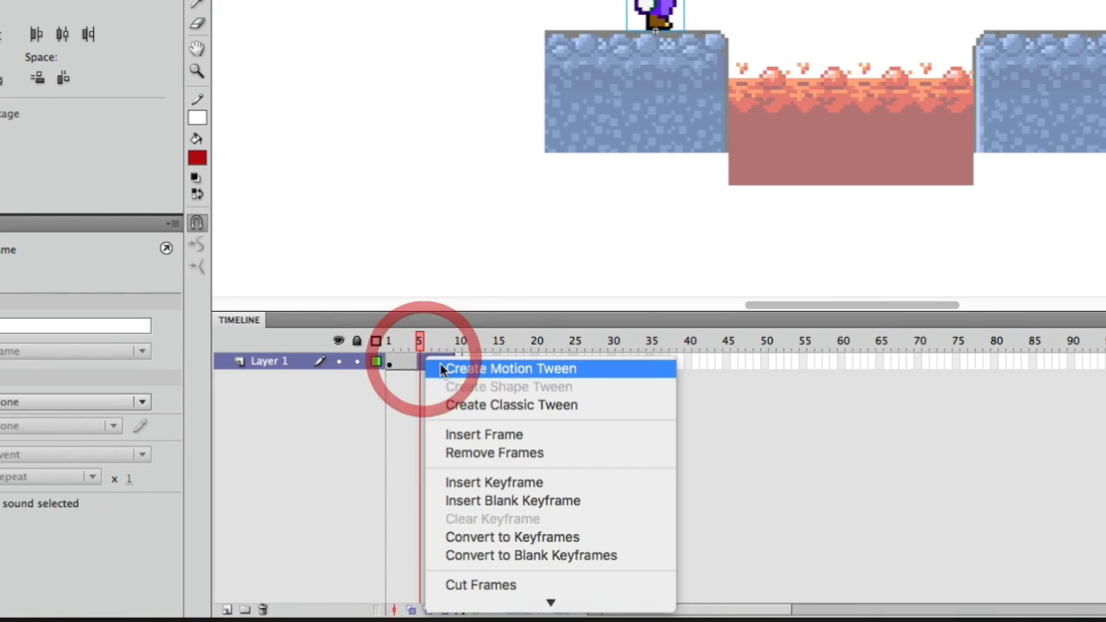
click(510, 368)
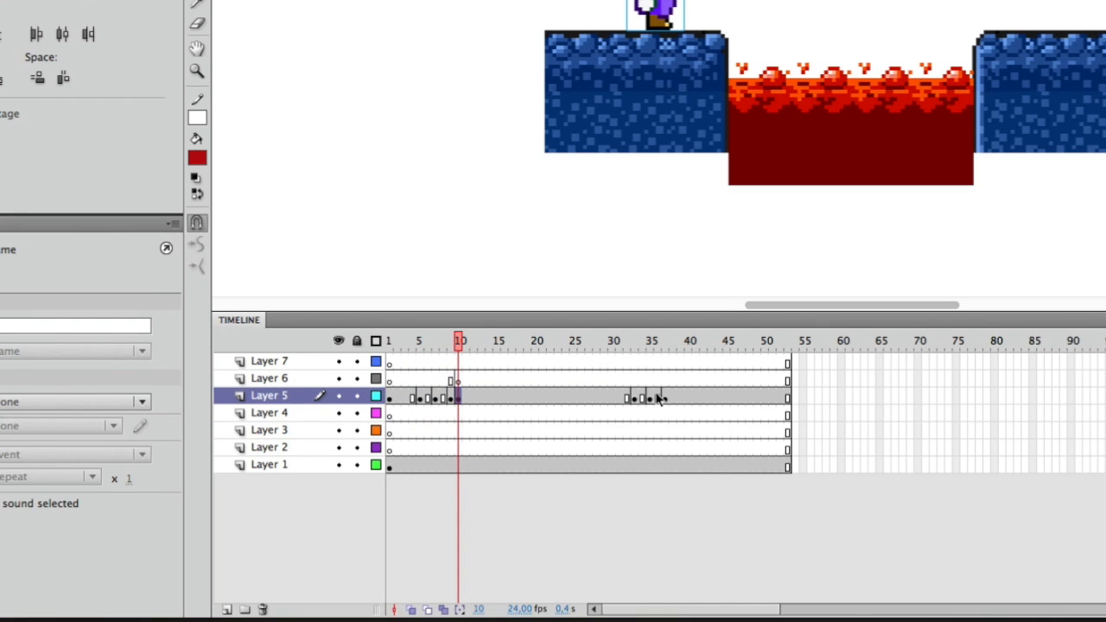
click(463, 340)
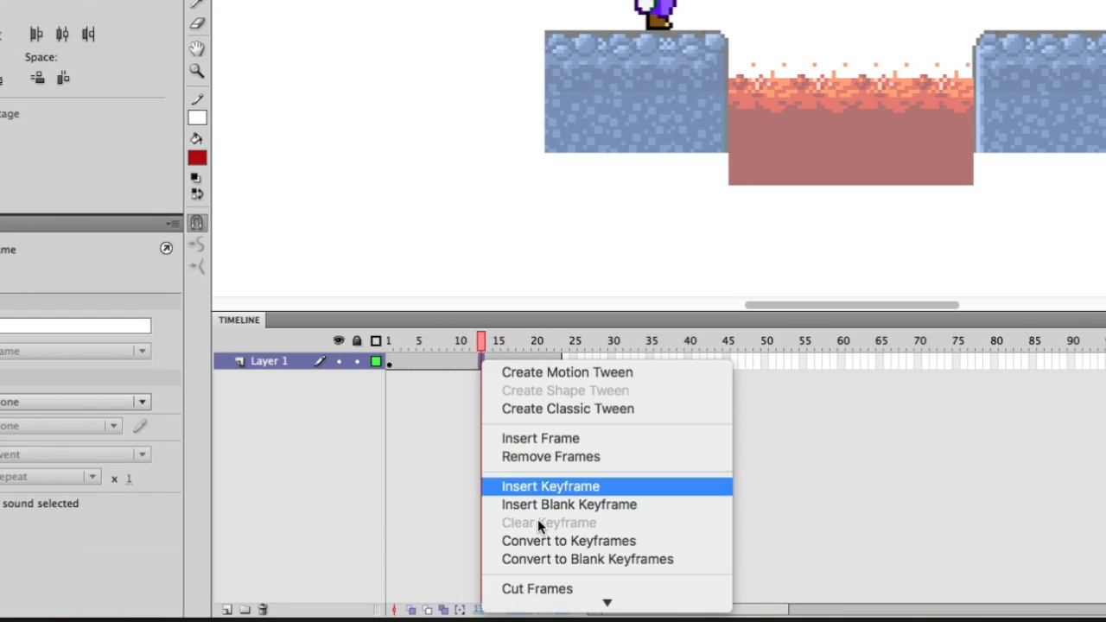
Add a keyframe partway through the jump and raise Luigi above the platform
click(567, 505)
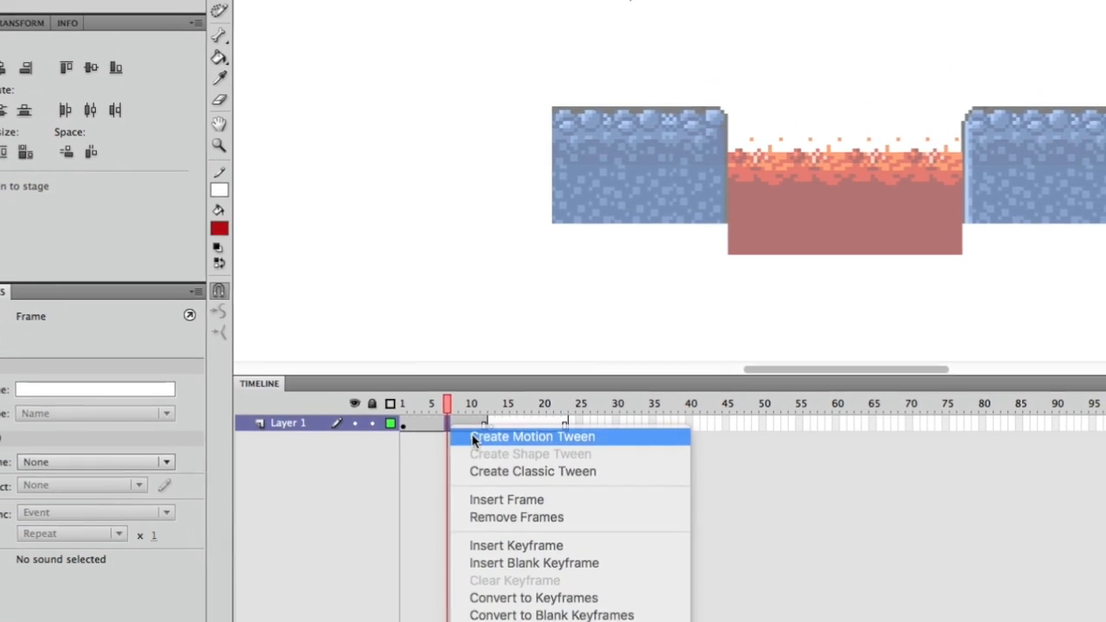
click(532, 435)
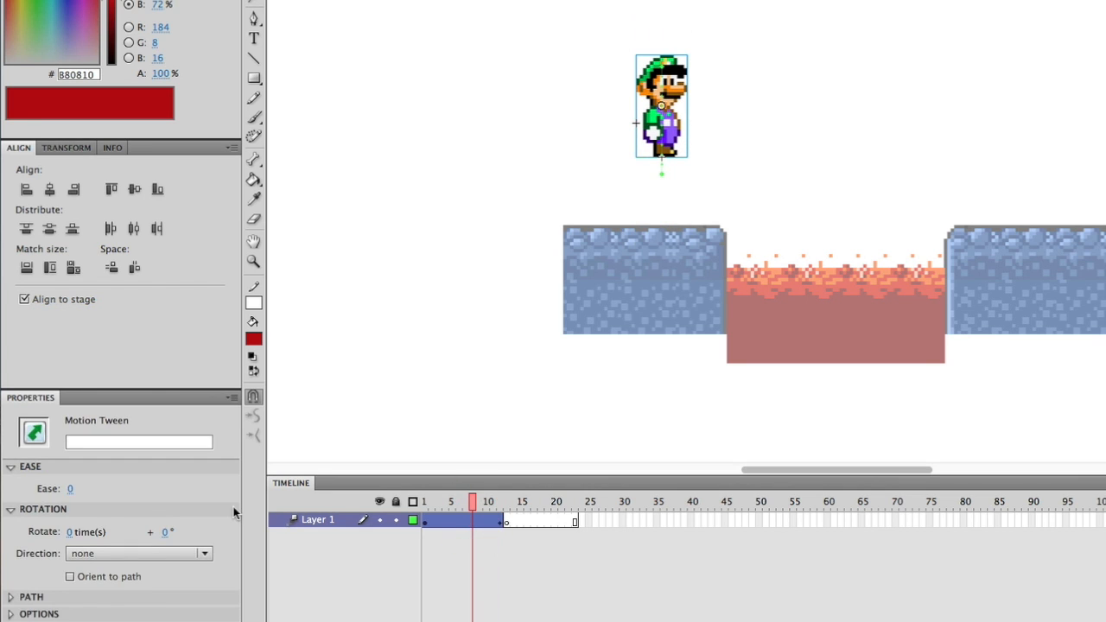
mouse_move(73, 489)
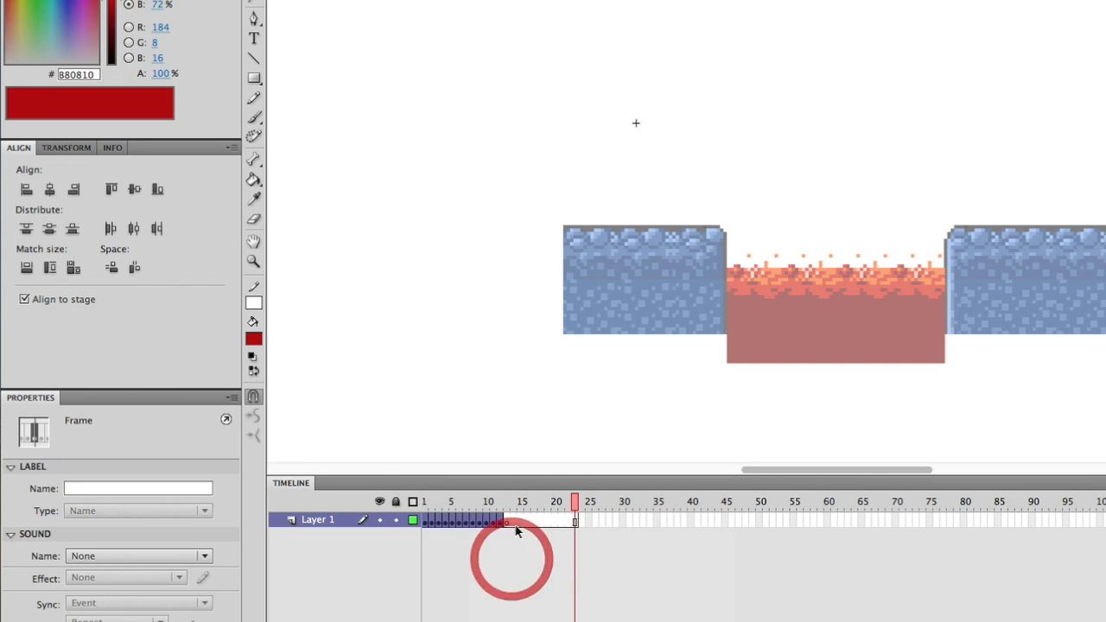
Tween Luigi's descent and drop him back down onto the ledge
right_click(504, 520)
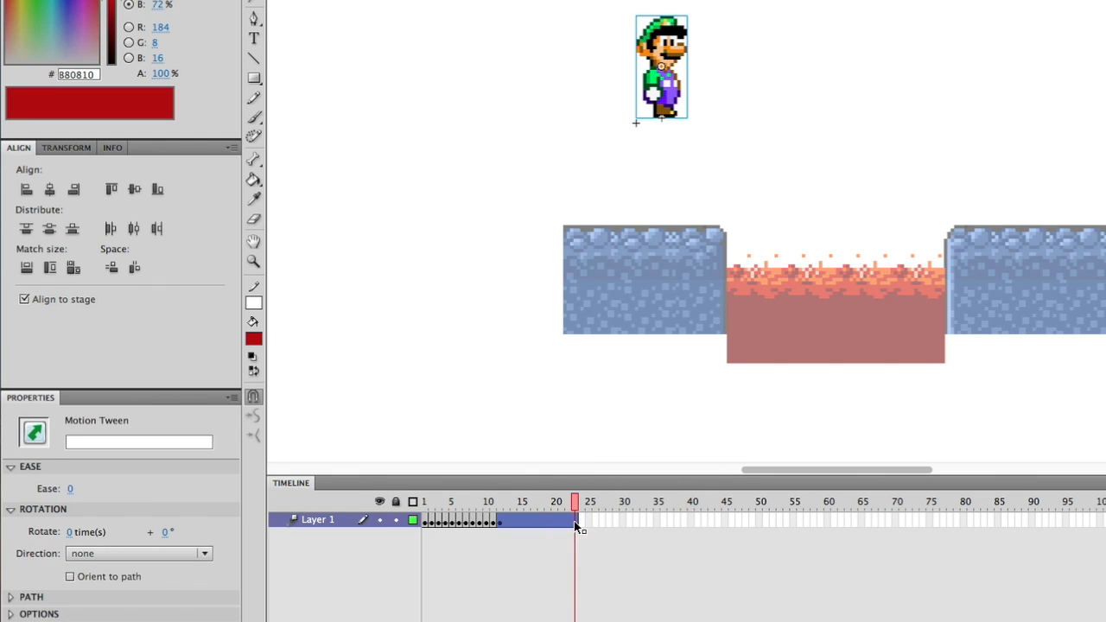
drag(660, 68, 660, 159)
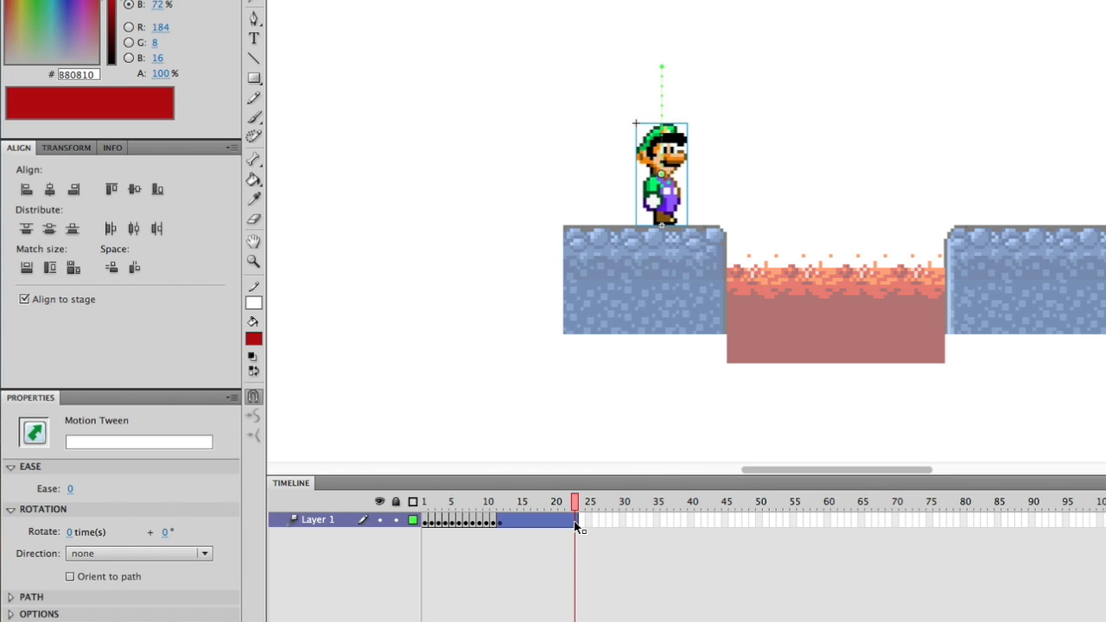
click(548, 502)
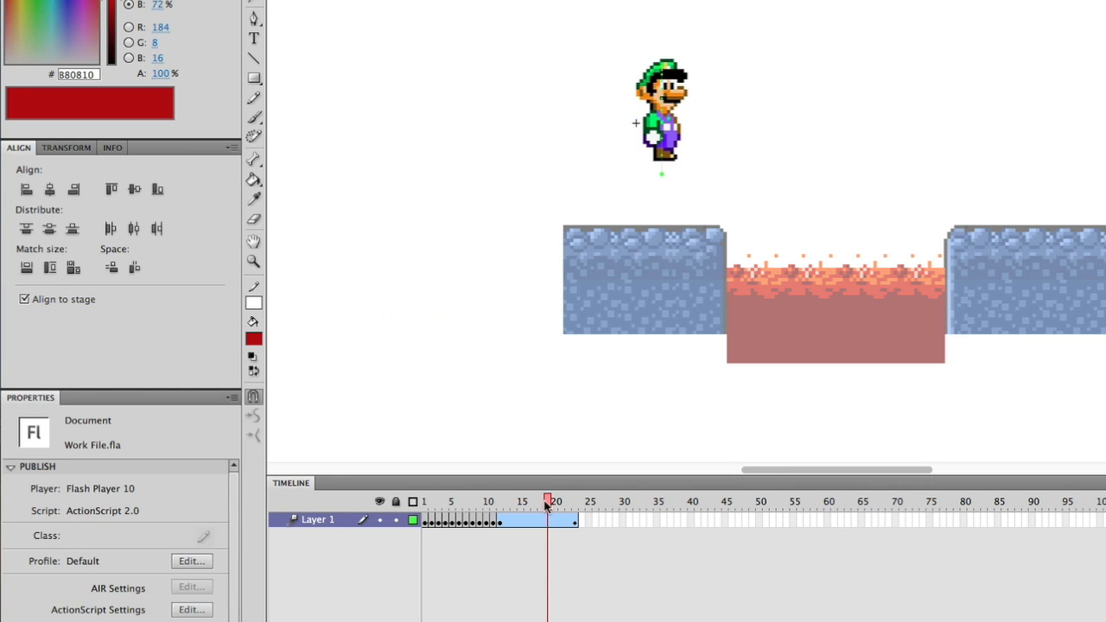
Scrub through the jump frames to check the rise and fall, then return to the main scene
click(425, 502)
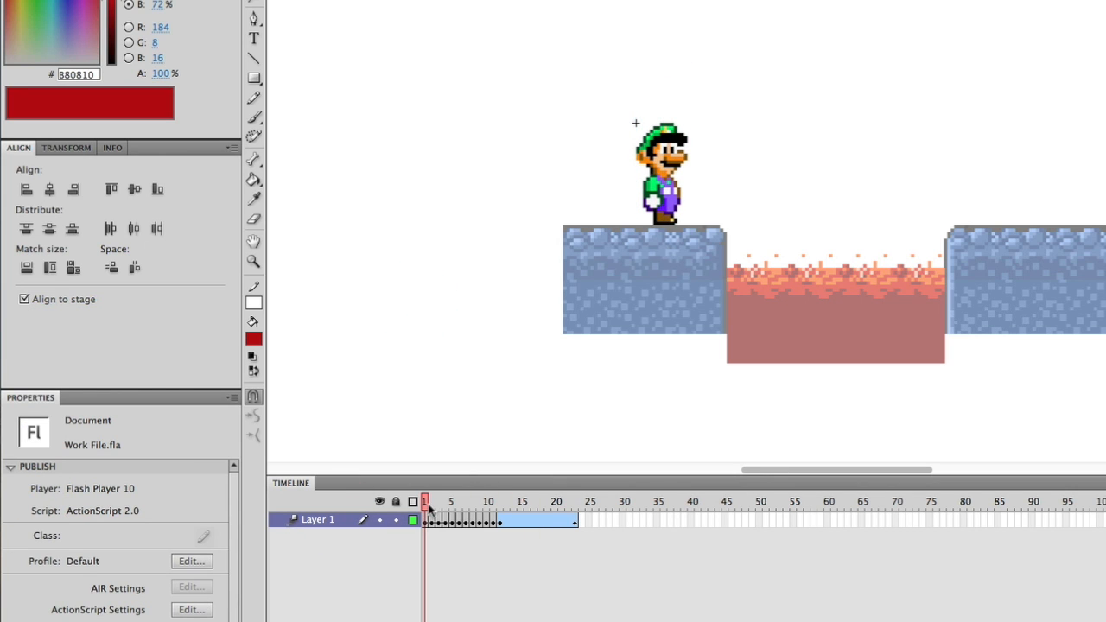
click(573, 502)
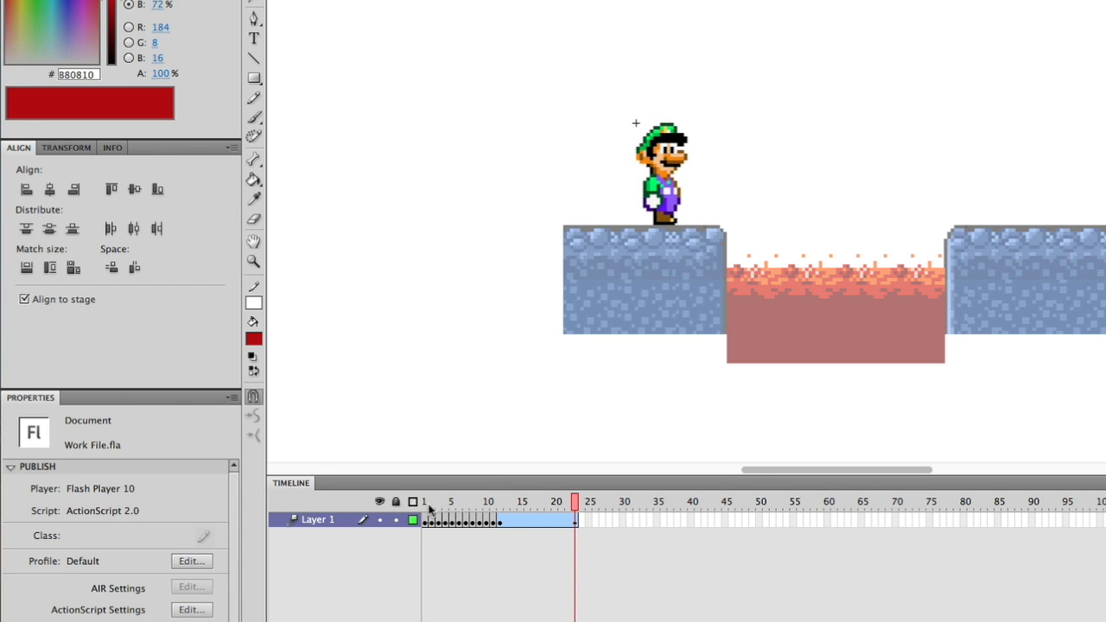
right_click(535, 524)
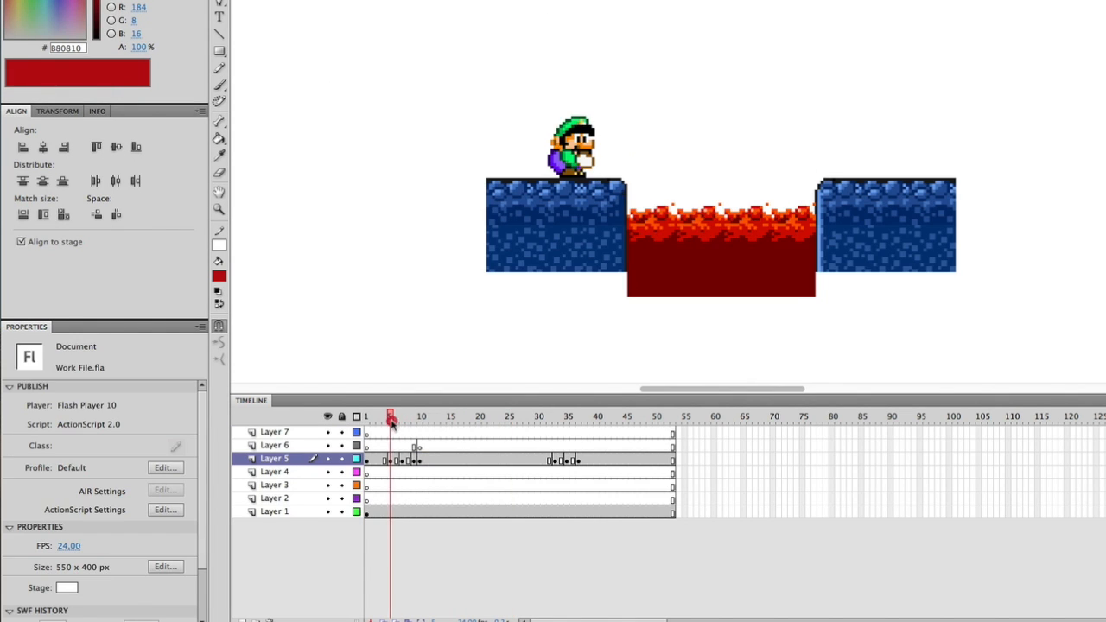
Set the Luigi Jumping instance to Play Once and check the duck and takeoff frames
click(420, 416)
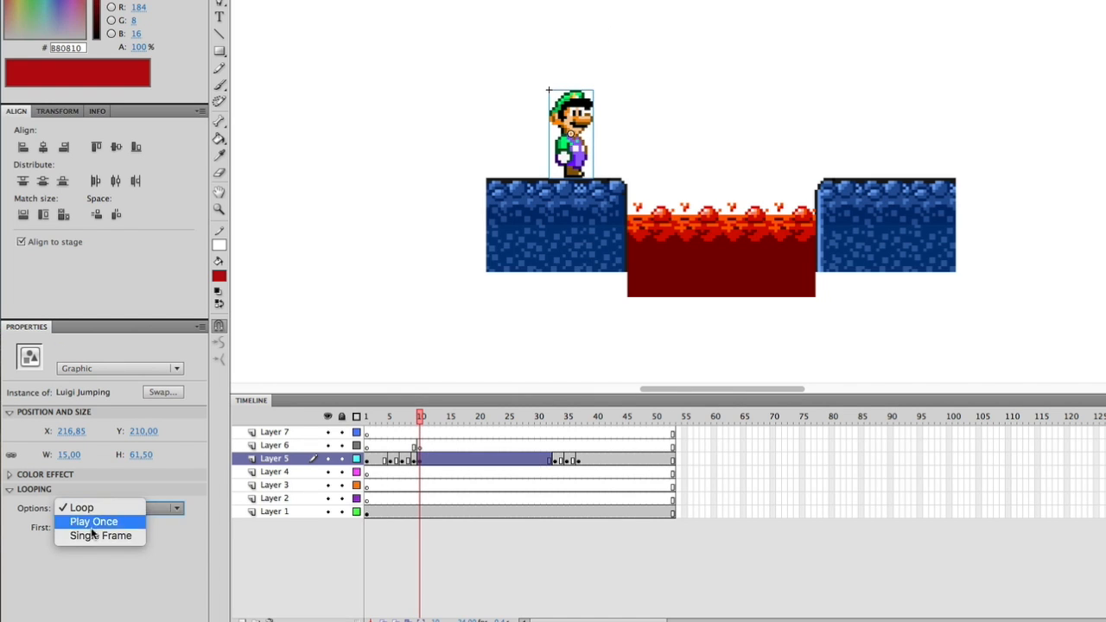
click(91, 521)
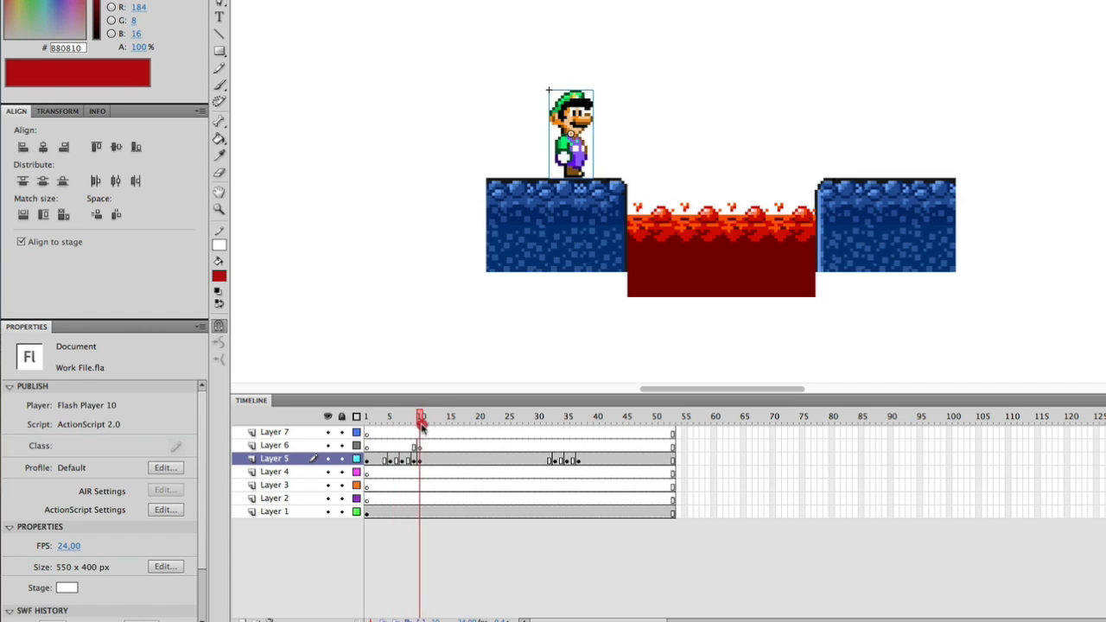
click(421, 416)
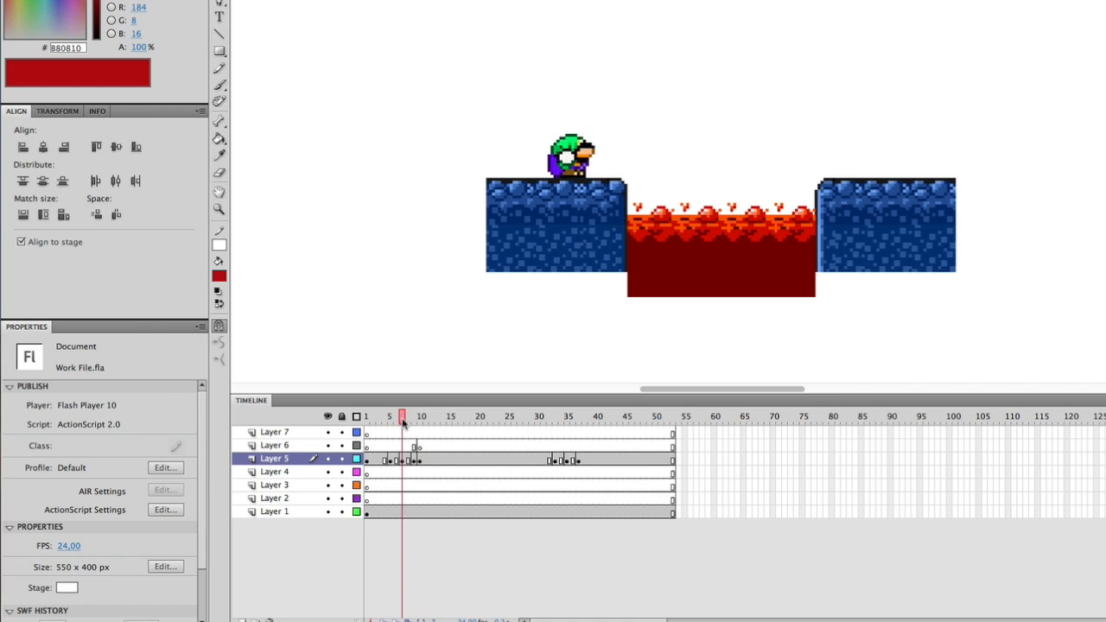
click(555, 417)
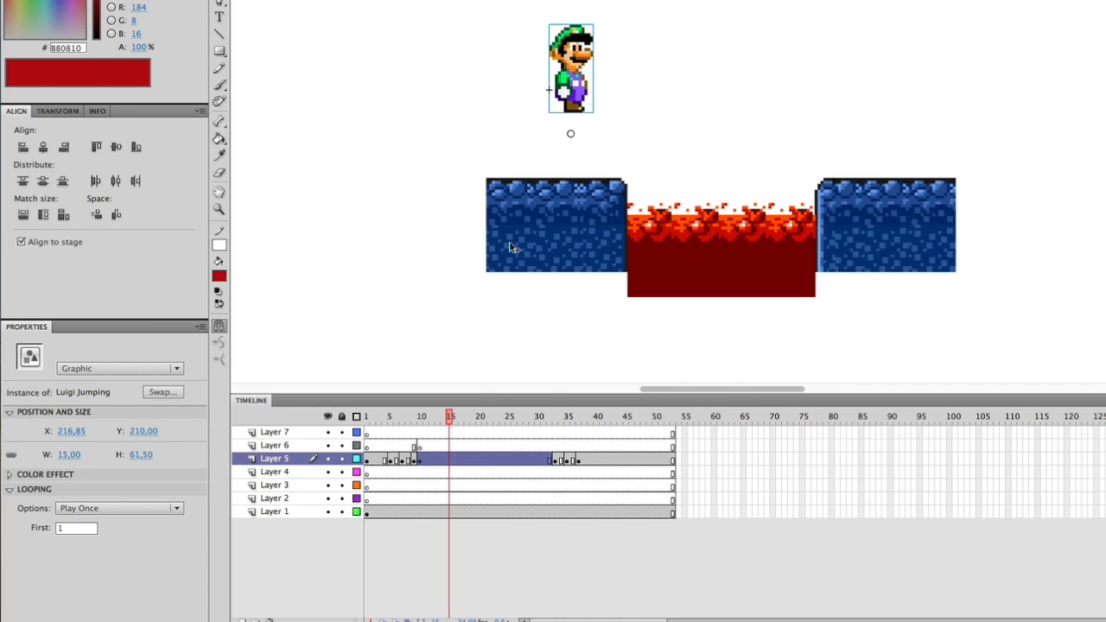
right_click(484, 459)
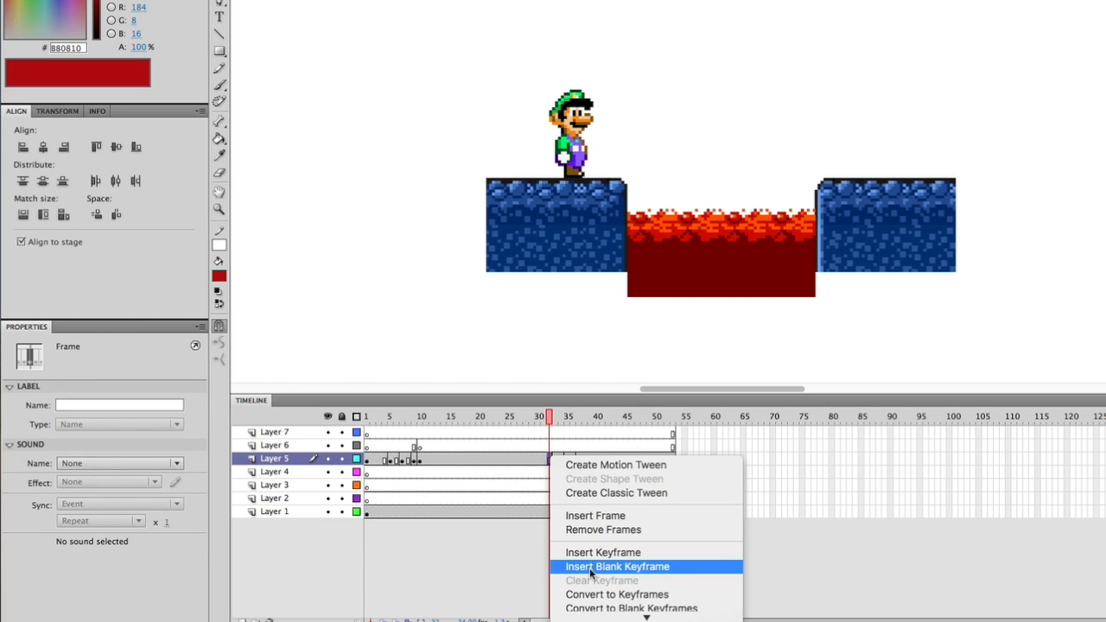
click(618, 567)
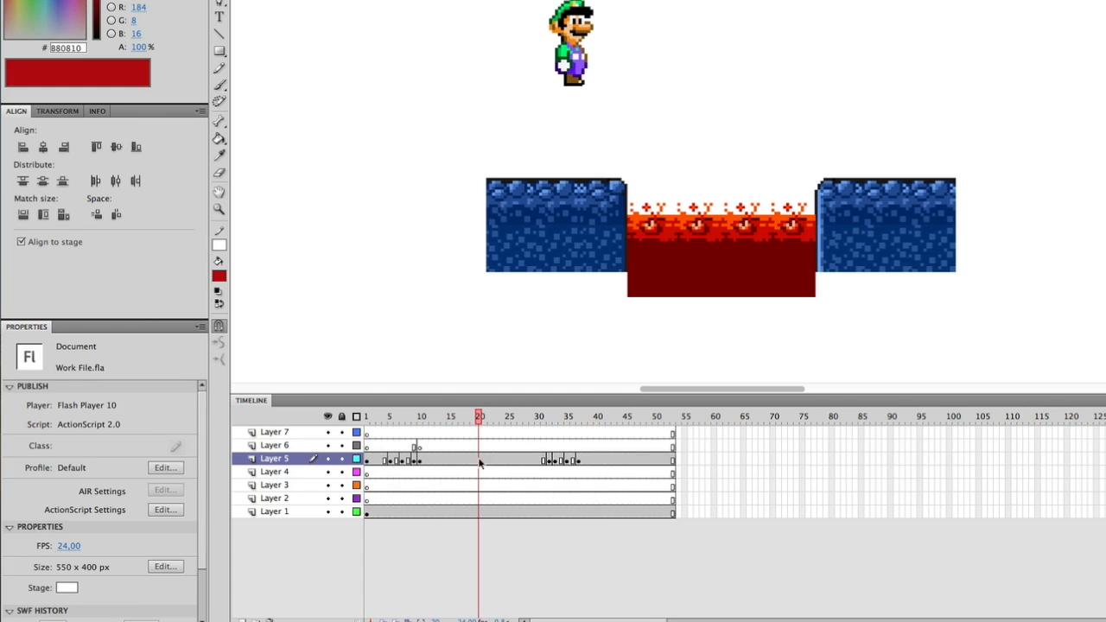
click(441, 458)
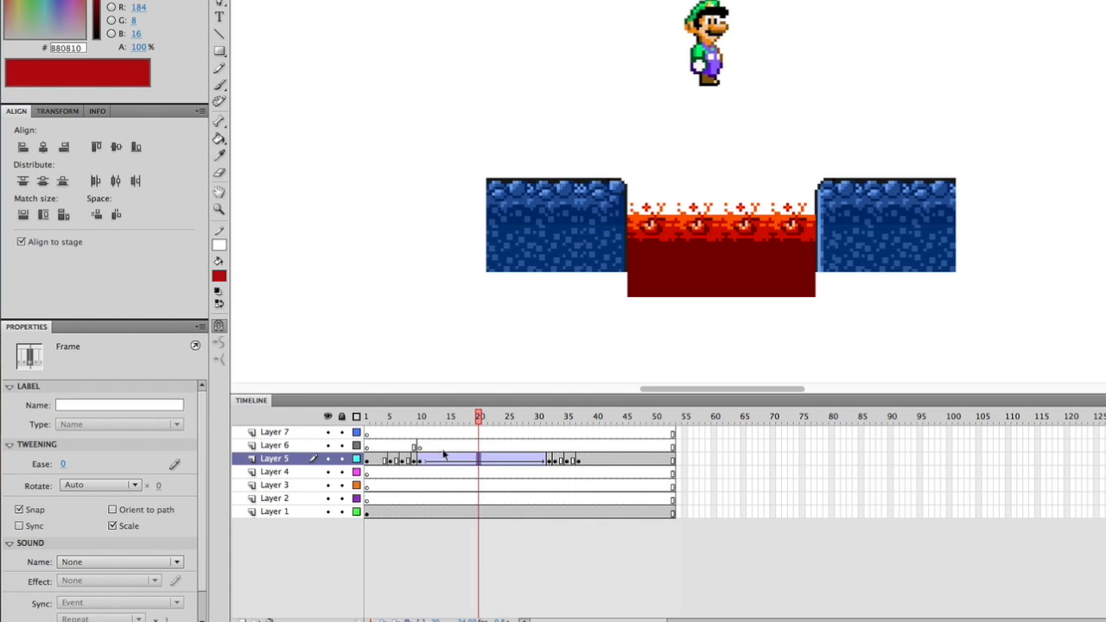
click(501, 416)
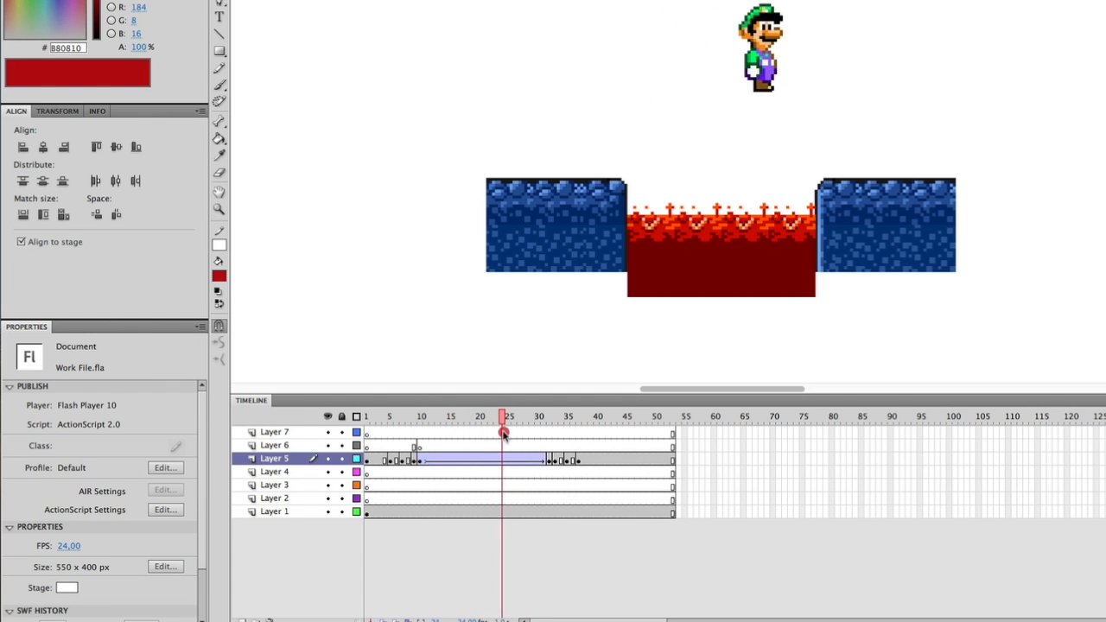
click(367, 417)
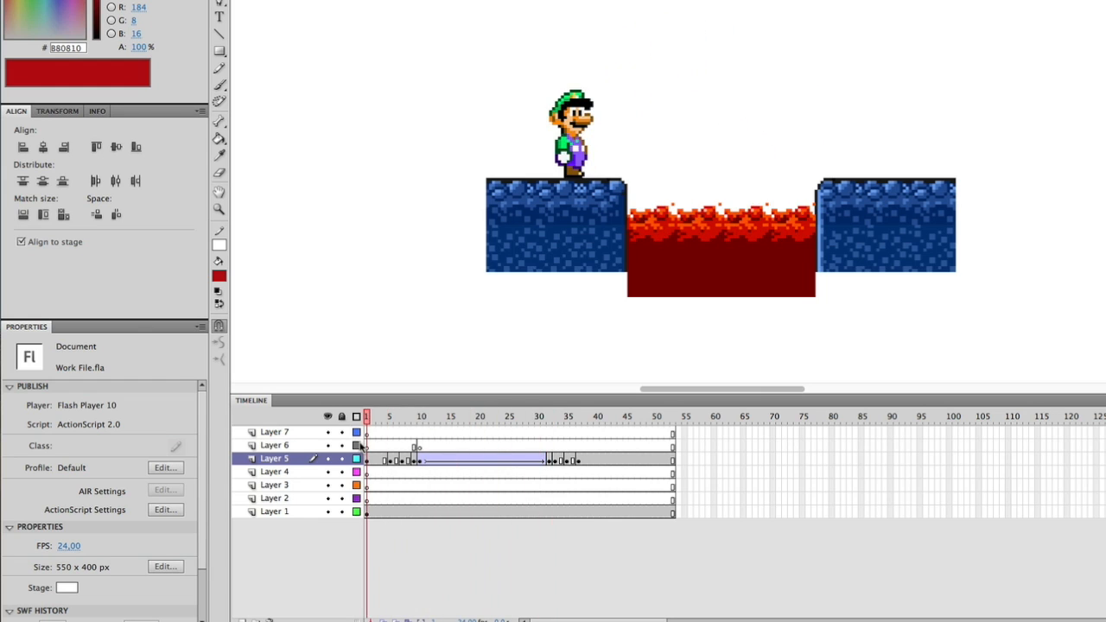
click(581, 415)
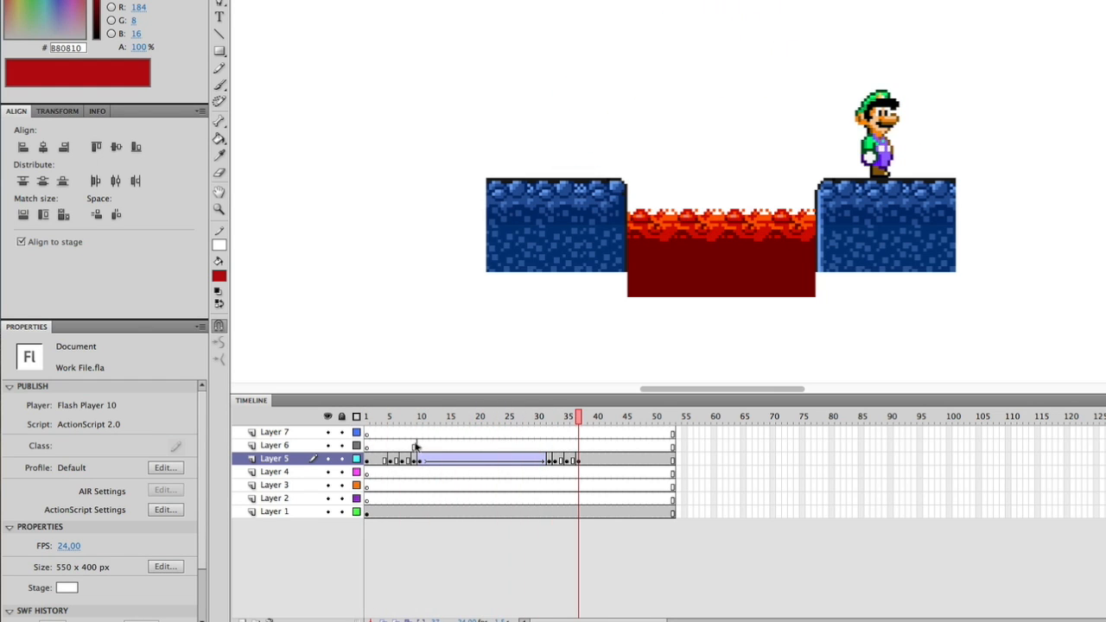
click(420, 417)
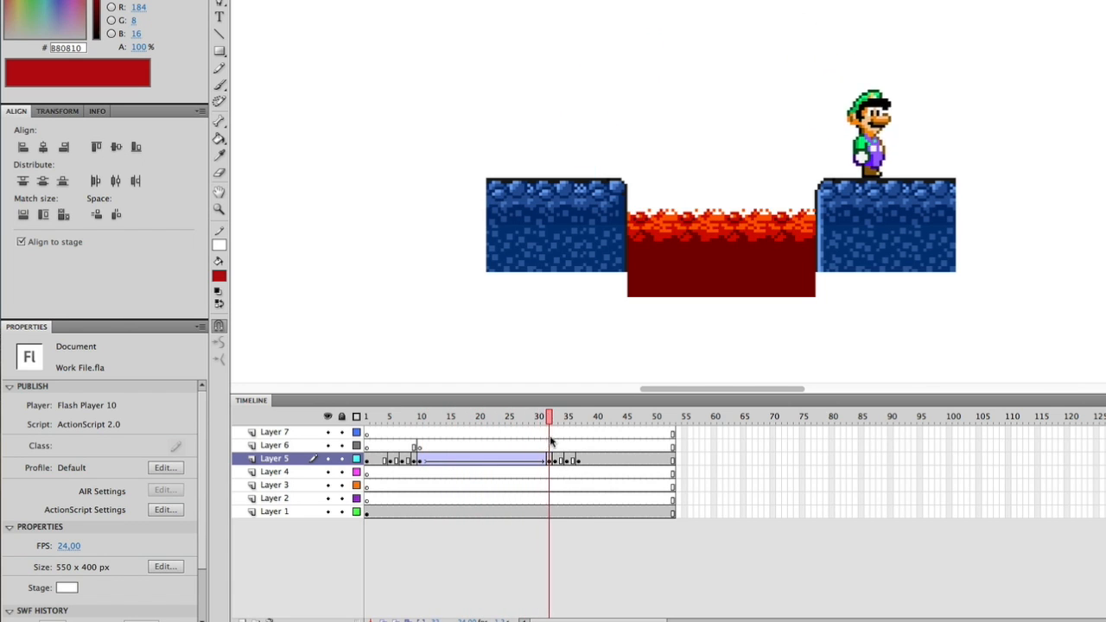
click(408, 416)
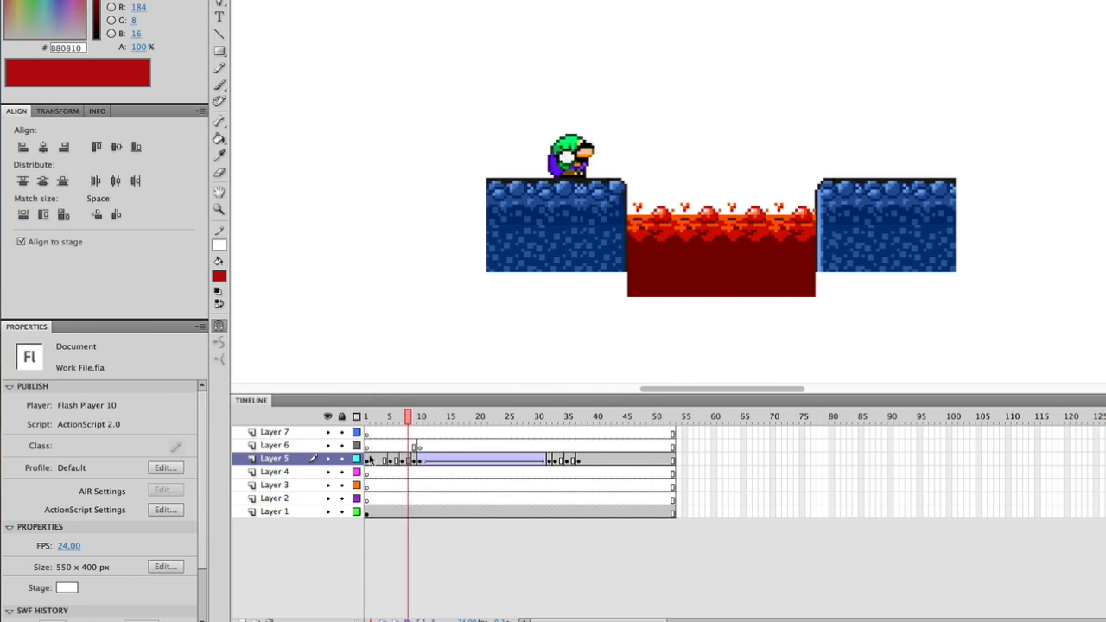
click(579, 416)
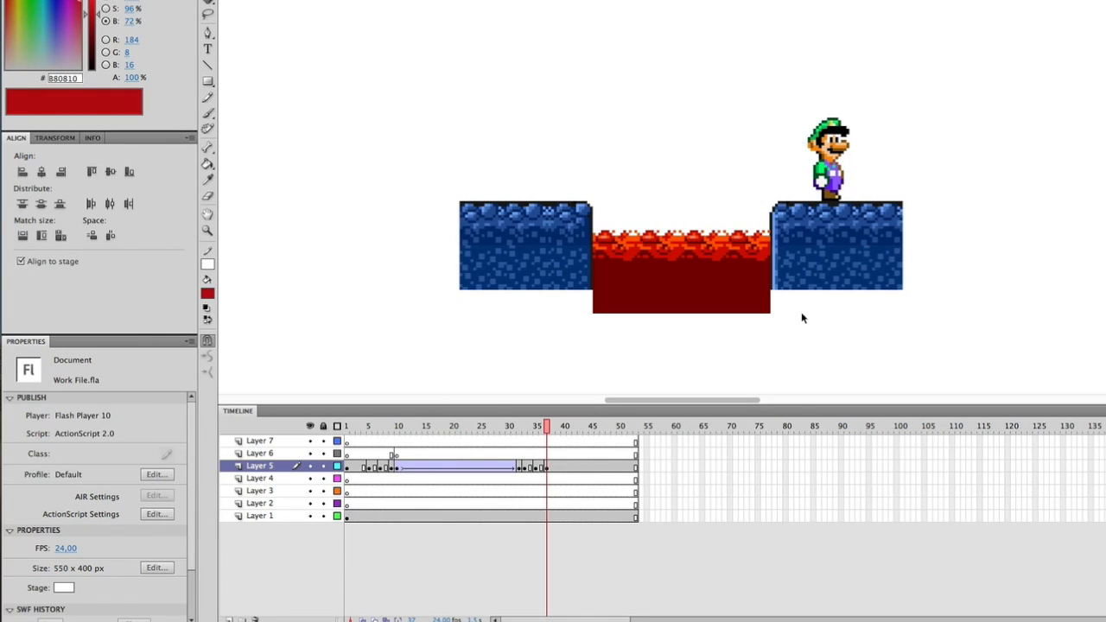
Enter the Luigi sprite in Edit in Place mode and select Luigi on the left platform
click(394, 425)
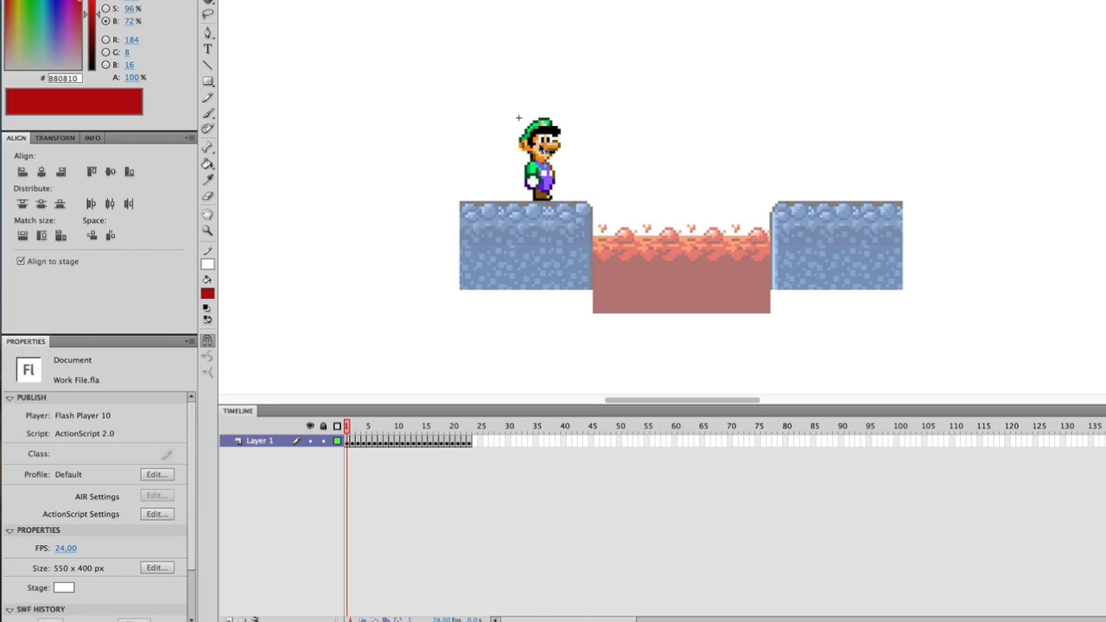
mouse_move(495, 363)
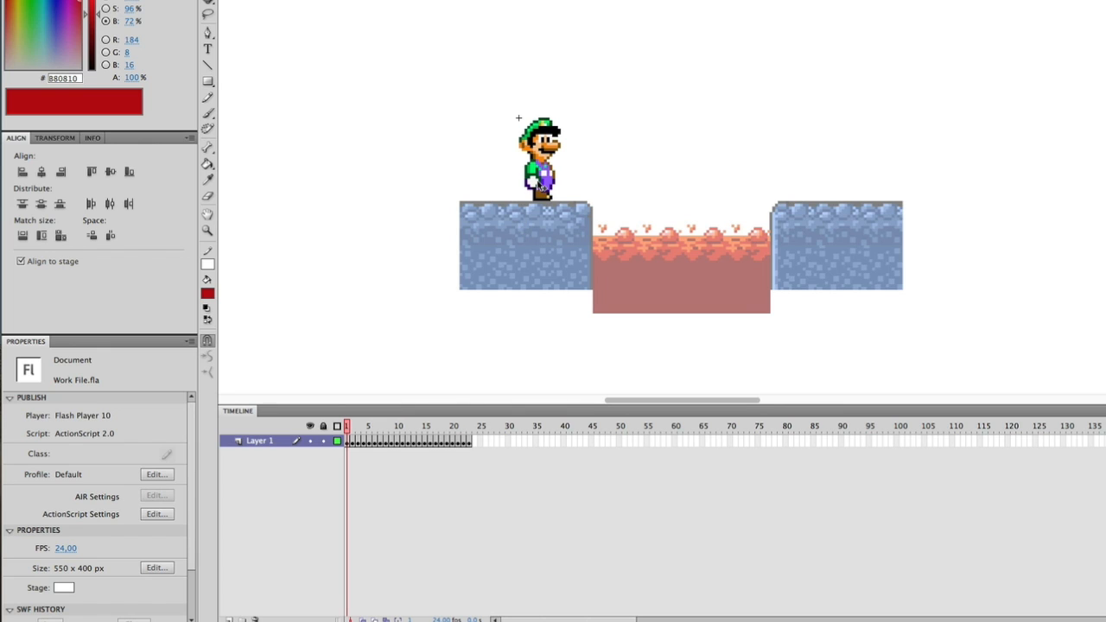
click(535, 164)
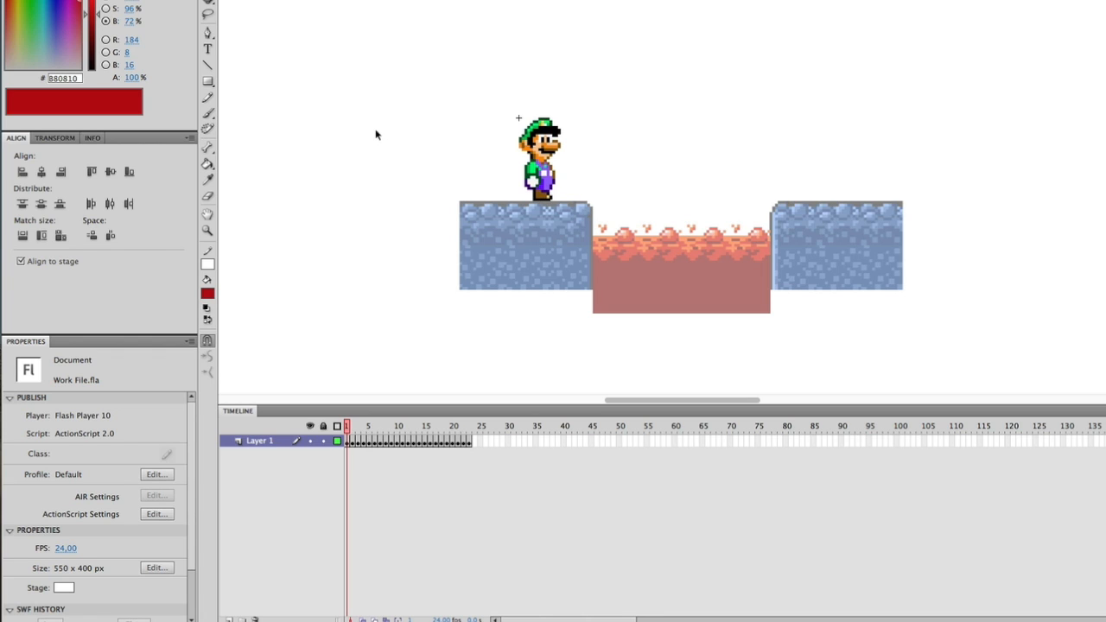
mouse_move(539, 169)
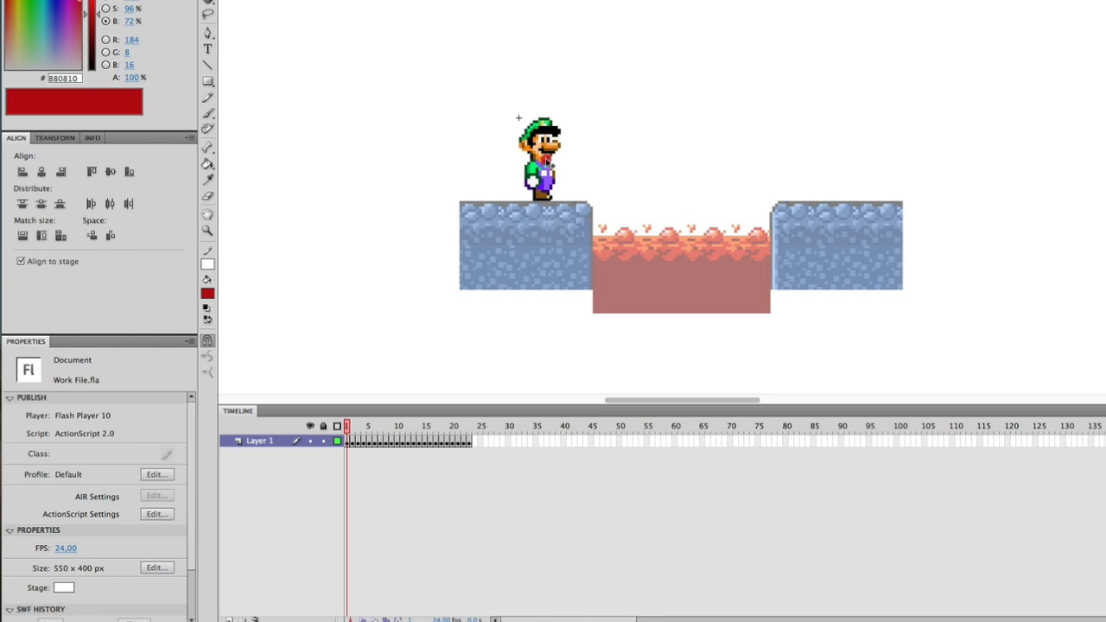
click(536, 159)
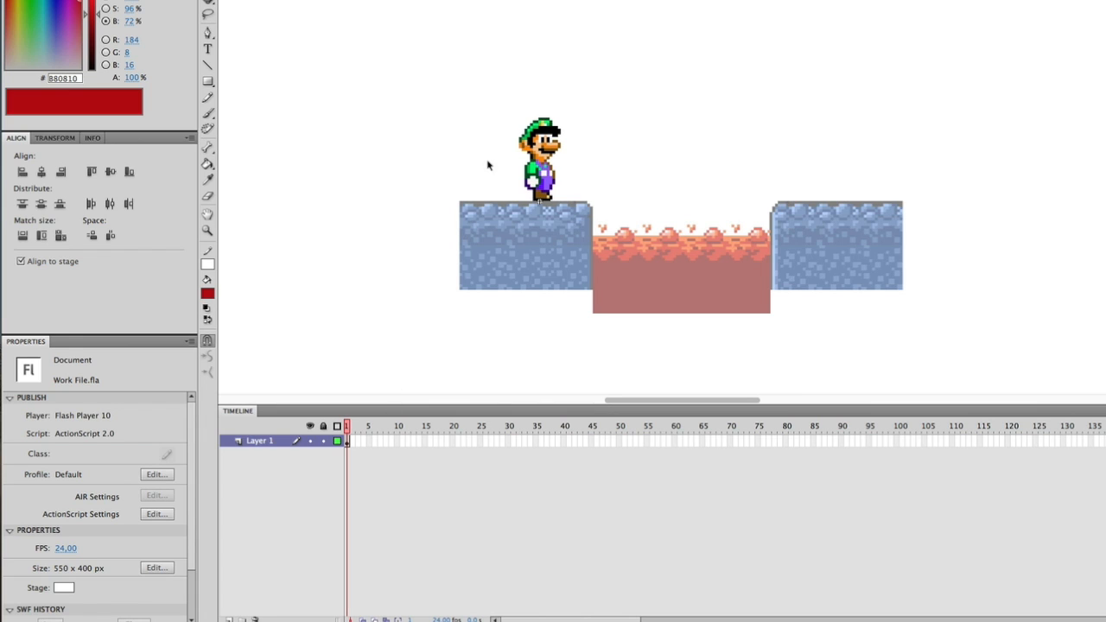
click(536, 164)
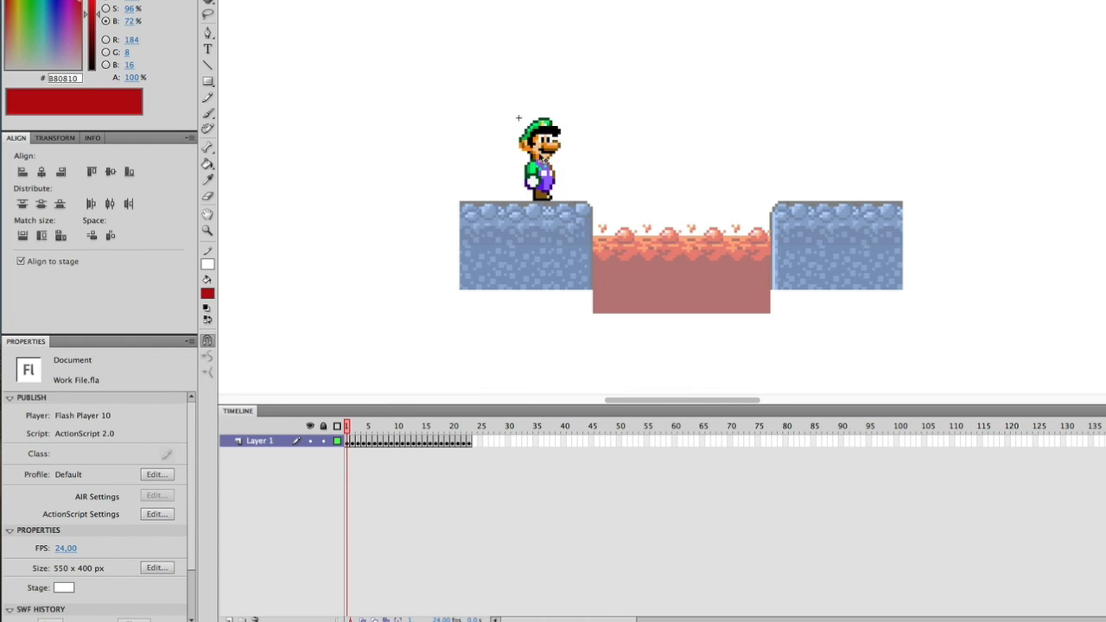
Set the frame-1 Luigi Jumping instance to Single Frame with First frame 2 for the crouch pose
click(530, 159)
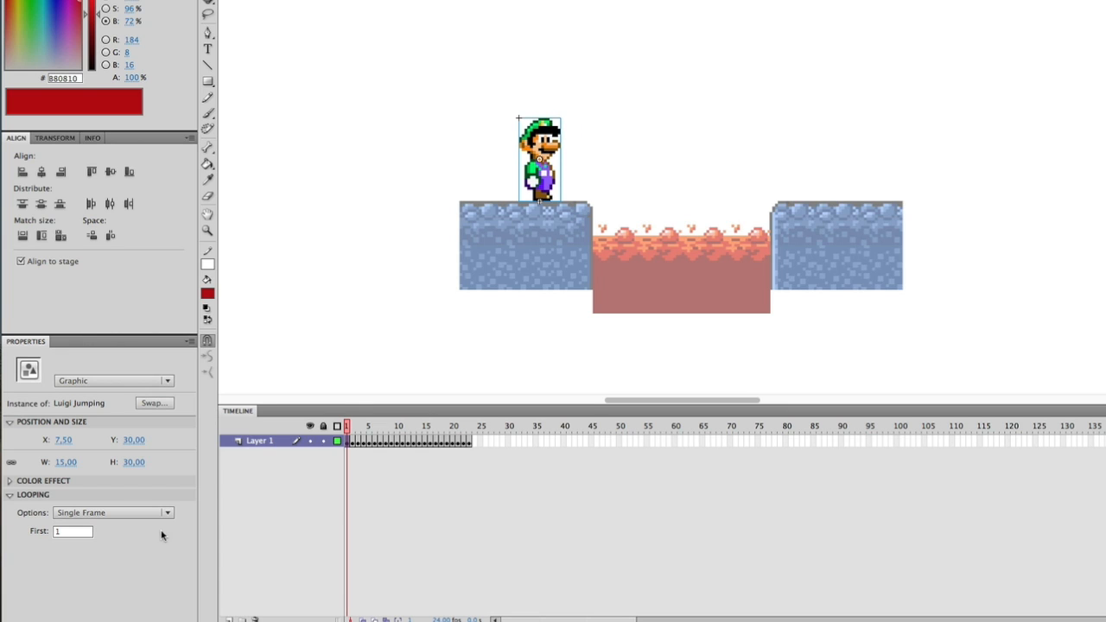
click(72, 532)
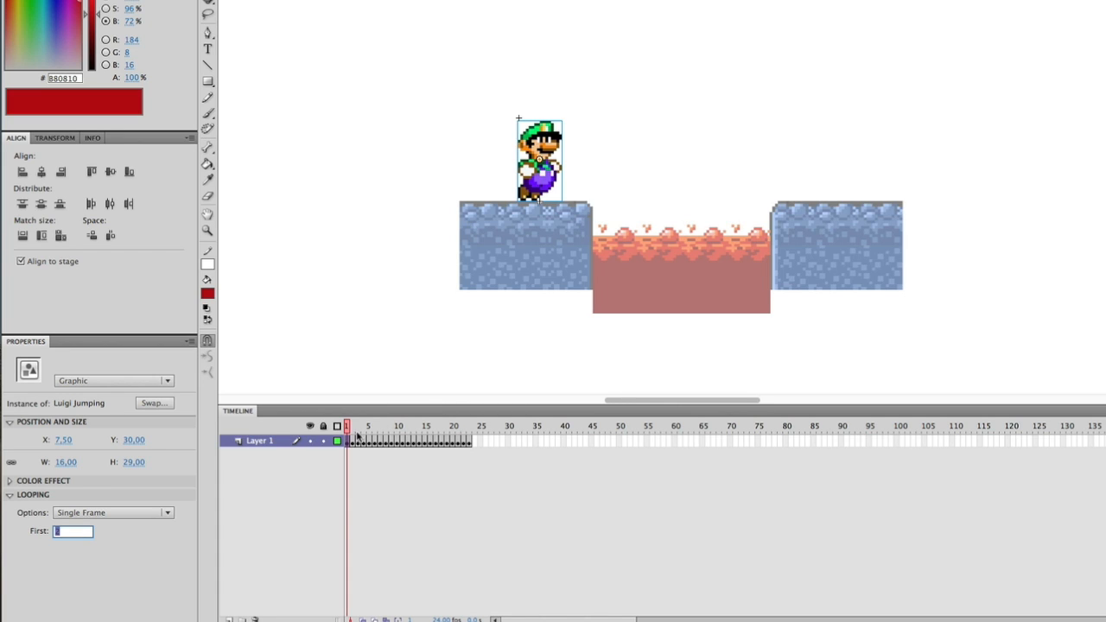
mouse_move(356, 432)
text(2)
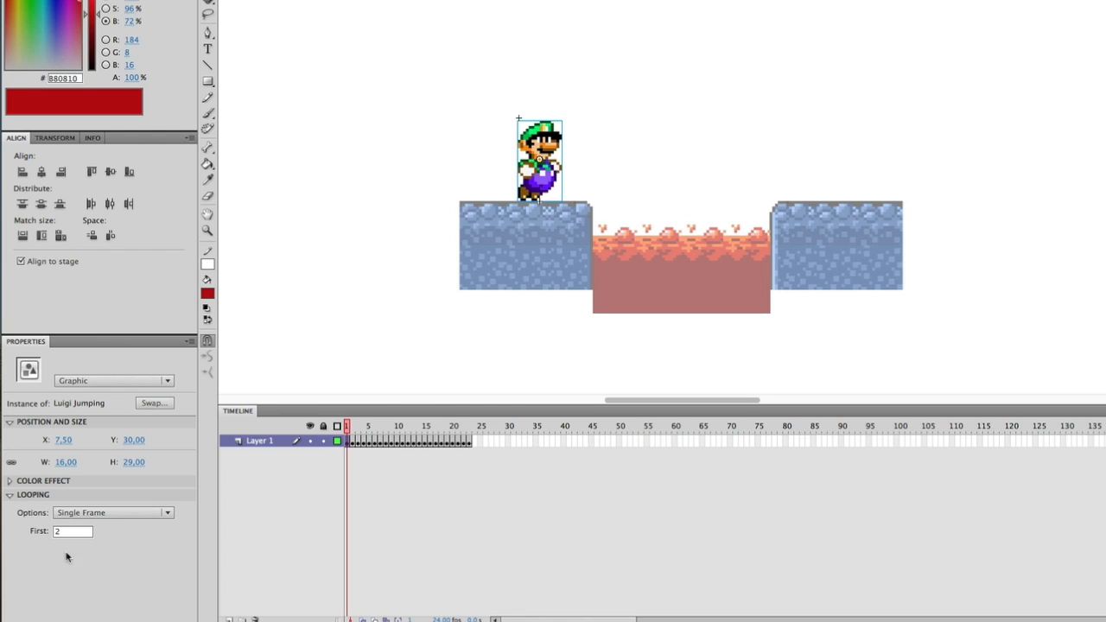
right_click(534, 155)
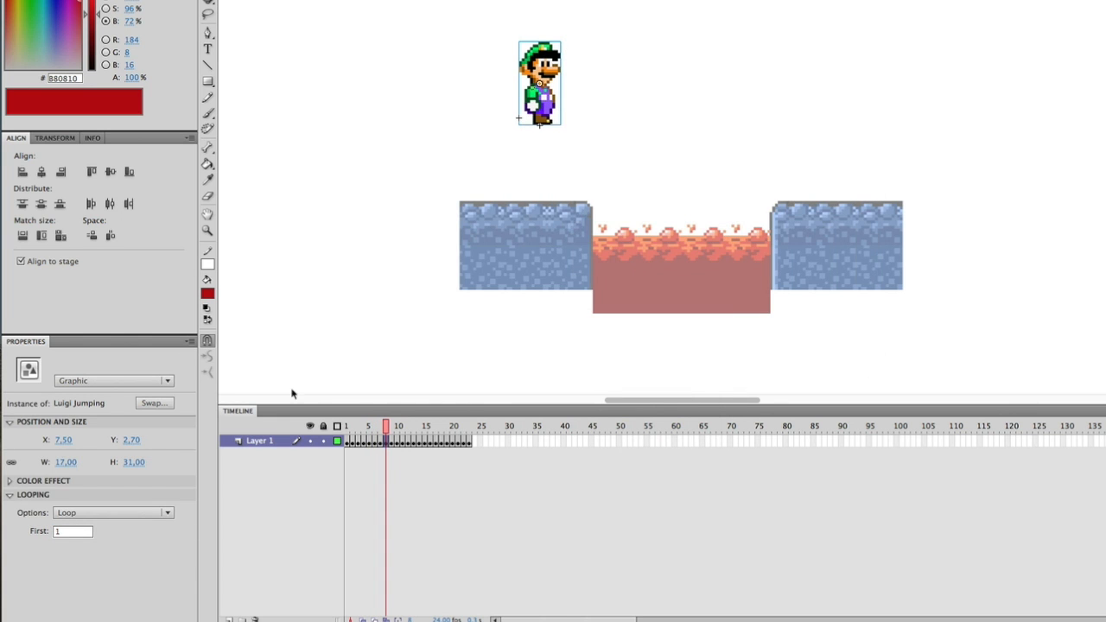
Swap Luigi's graphic at later jump frames for the Luigi Jumping pose from the Sprites folder
click(154, 402)
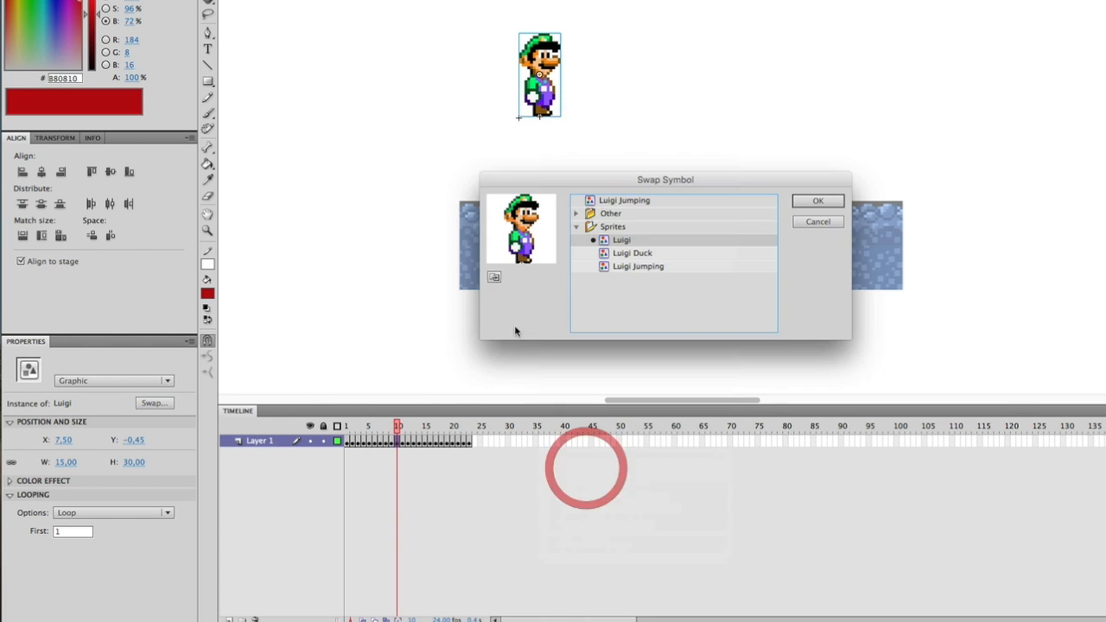
click(817, 200)
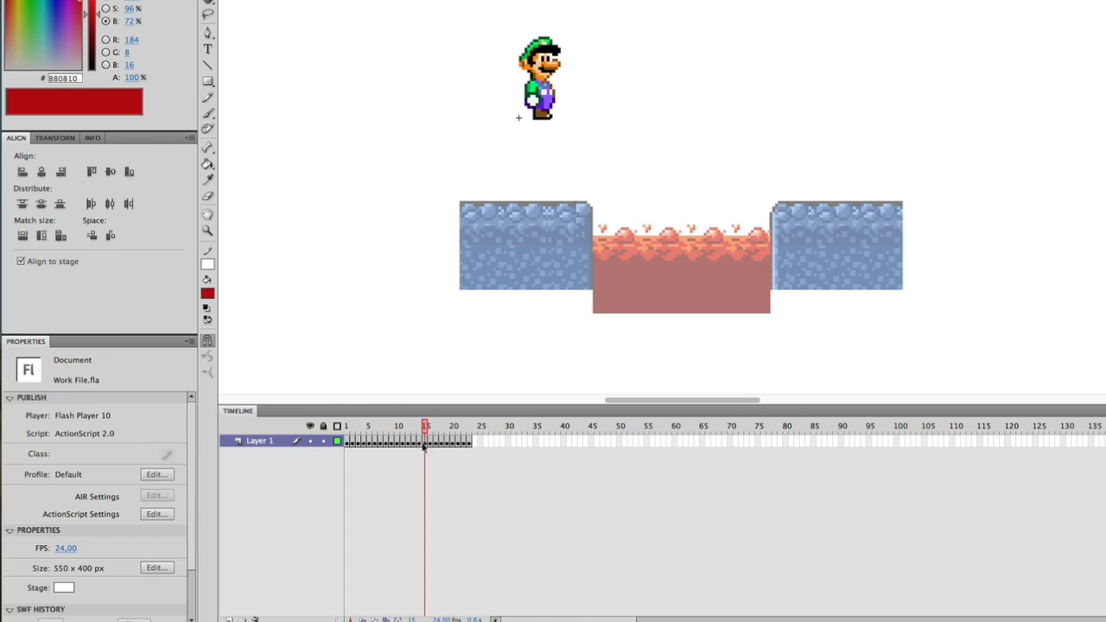
click(153, 403)
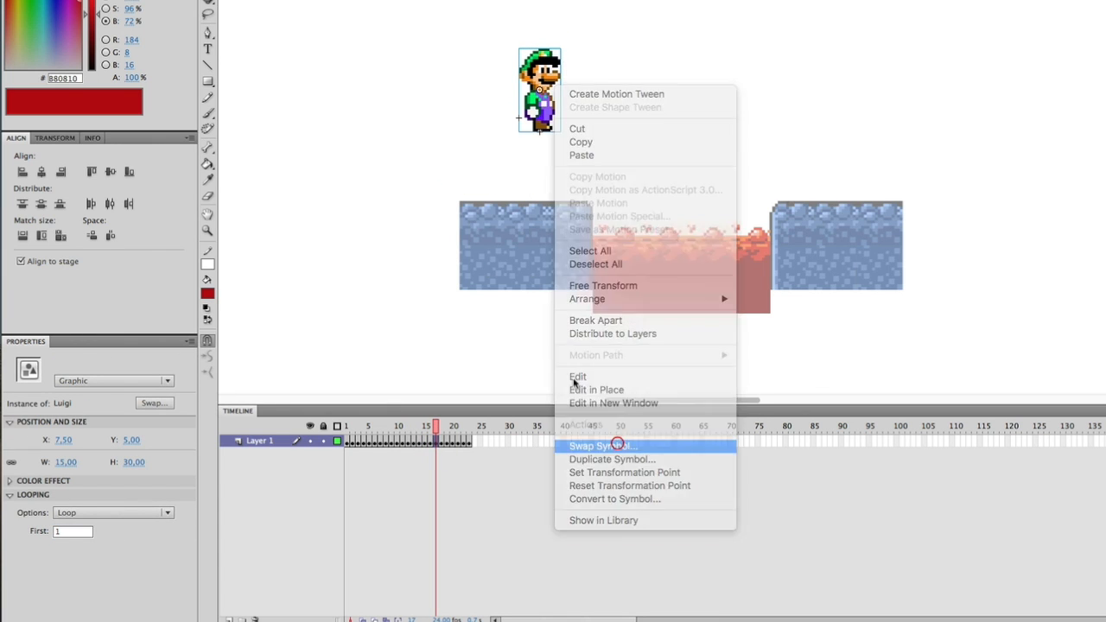
click(602, 446)
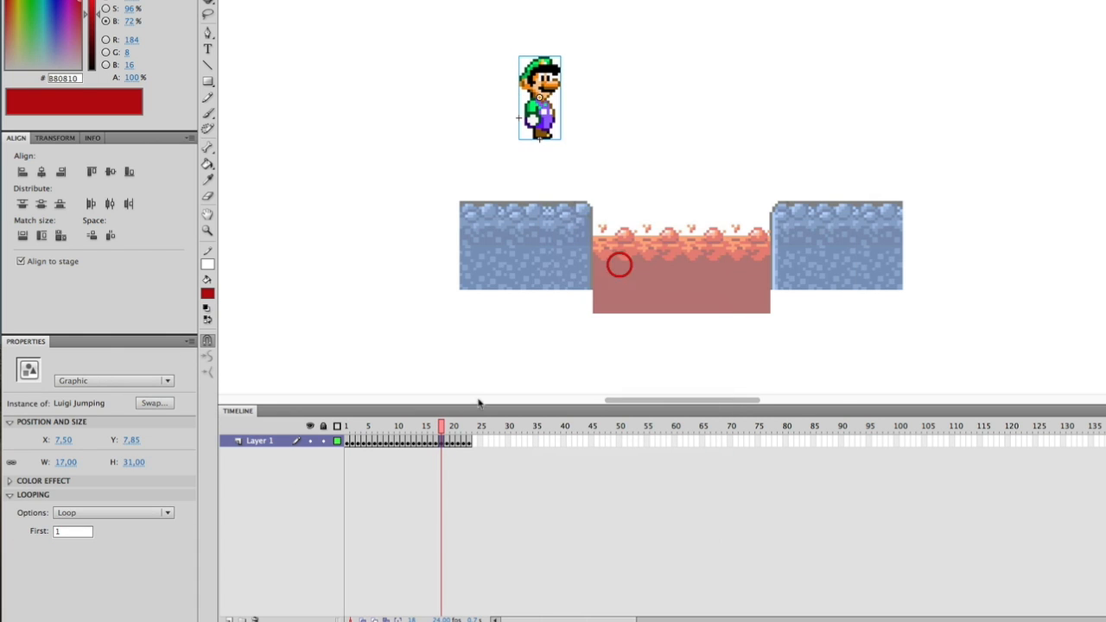
Swap Luigi at the landing frame for the Luigi Duck pose so he crouches on the platform
right_click(534, 98)
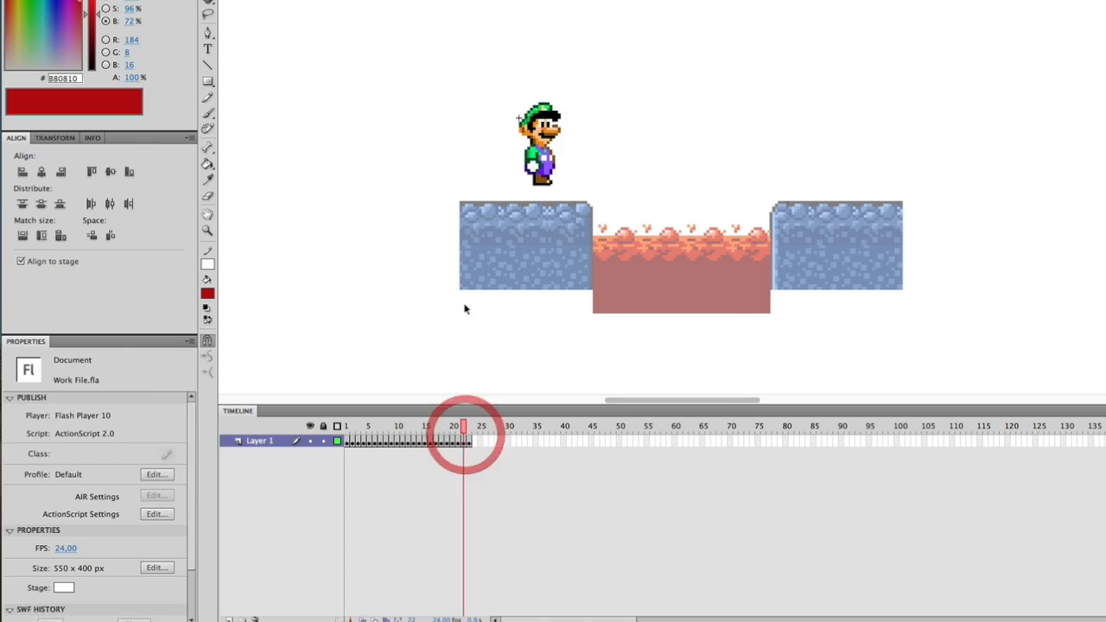
right_click(539, 156)
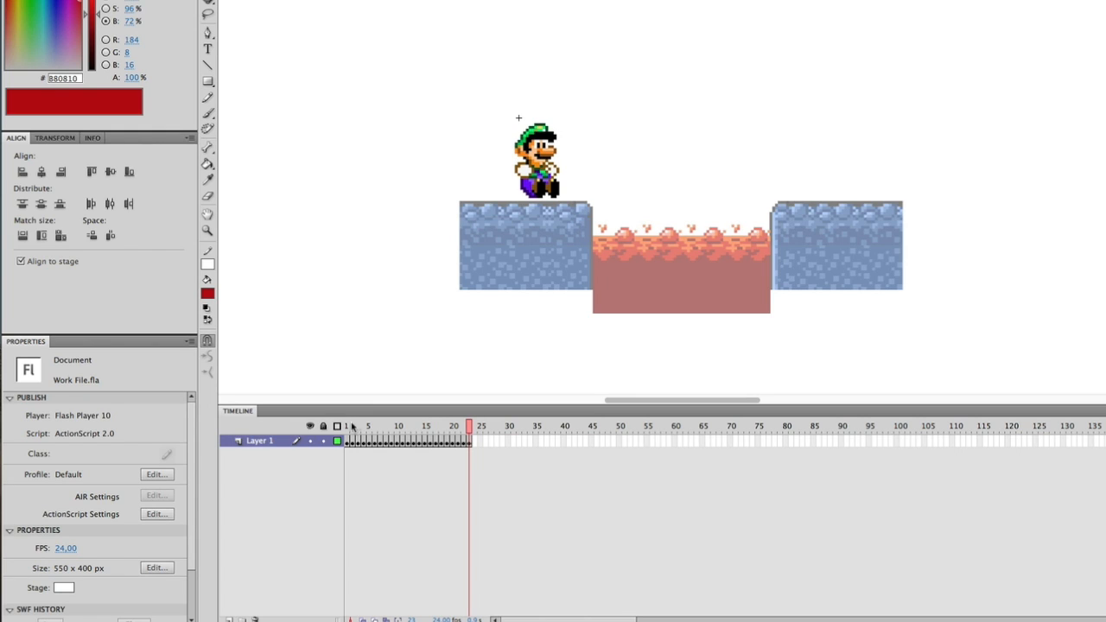
Return to the sprite's first frame showing Luigi crouched on the left platform
click(346, 426)
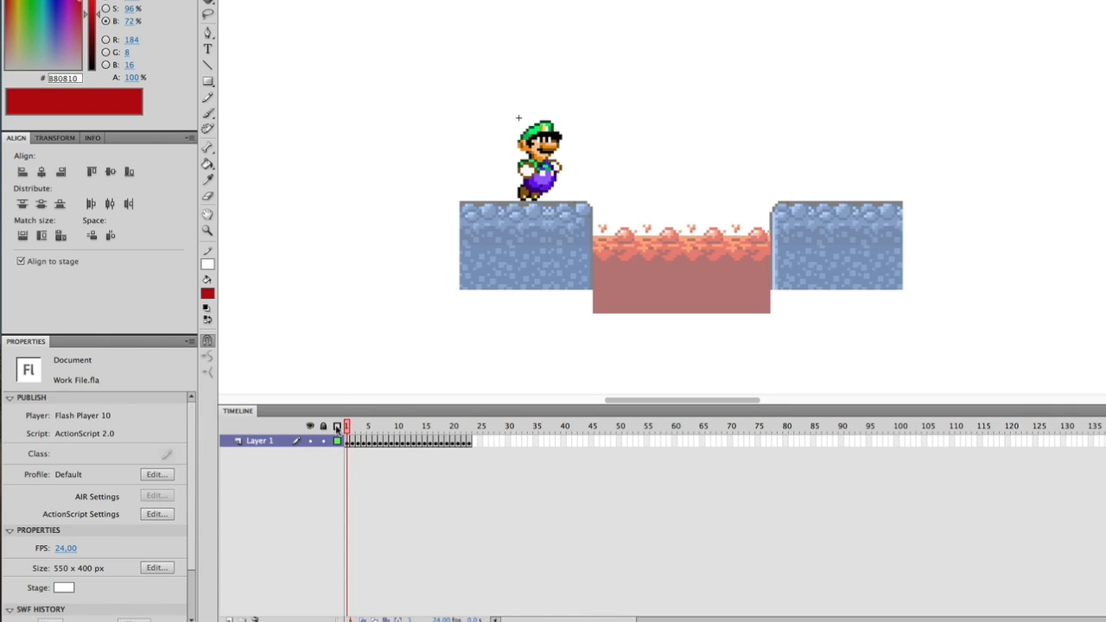
mouse_move(337, 429)
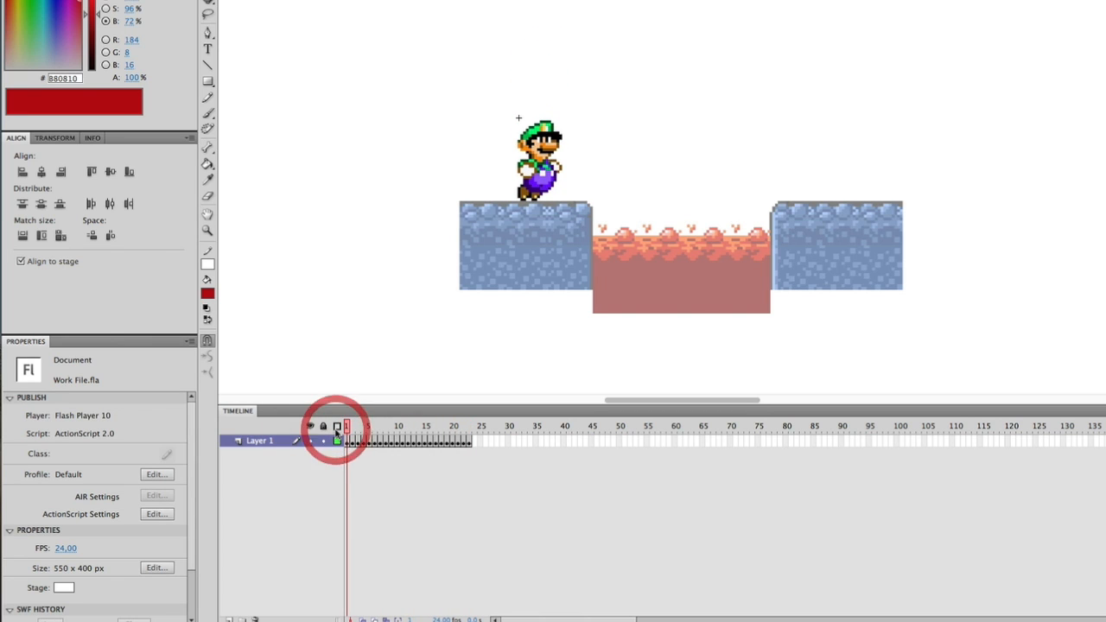
mouse_move(336, 425)
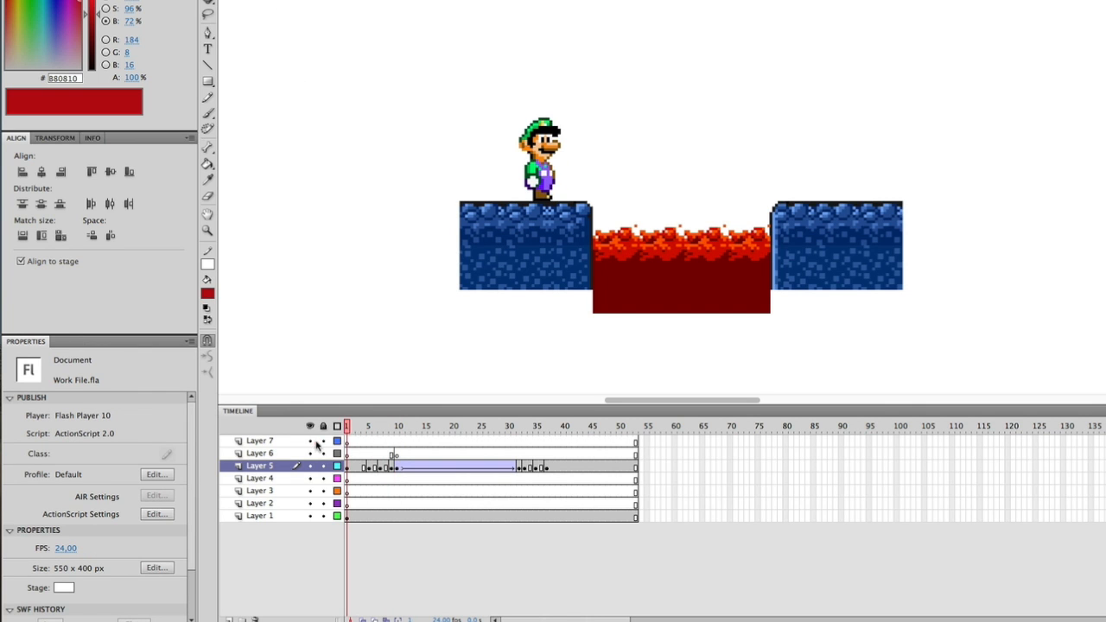
mouse_move(287, 243)
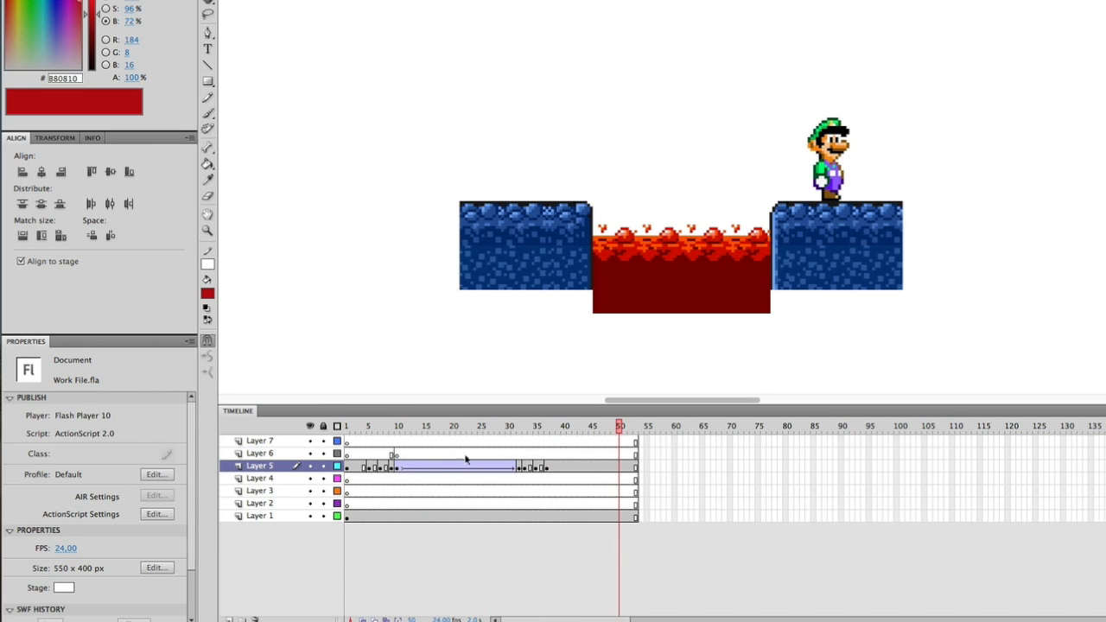
click(349, 425)
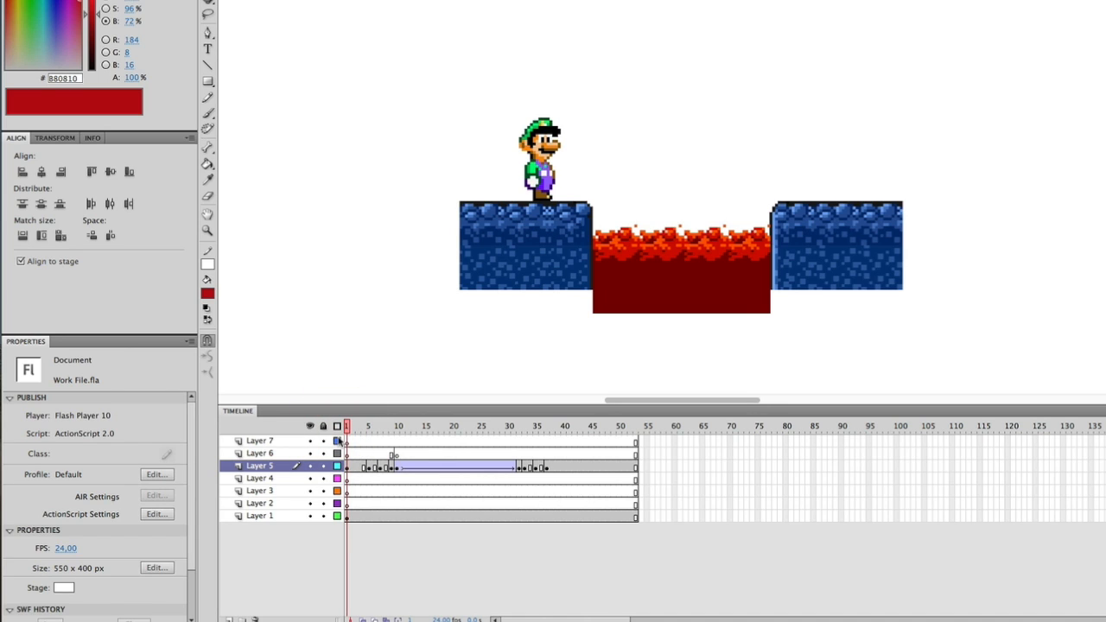